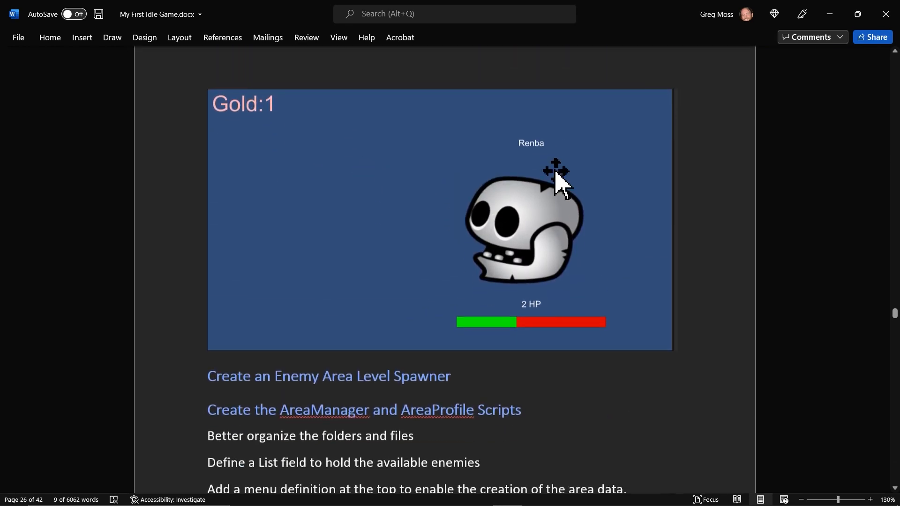
Scroll the Word tutorial down to the 'Create an Enemy Area Level Spawner' section
scroll("down", 3)
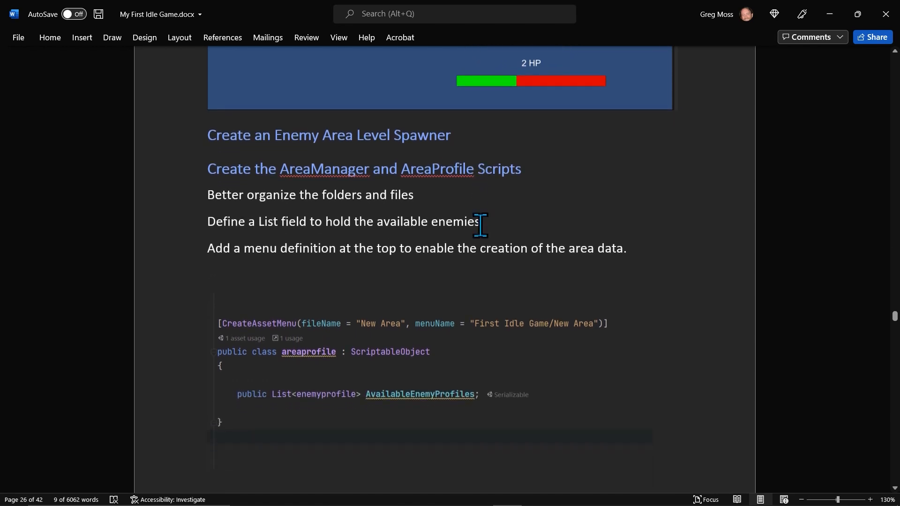
mouse_move(480, 216)
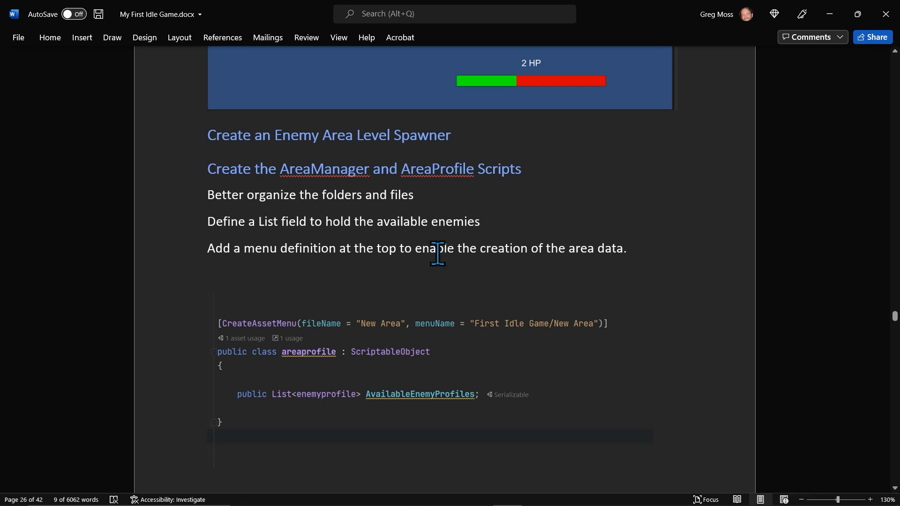
left_click(289, 331)
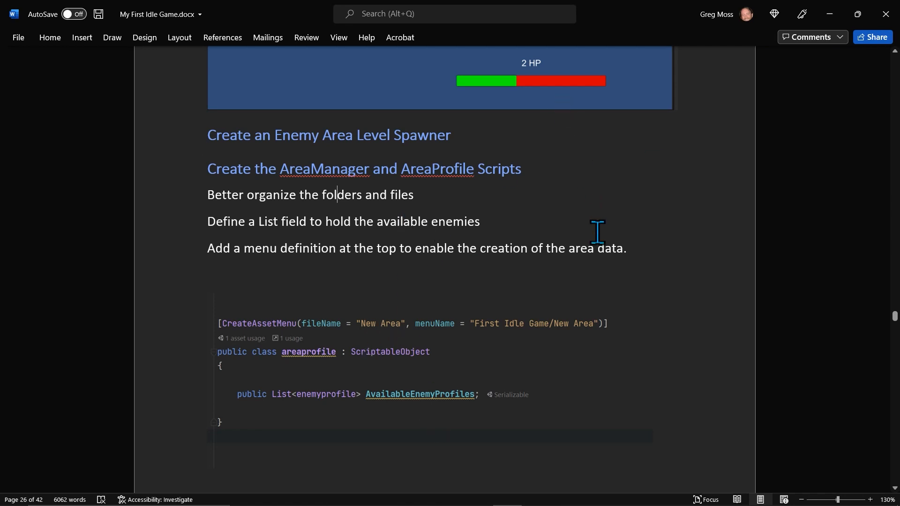
mouse_move(591, 215)
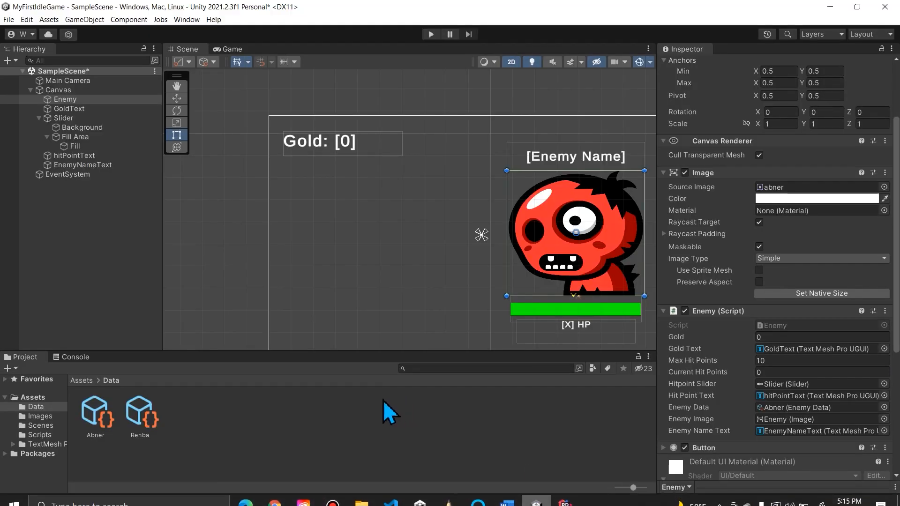
Create AreaManager and AreaProfile C# scripts in Assets/Scripts and open AreaProfile
right_click(34, 435)
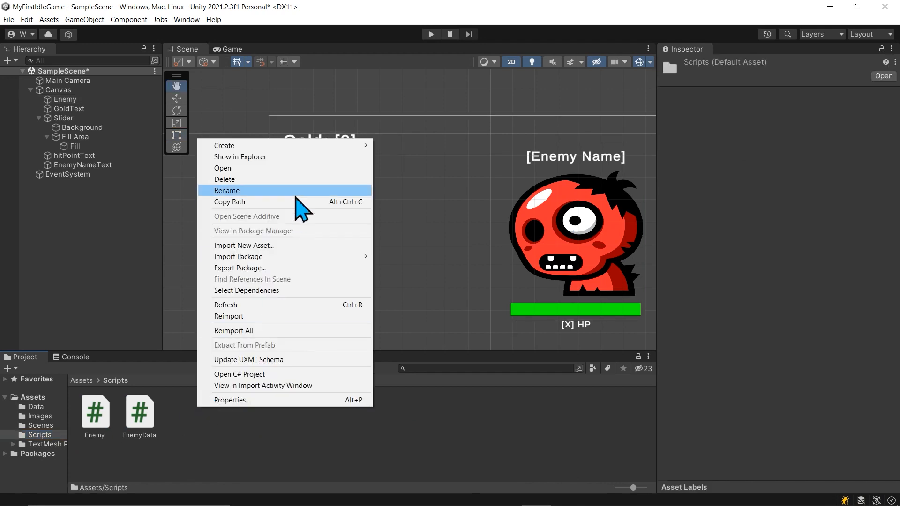
left_click(224, 145)
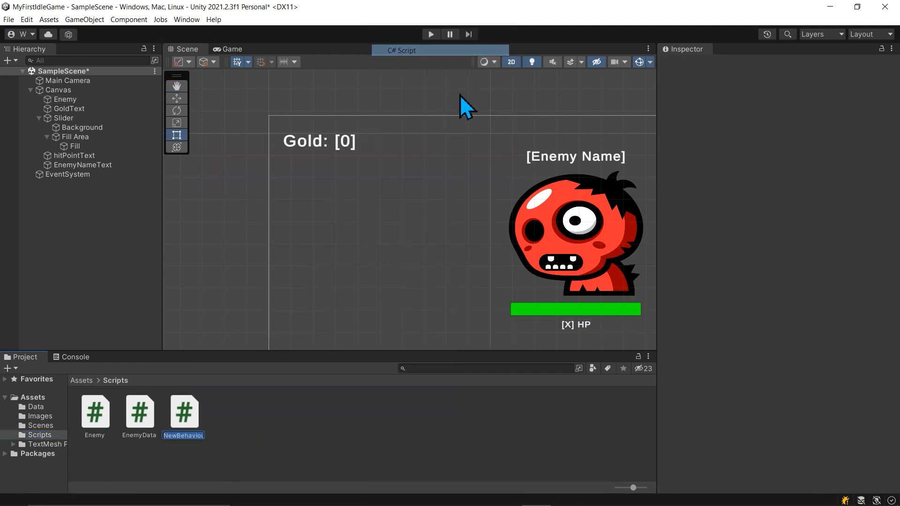
type("AreaManager")
type("AreaProfile")
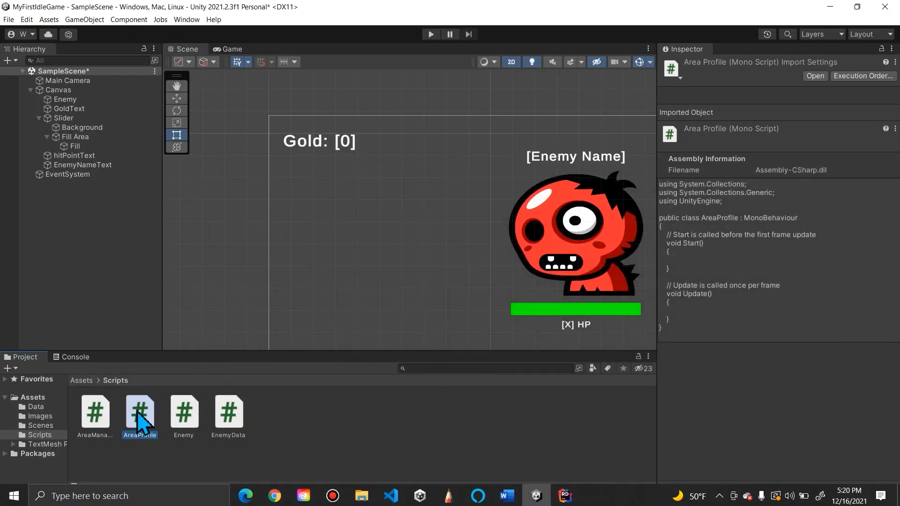
double_click(140, 411)
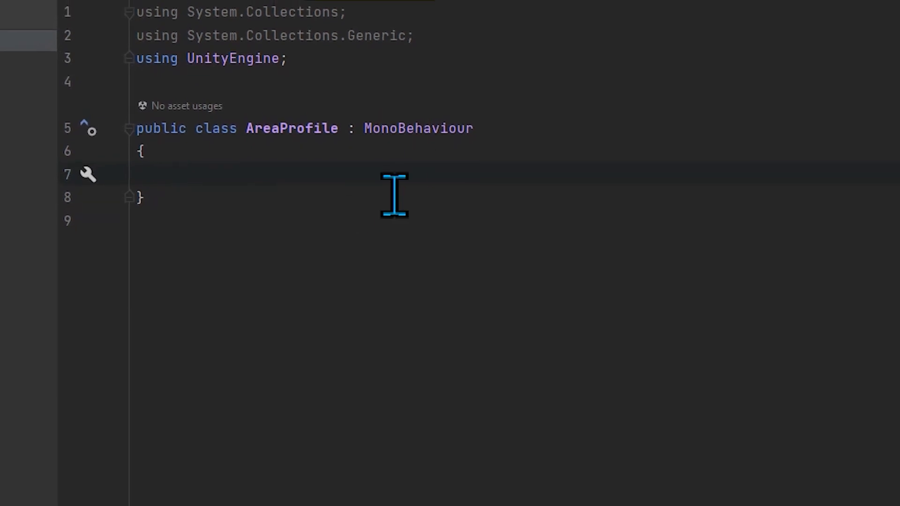
Change AreaProfile's base class to ScriptableObject and add the [CreateAssetMenu] attribute
type("Scriptabl")
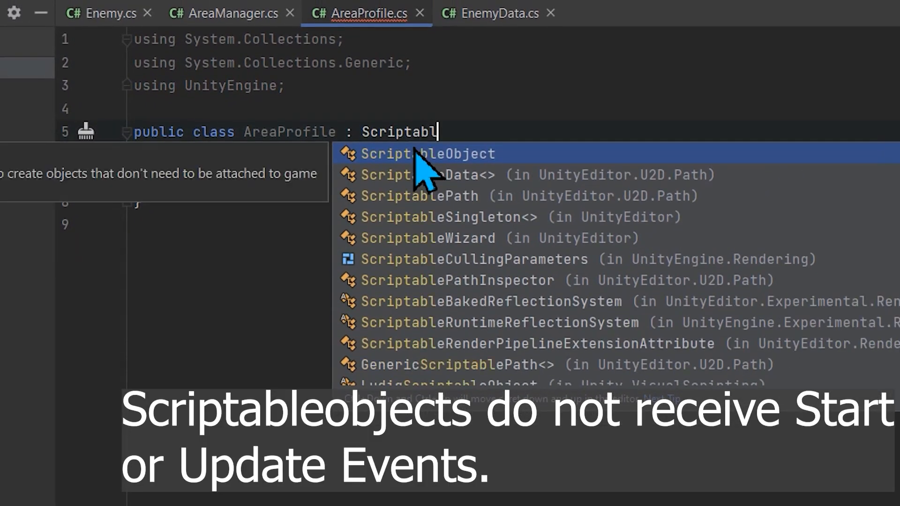
type("eObject")
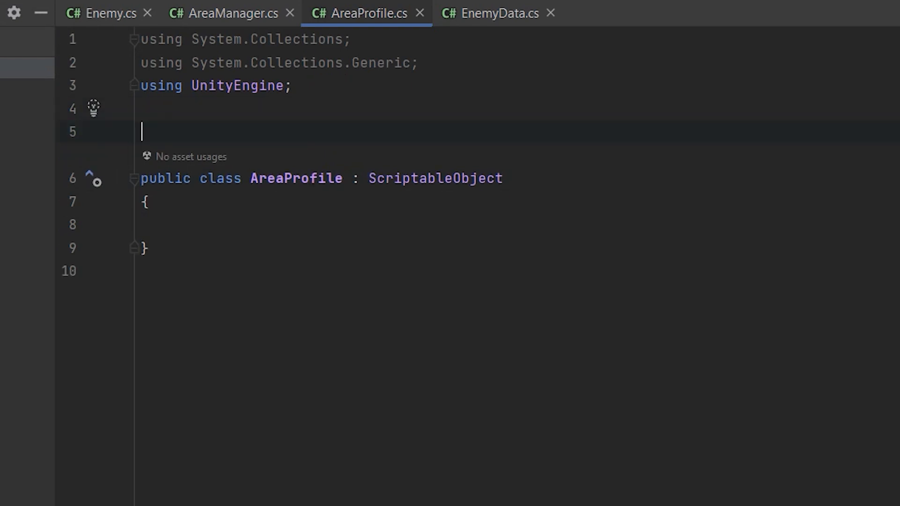
type("[CreateAssetMenu]")
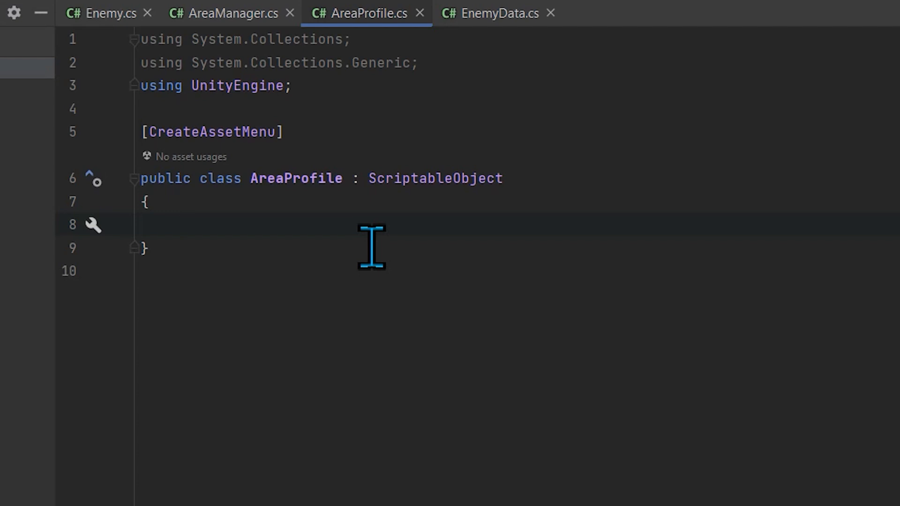
Declare a public List<EnemyData> field named availableEnemyProfiles
type("List<")
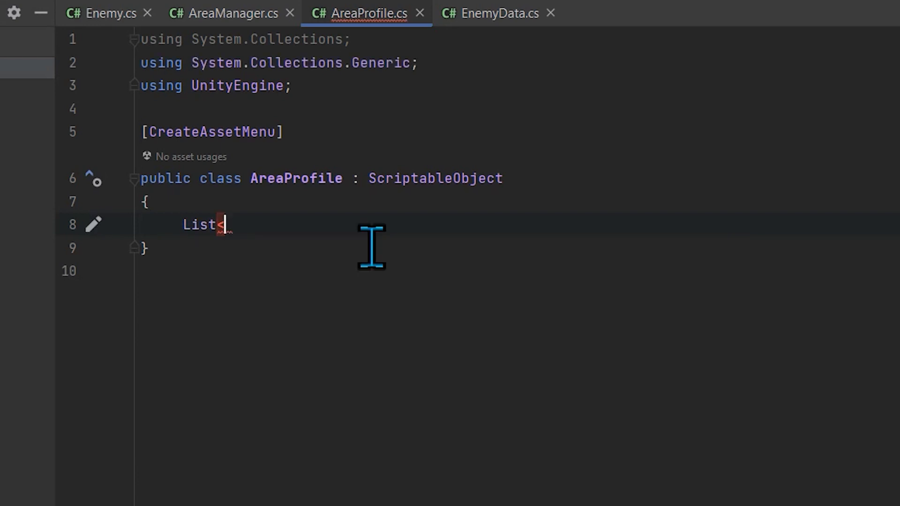
type("enemData>")
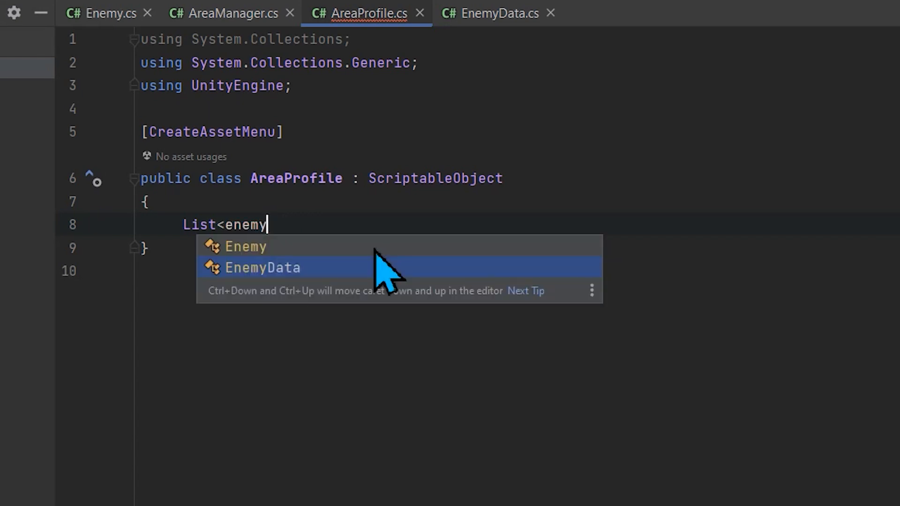
left_click(262, 267)
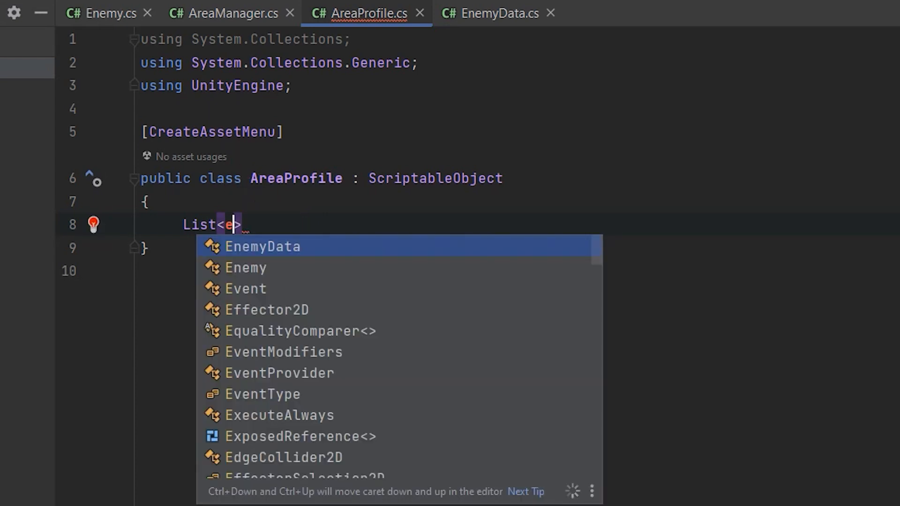
left_click(262, 247)
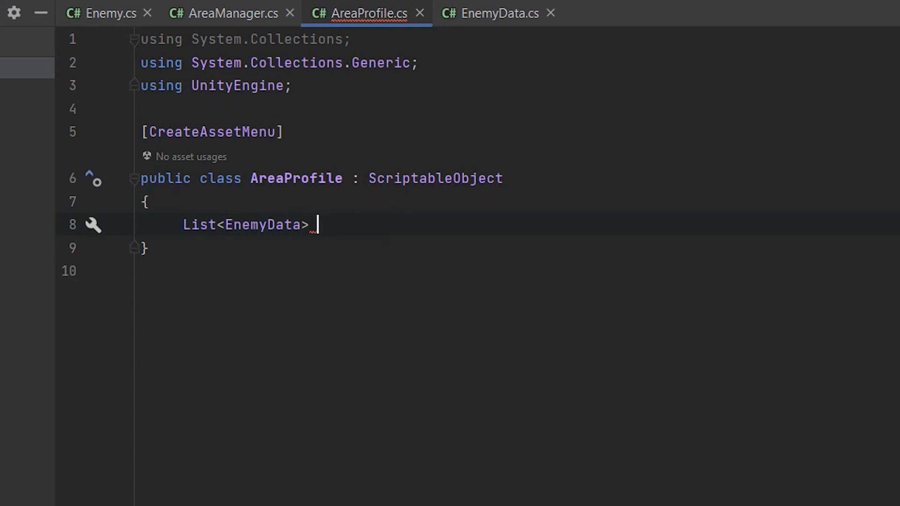
type("availableEnemyProfiles;")
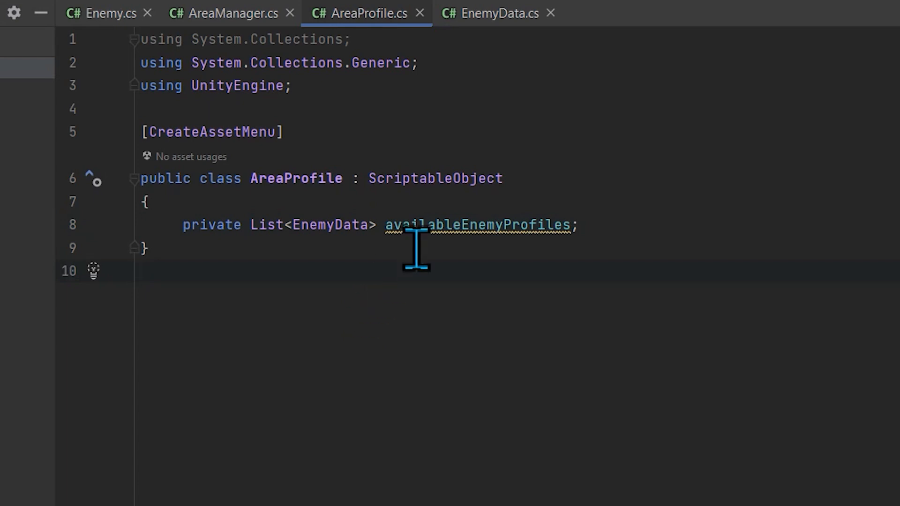
mouse_move(422, 225)
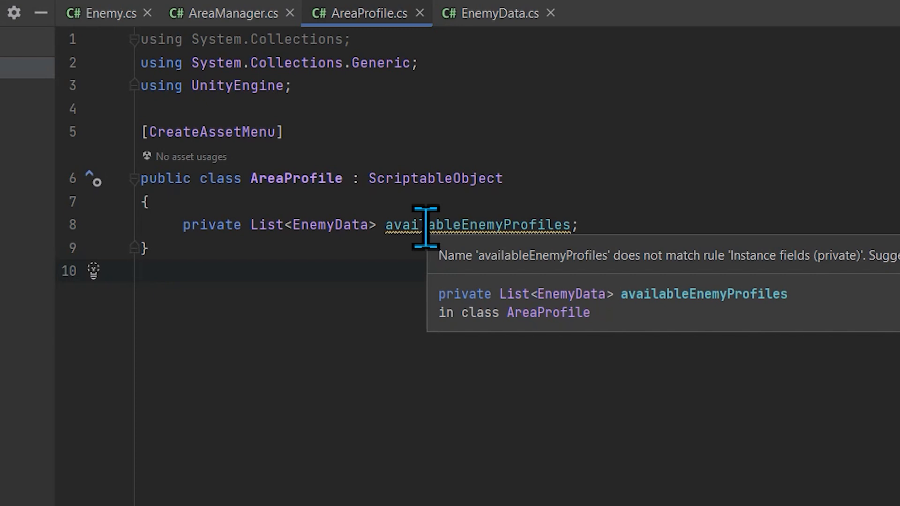
double_click(210, 225)
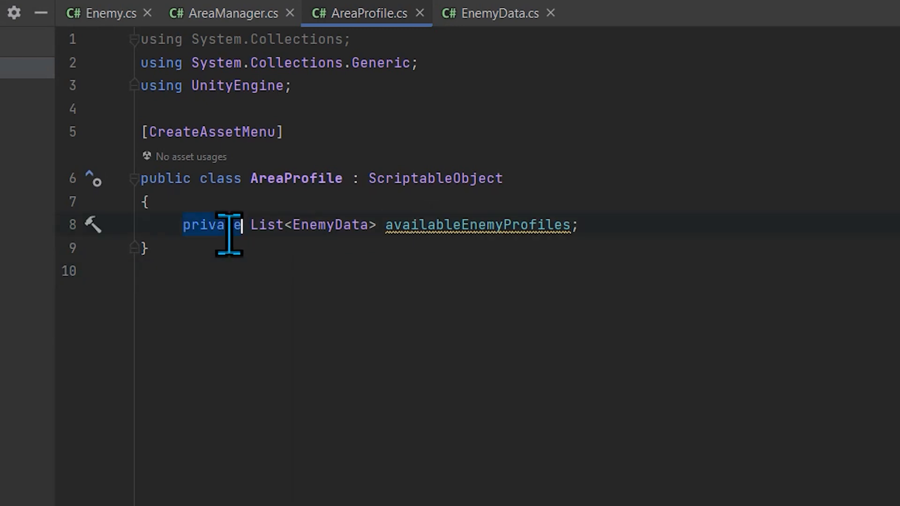
type("prub")
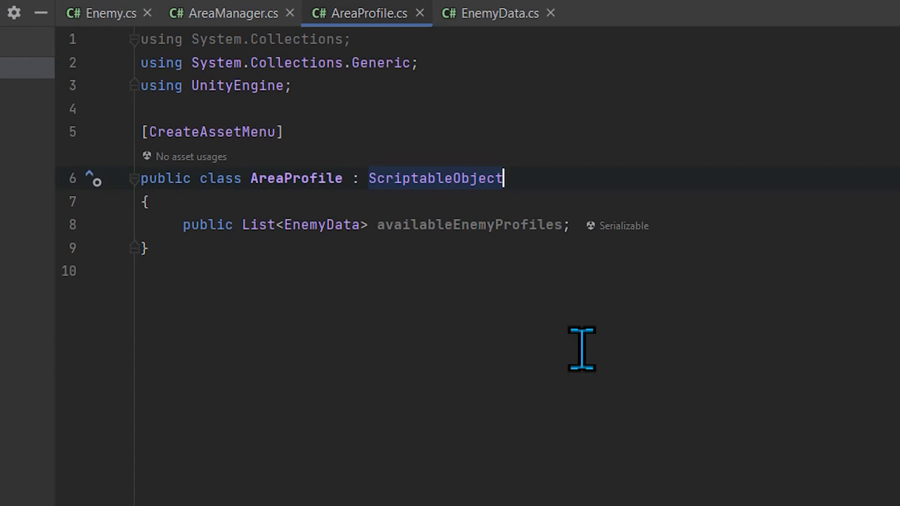
mouse_move(517, 260)
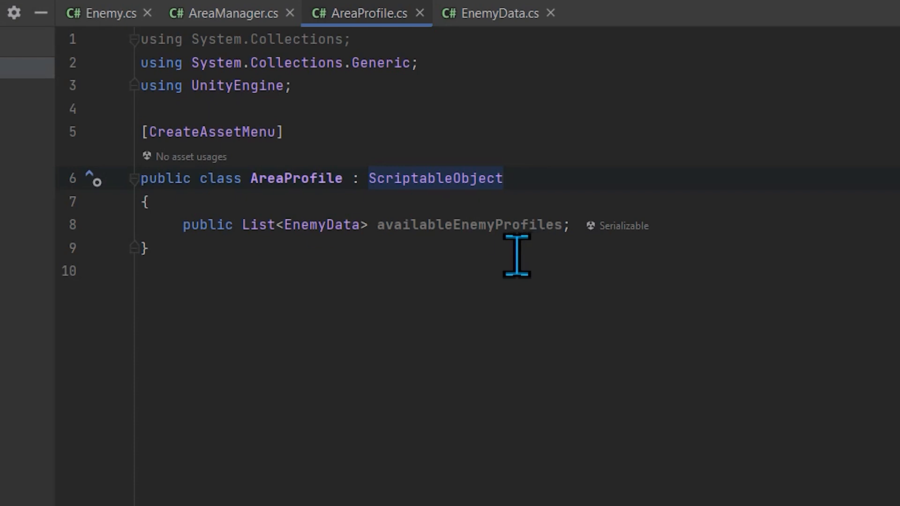
mouse_move(339, 191)
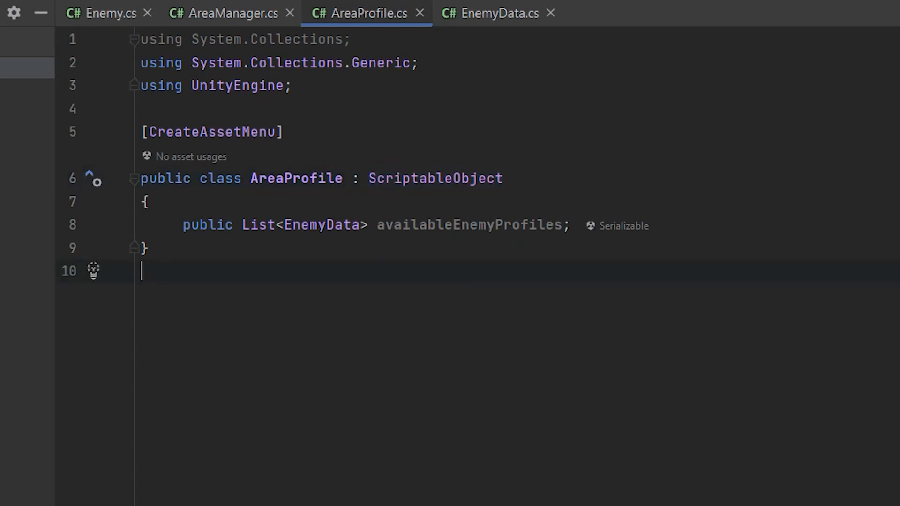
mouse_move(534, 195)
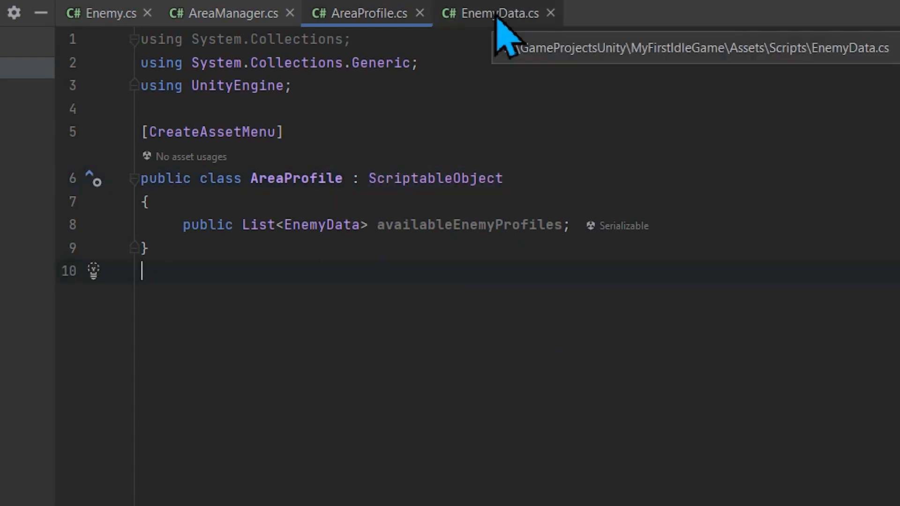
Add a public AreaProfile areaProfile field to AreaManager
left_click(229, 12)
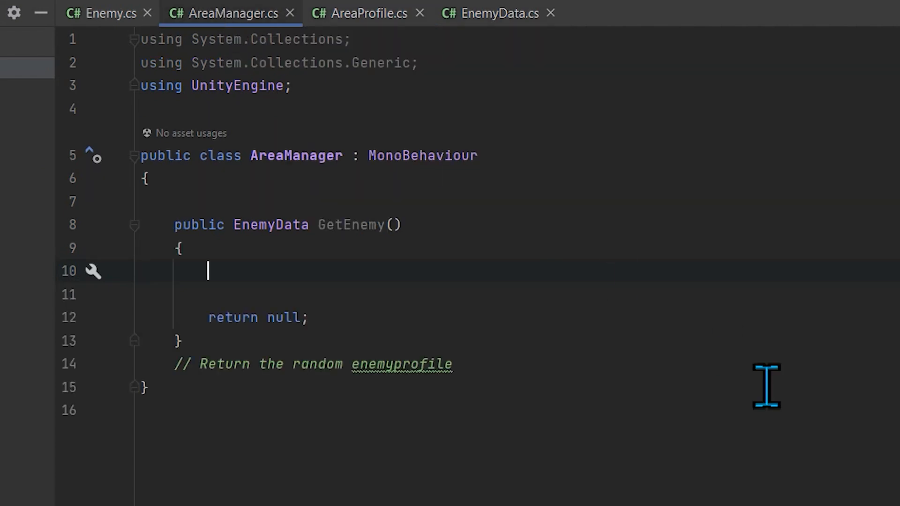
mouse_move(378, 195)
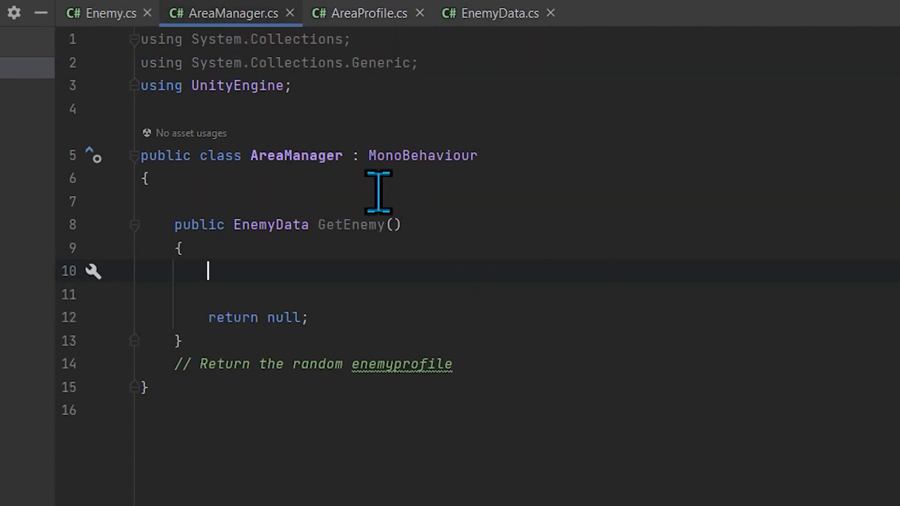
type("public area")
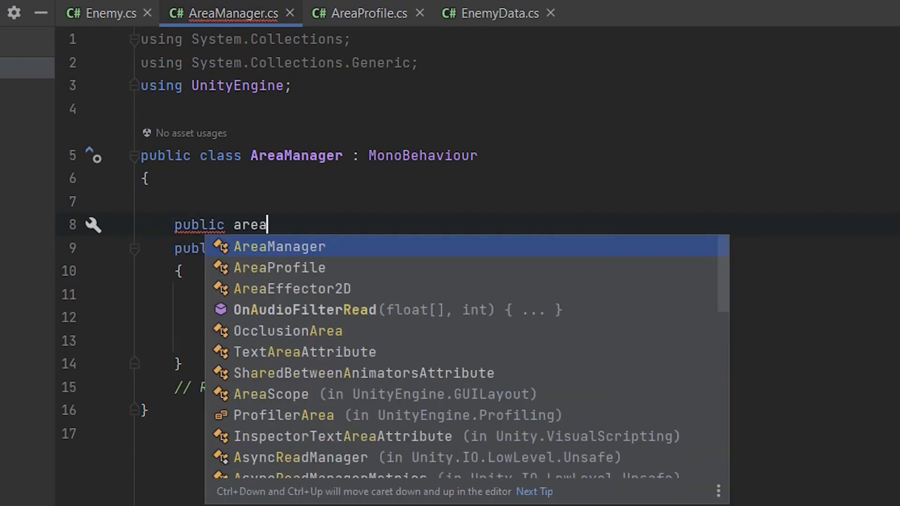
type("Profile are")
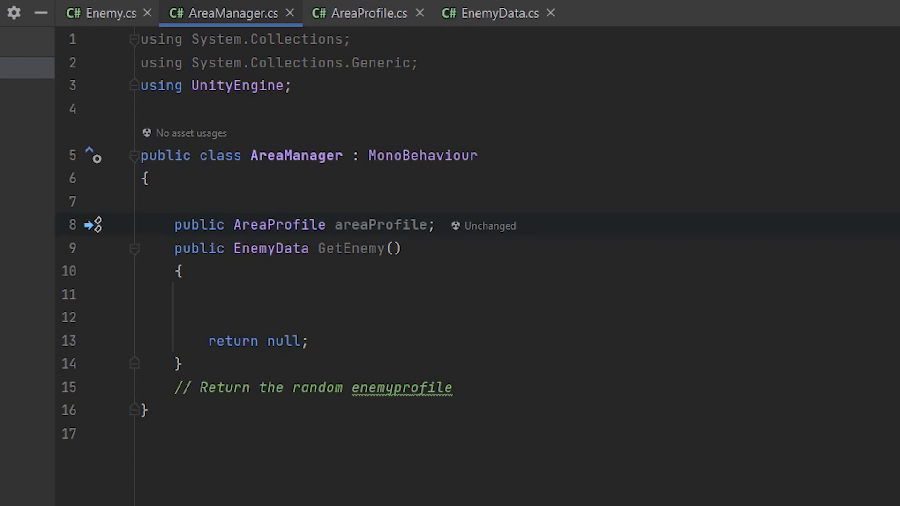
mouse_move(341, 309)
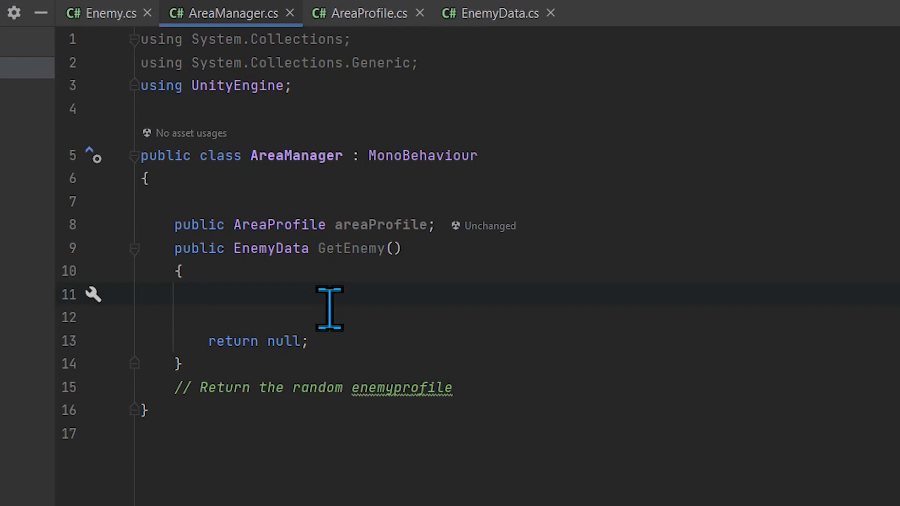
Make GetEnemy set enemyData to areaProfile.availableEnemyProfiles[0] and return enemyData
type("var")
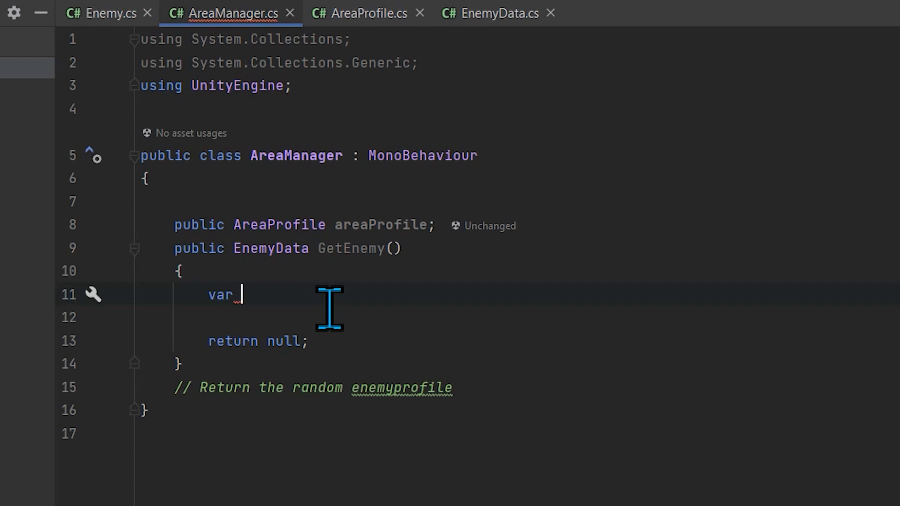
mouse_move(294, 294)
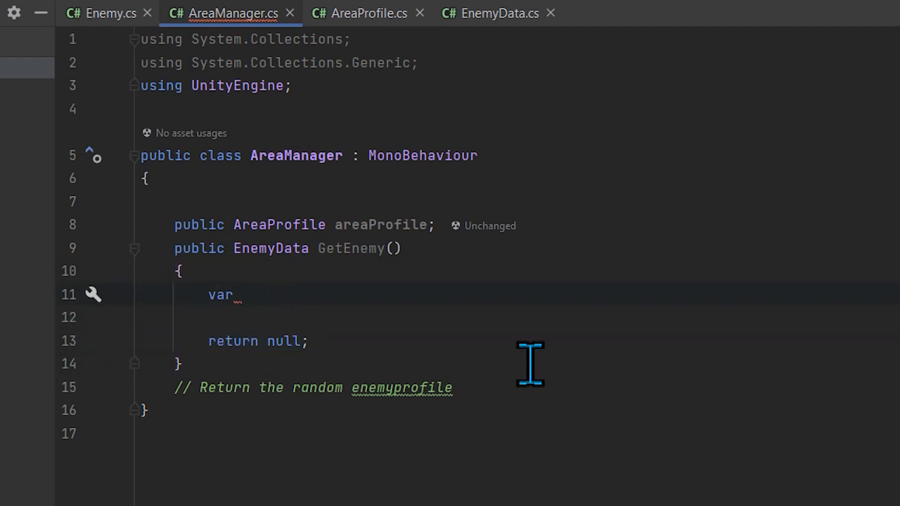
type("enem")
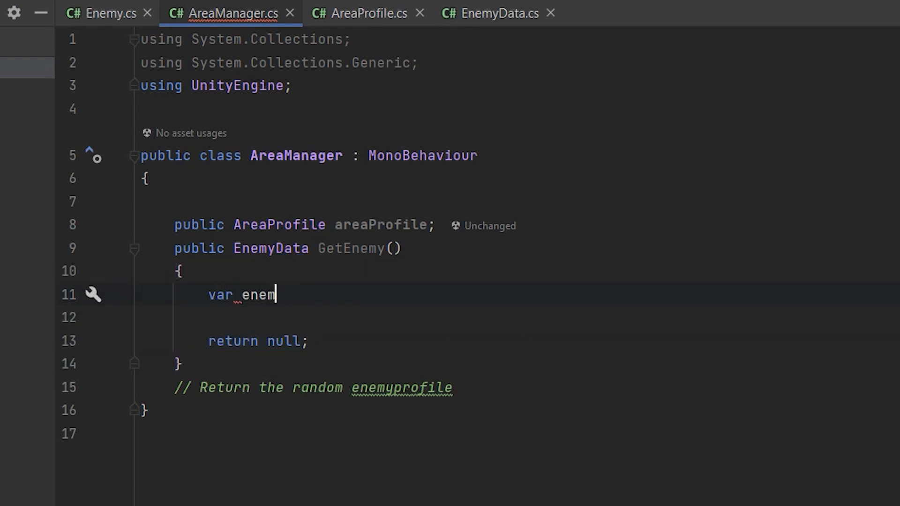
type("yData")
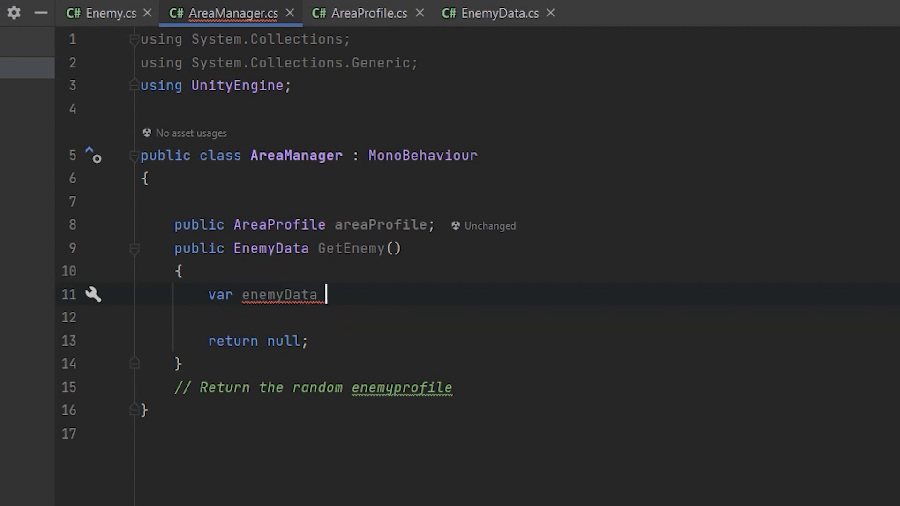
type("=")
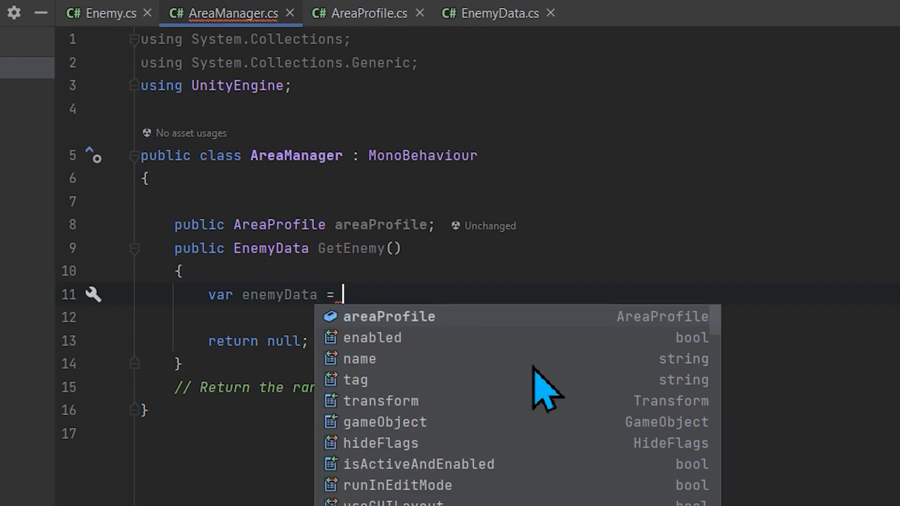
type("areaProfile.availableEnemyProfiles")
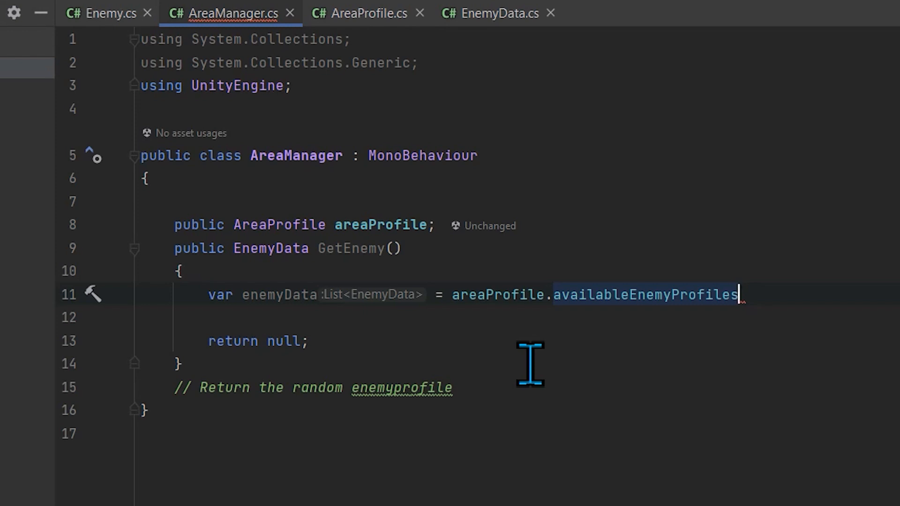
type("[]")
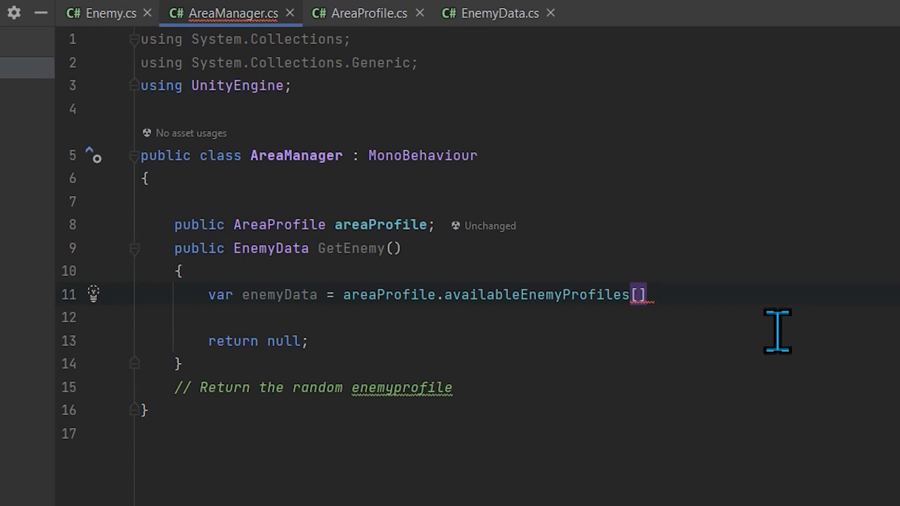
type("0")
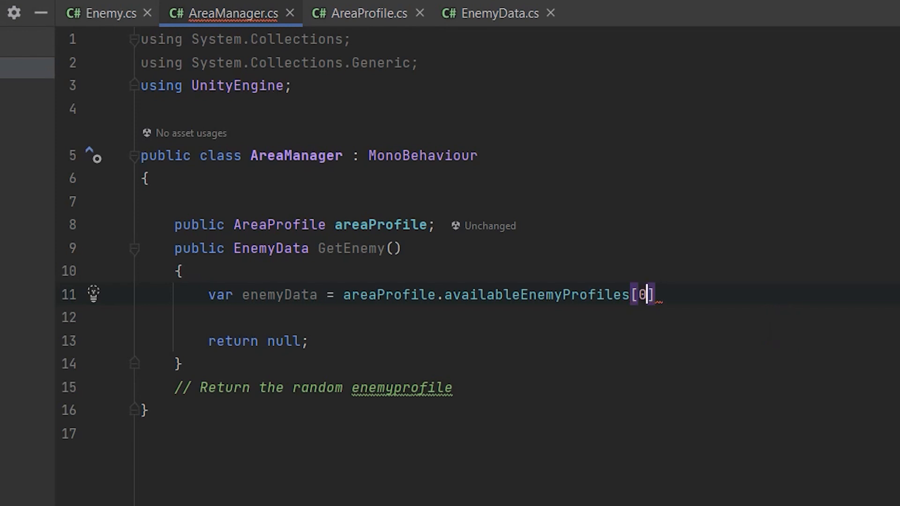
type(";")
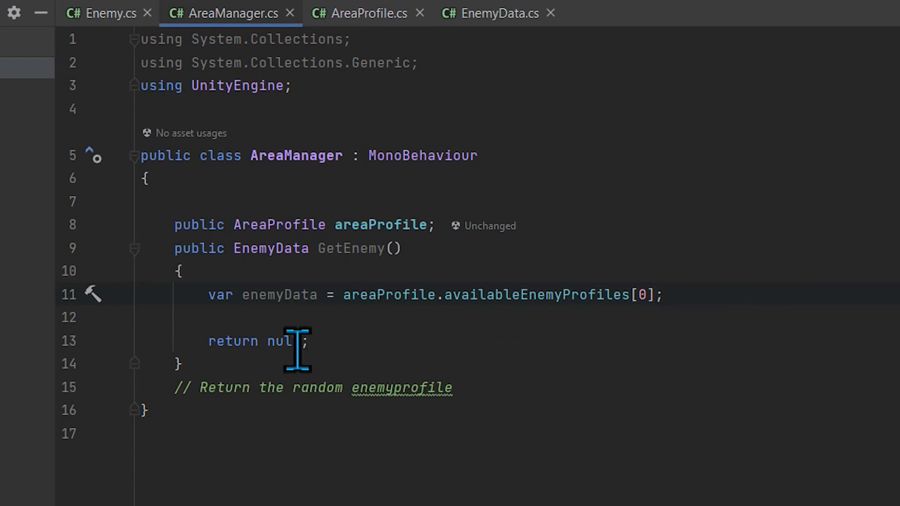
type("ee")
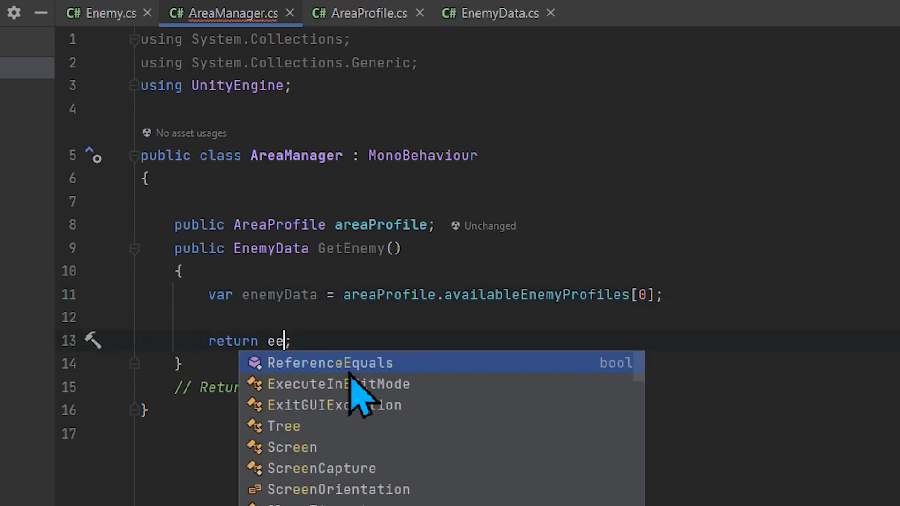
type("nemyData")
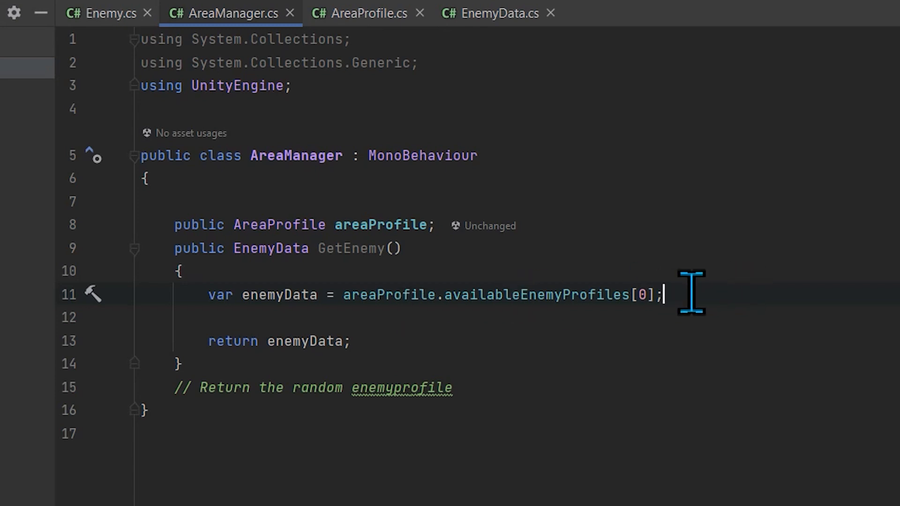
double_click(645, 295)
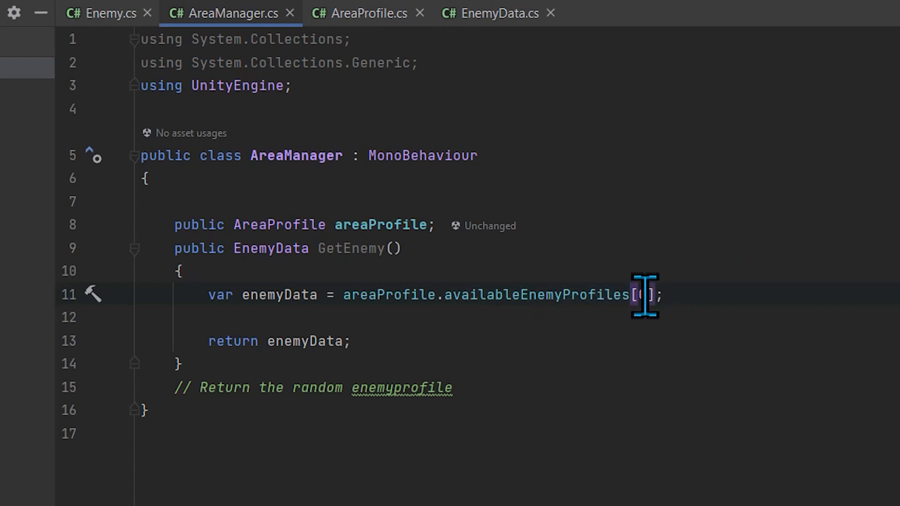
type("0")
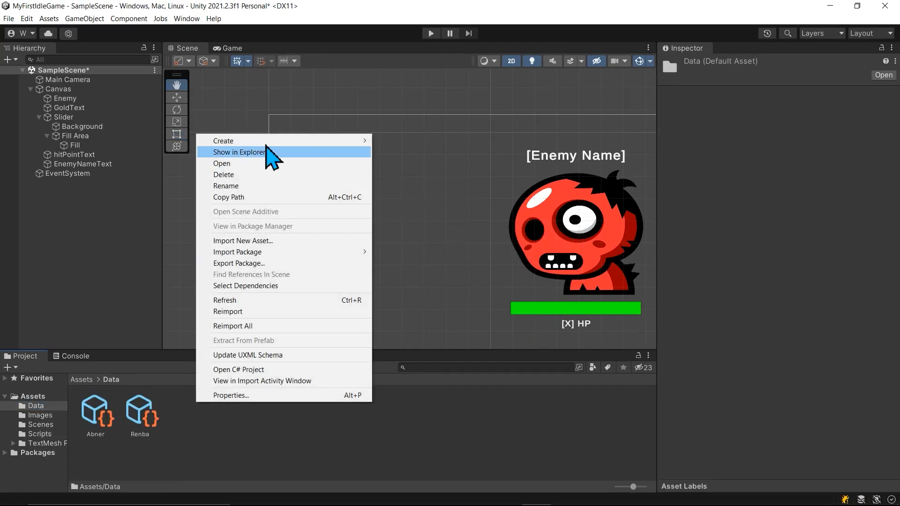
mouse_move(223, 141)
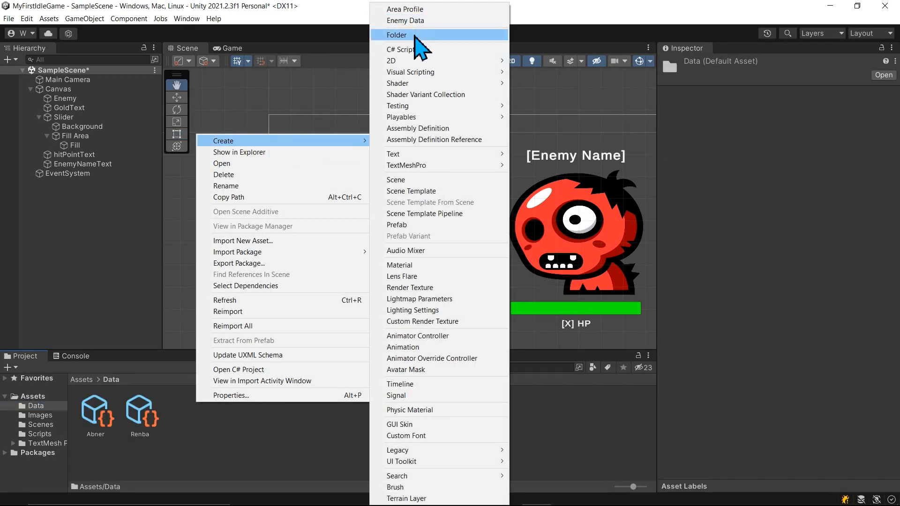
Create Enemies, Heroes and Areas folders inside Data, then open Areas
left_click(396, 34)
type("Enemies")
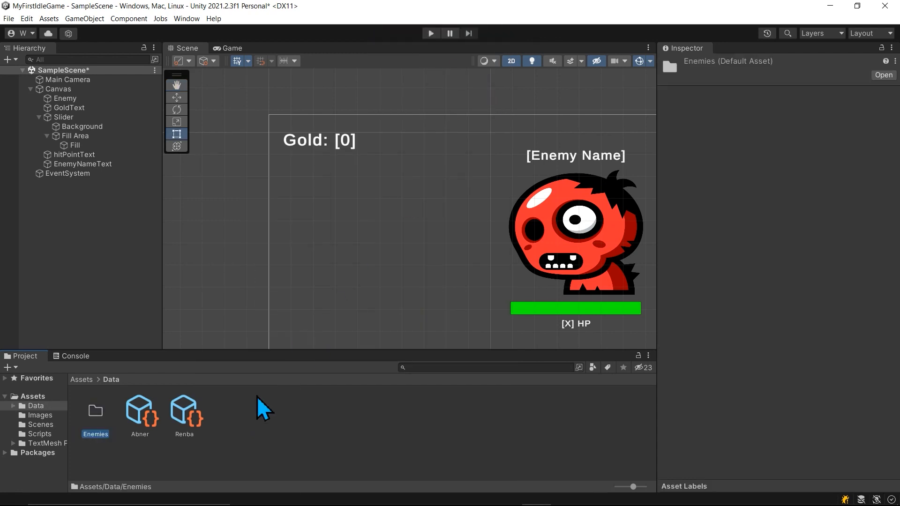
right_click(261, 408)
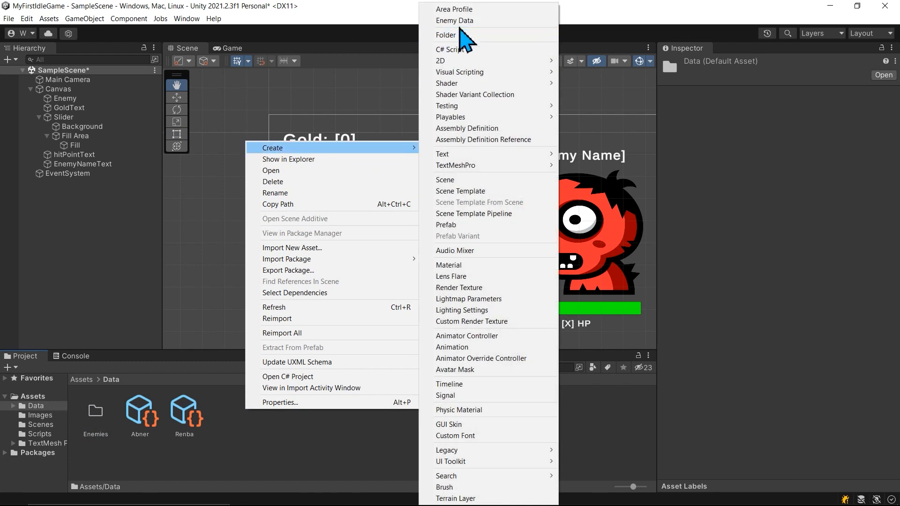
left_click(445, 35)
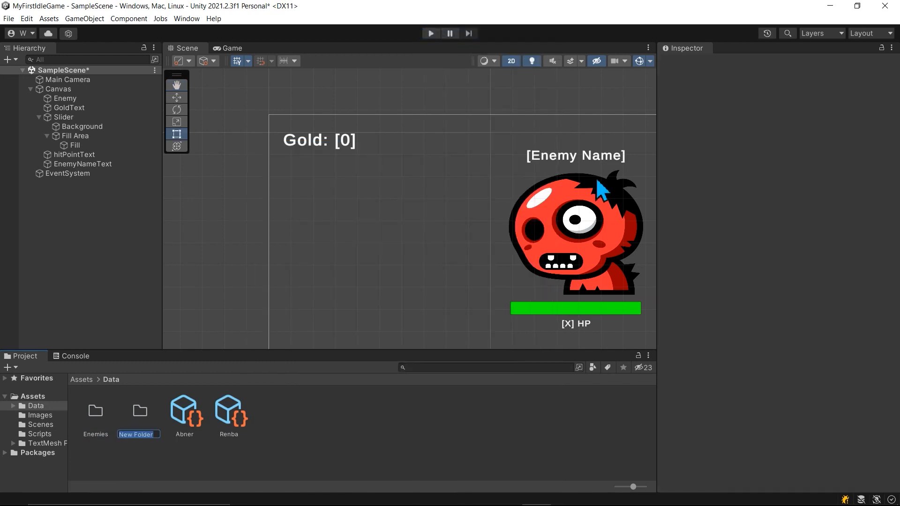
type("Heroes")
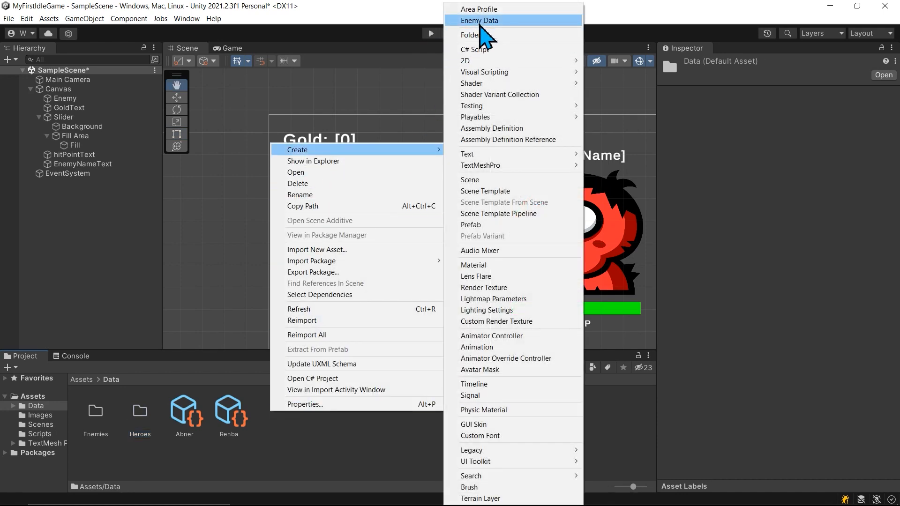
left_click(468, 35)
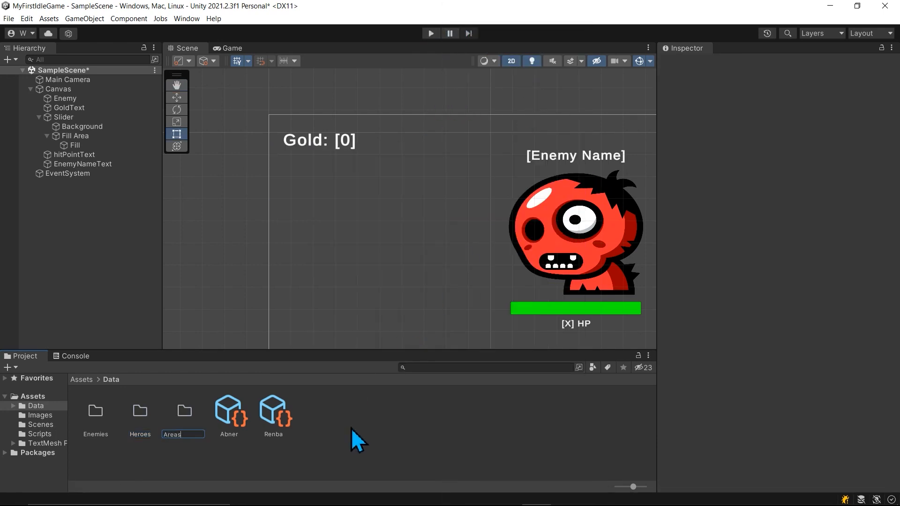
double_click(184, 410)
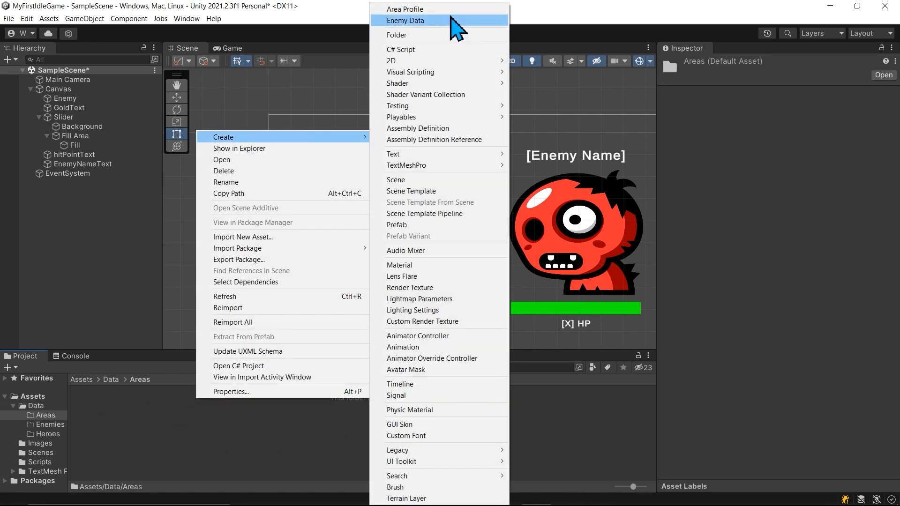
Create a Forest area profile whose Available Enemy Profiles are Abner and Renba
left_click(405, 8)
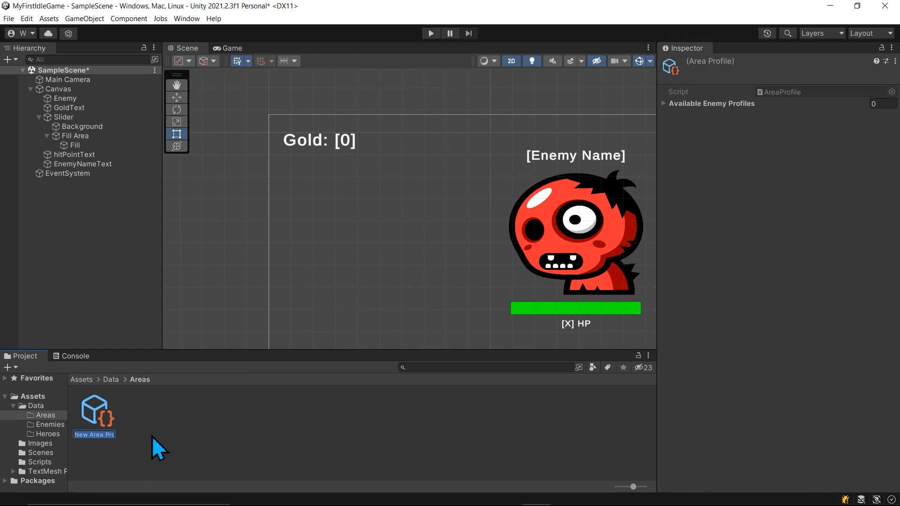
type("Forest")
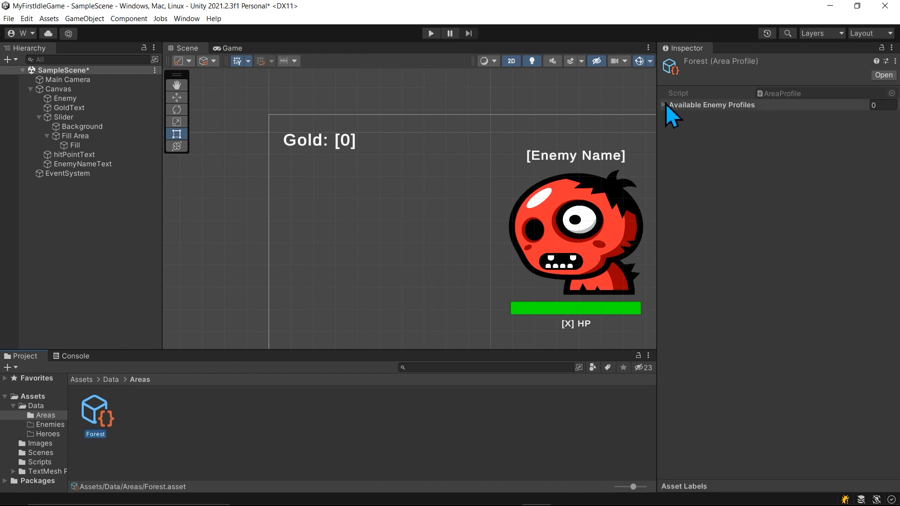
left_click(664, 105)
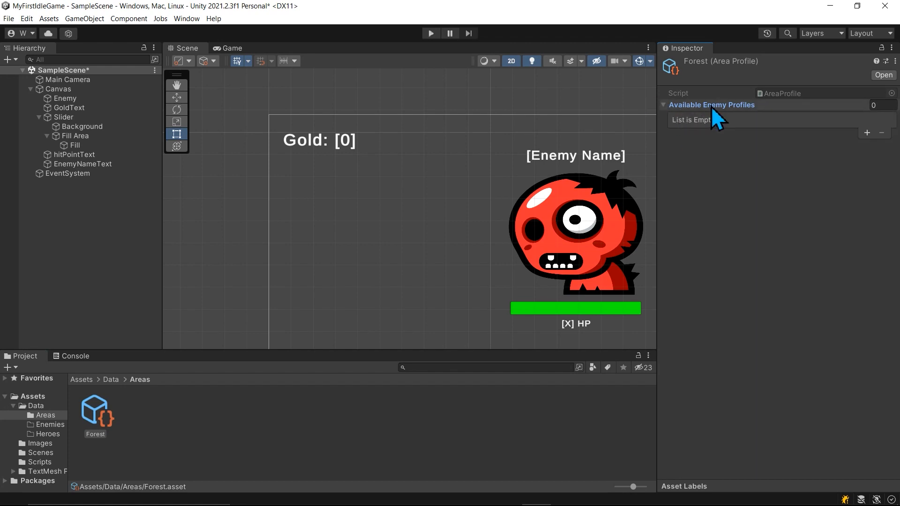
mouse_move(711, 136)
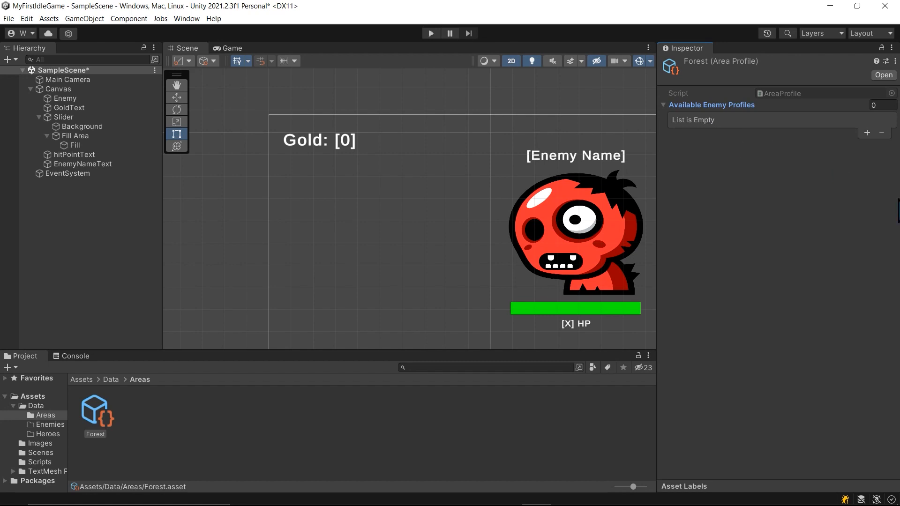
left_click(867, 133)
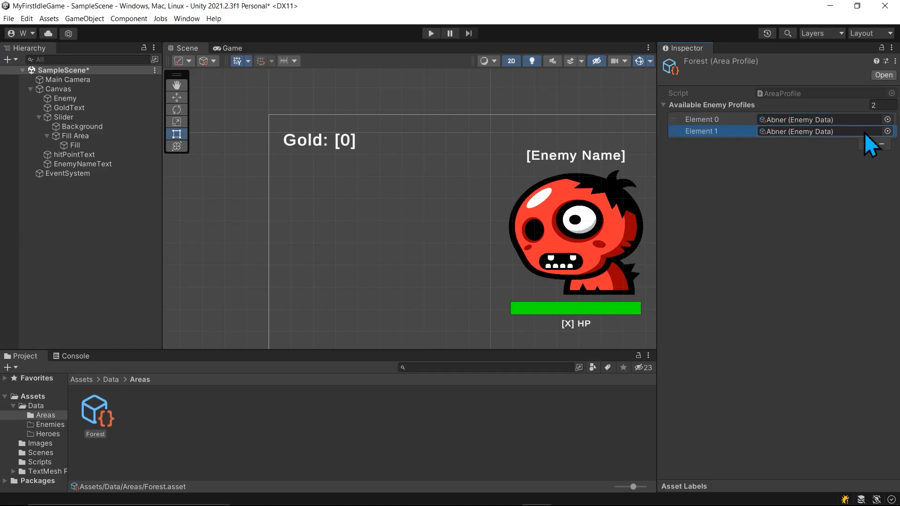
left_click(888, 132)
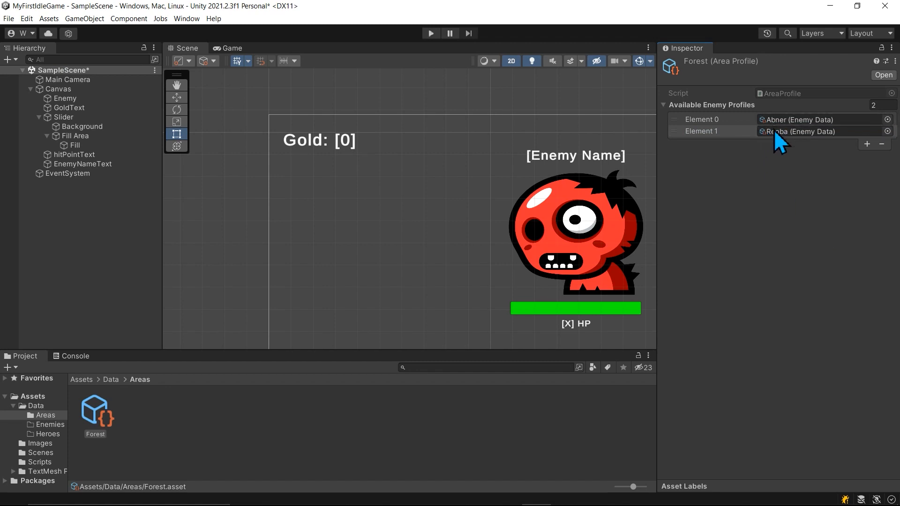
mouse_move(725, 133)
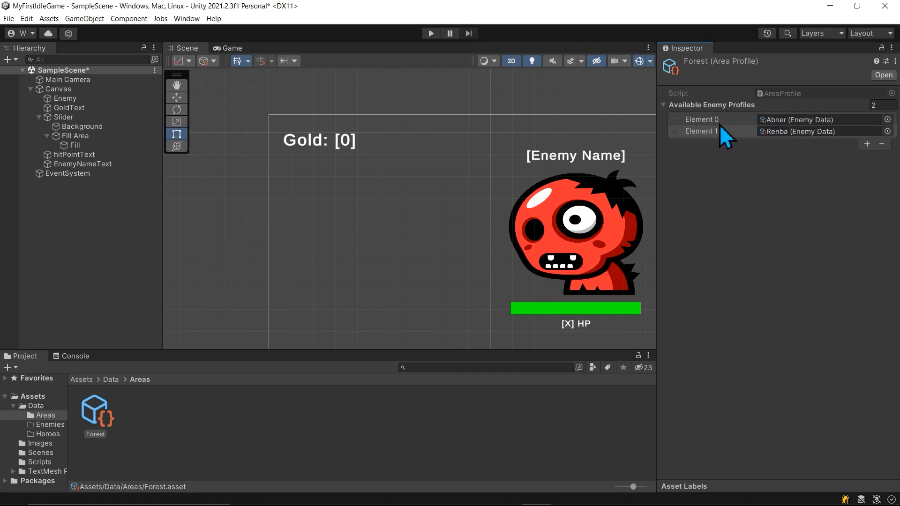
left_click(711, 119)
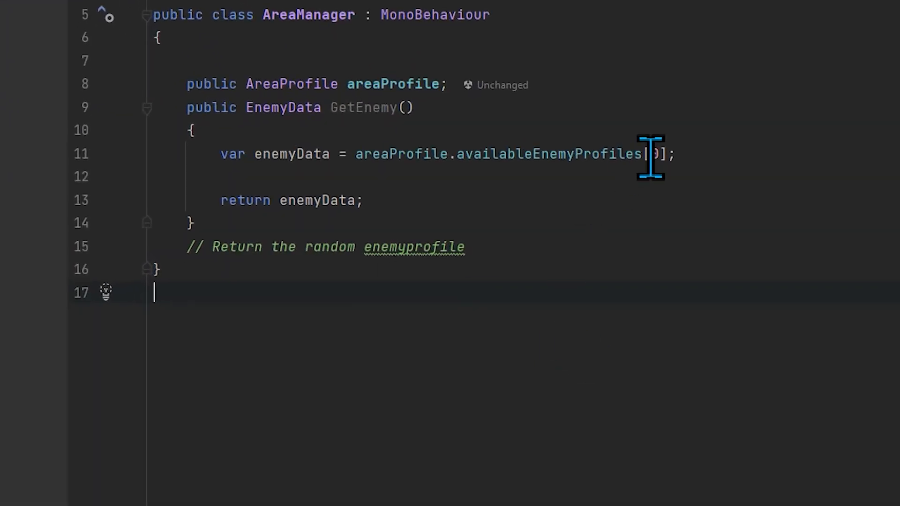
Declare enemyData with an explicit EnemyData type, then revert it to var throughout GetEnemy
type("1")
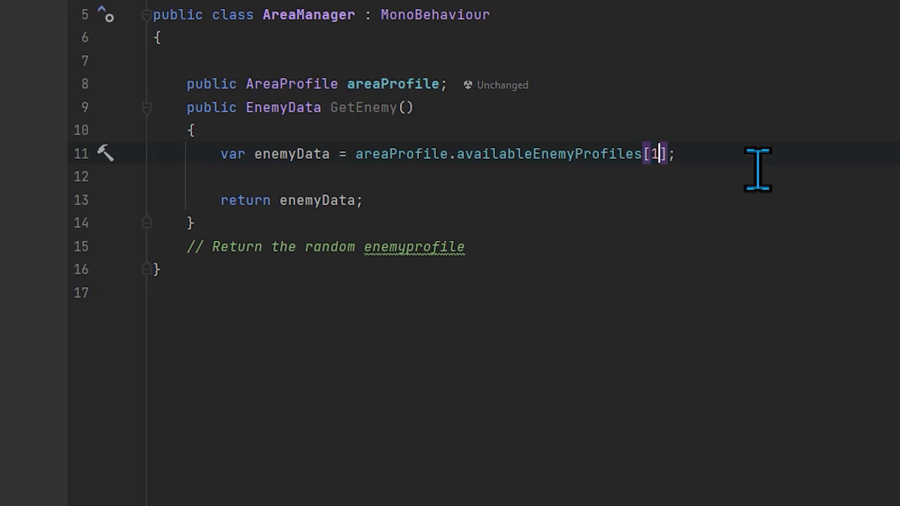
type("0")
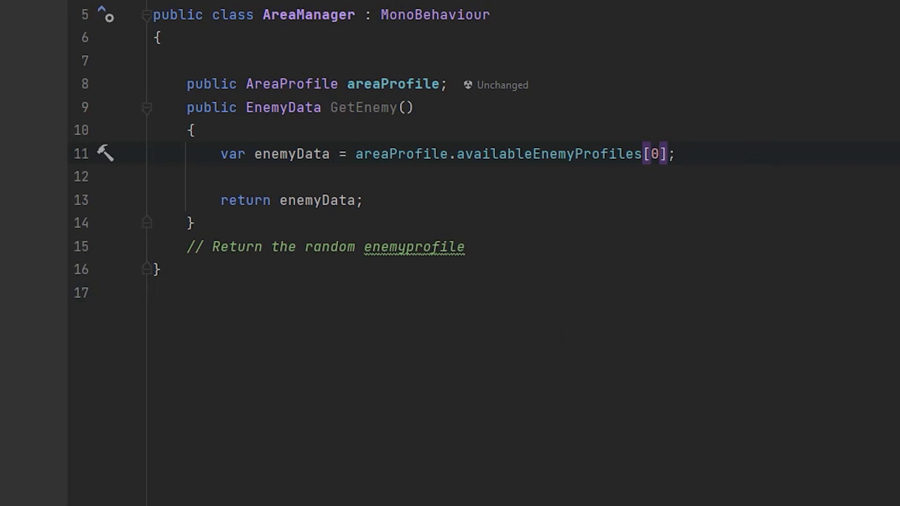
double_click(402, 153)
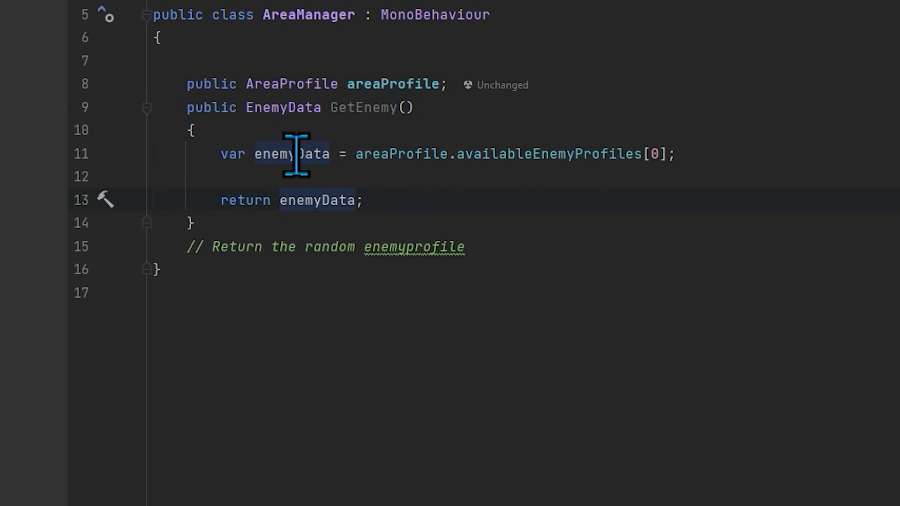
mouse_move(293, 154)
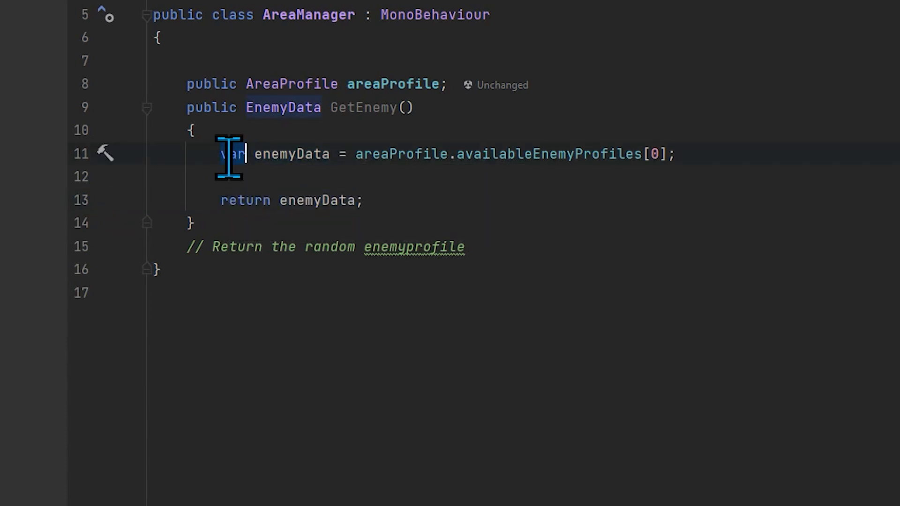
type("EnemyData")
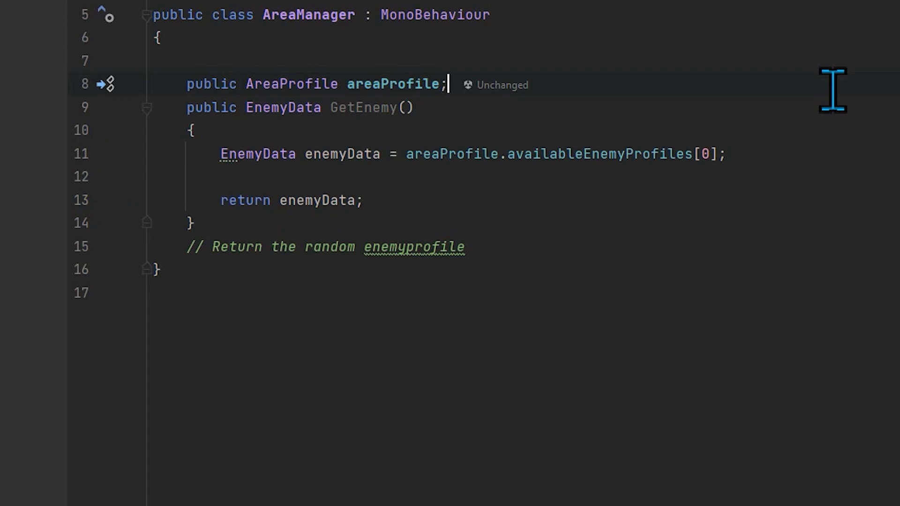
mouse_move(244, 159)
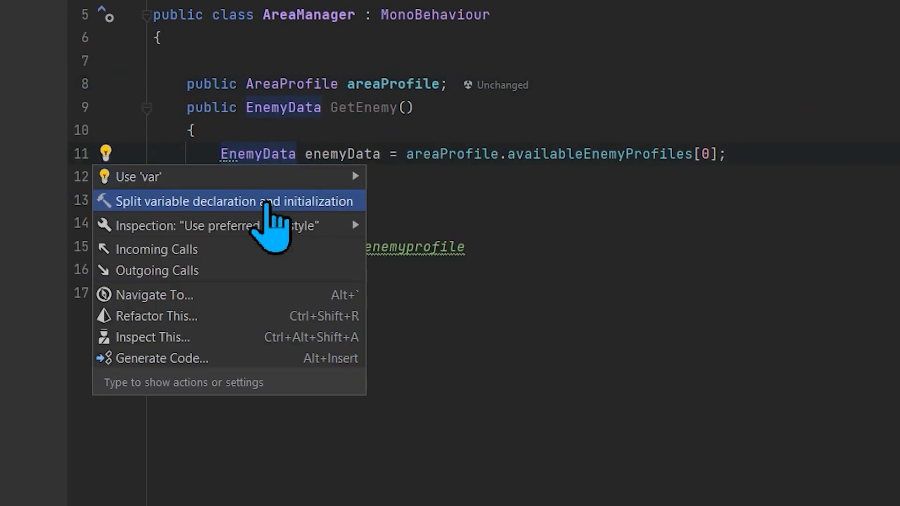
mouse_move(150, 177)
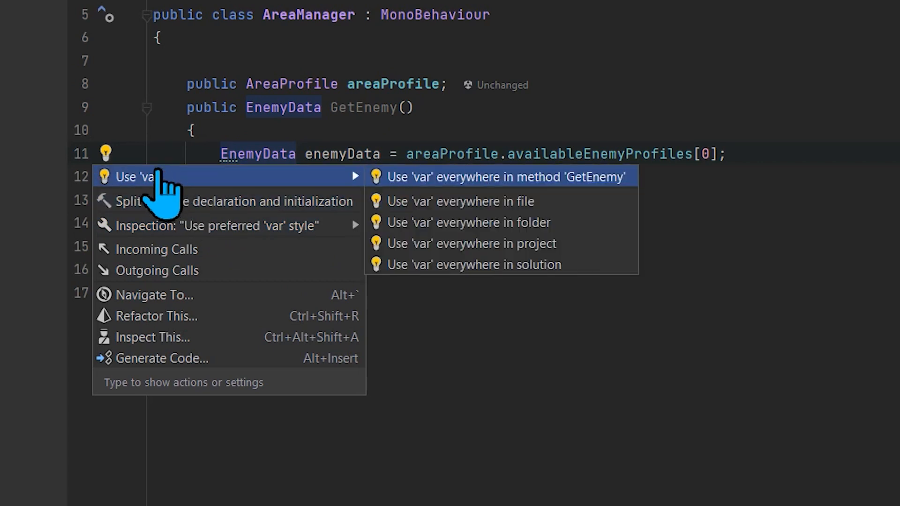
mouse_move(568, 195)
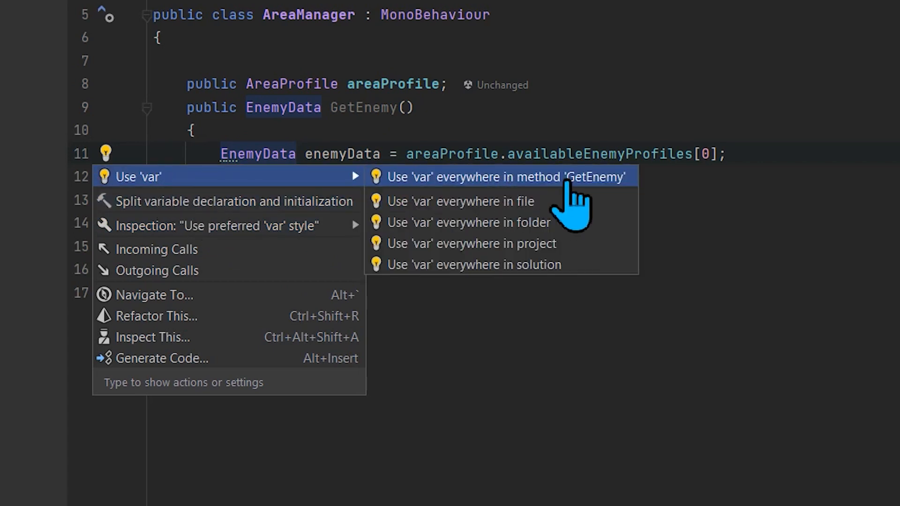
left_click(507, 177)
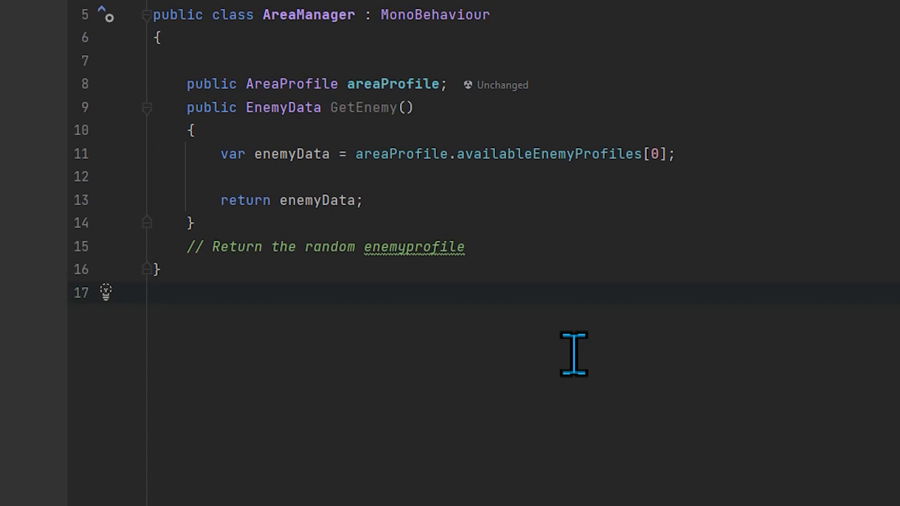
mouse_move(408, 154)
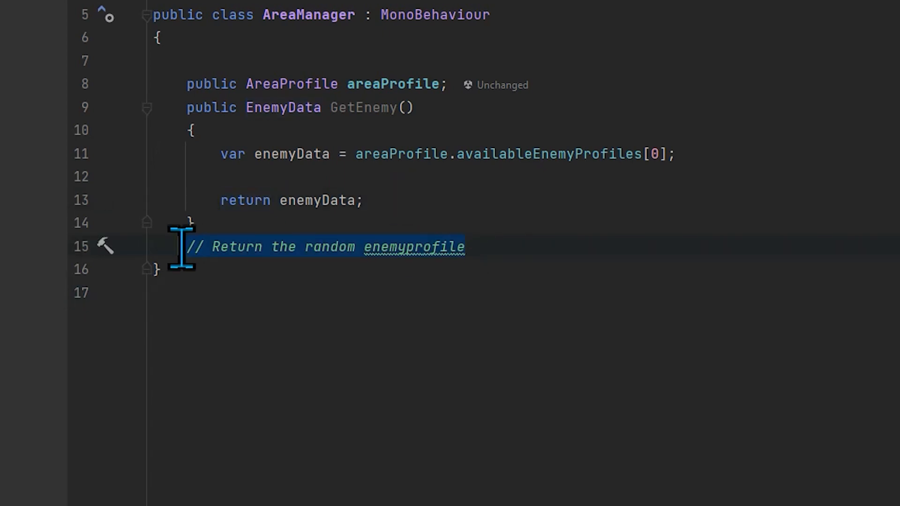
Delete the 'Return the random enemyprofile' comment line under GetEnemy
key("Delete")
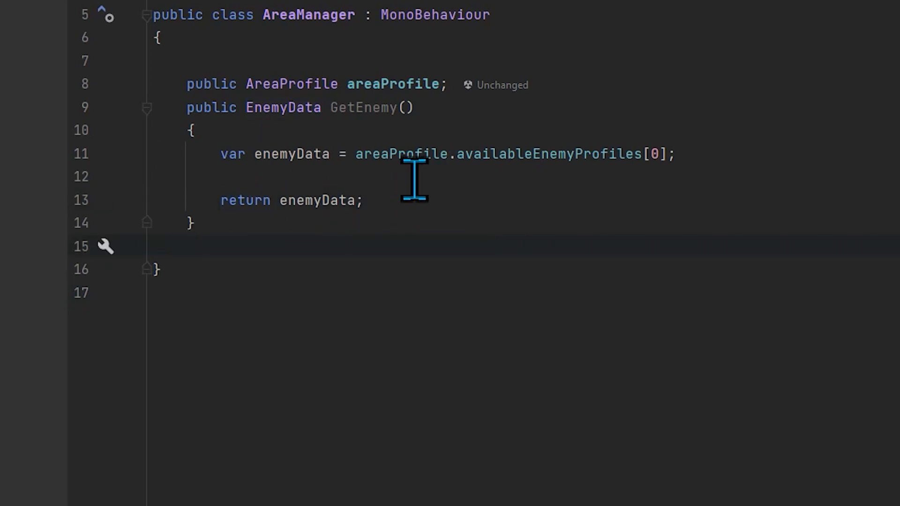
mouse_move(413, 184)
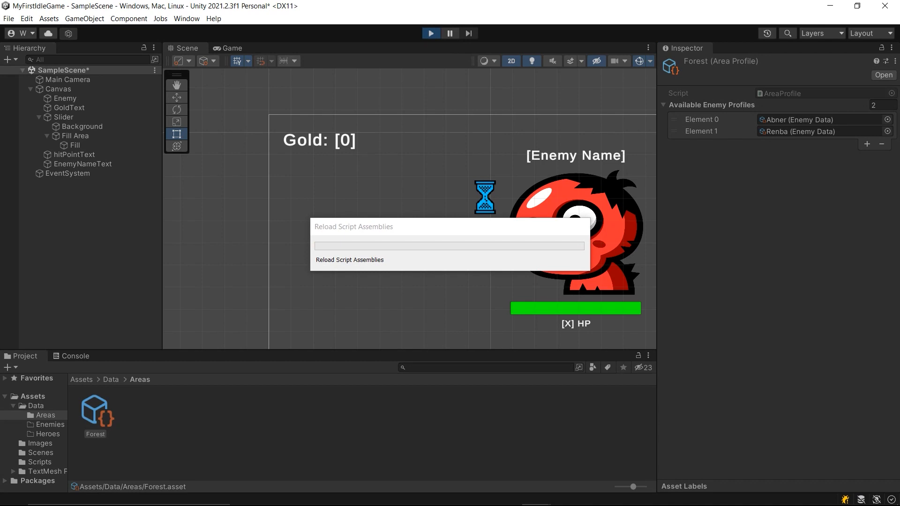
Playtest by clicking the enemy, then reorder Forest's profiles so Renba precedes Abner
left_click(232, 47)
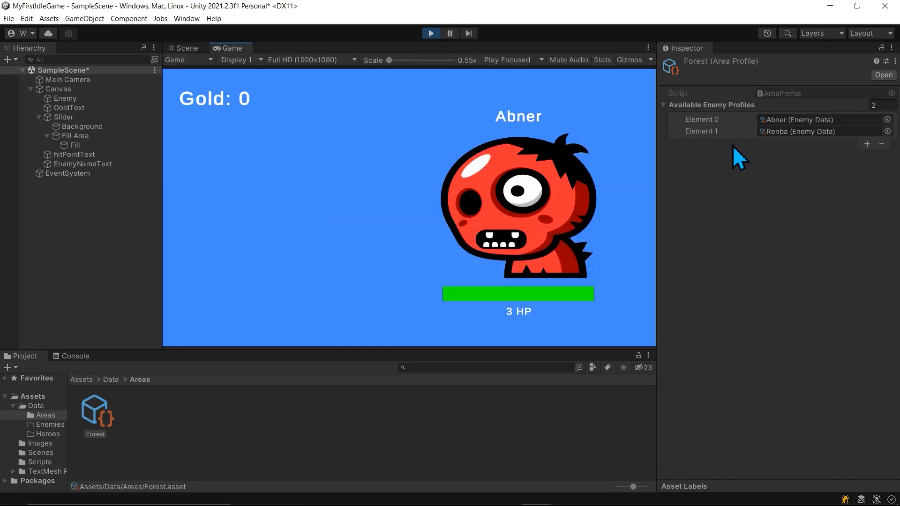
left_click(501, 207)
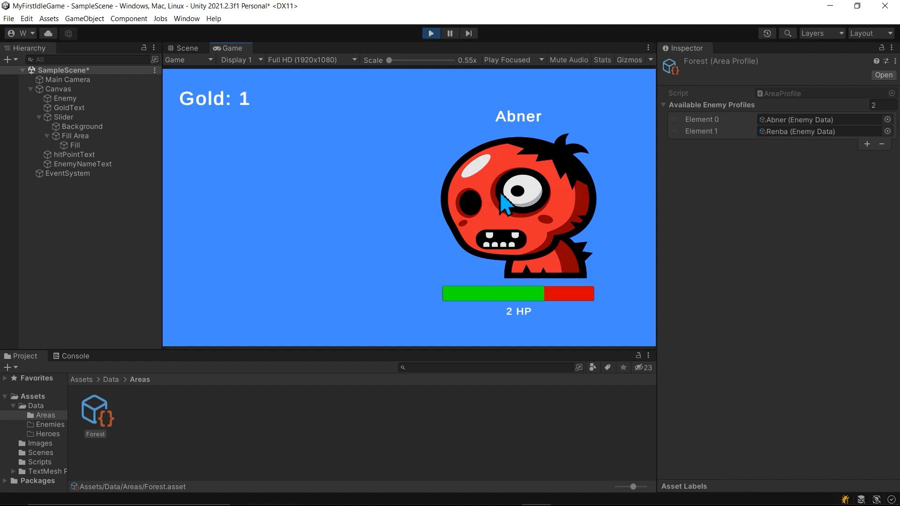
left_click(504, 202)
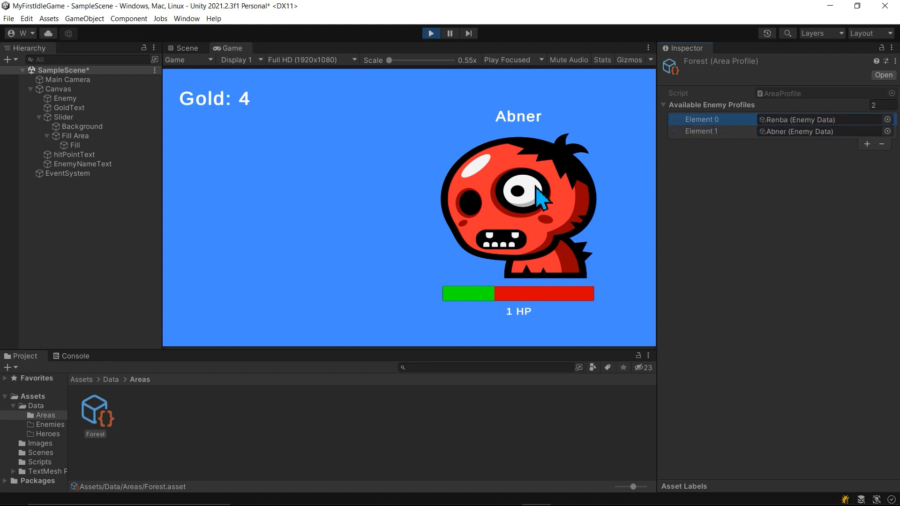
left_click(516, 211)
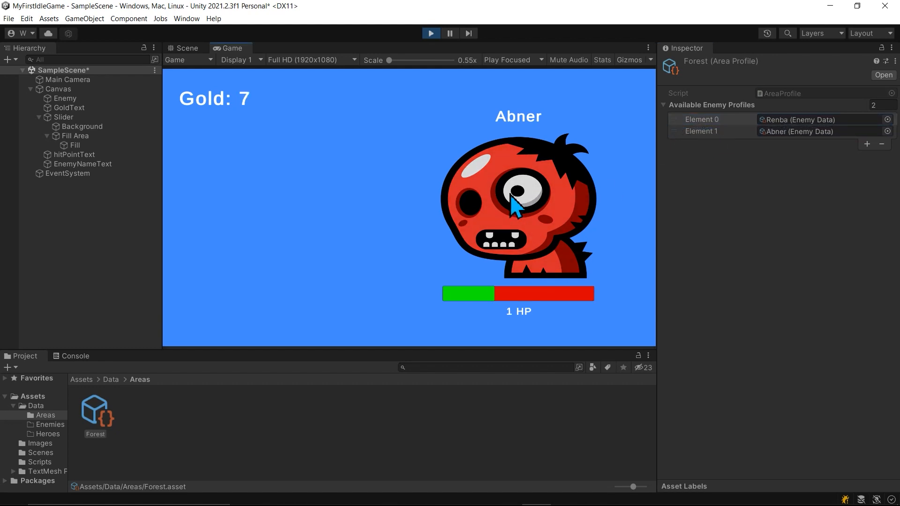
left_click(431, 33)
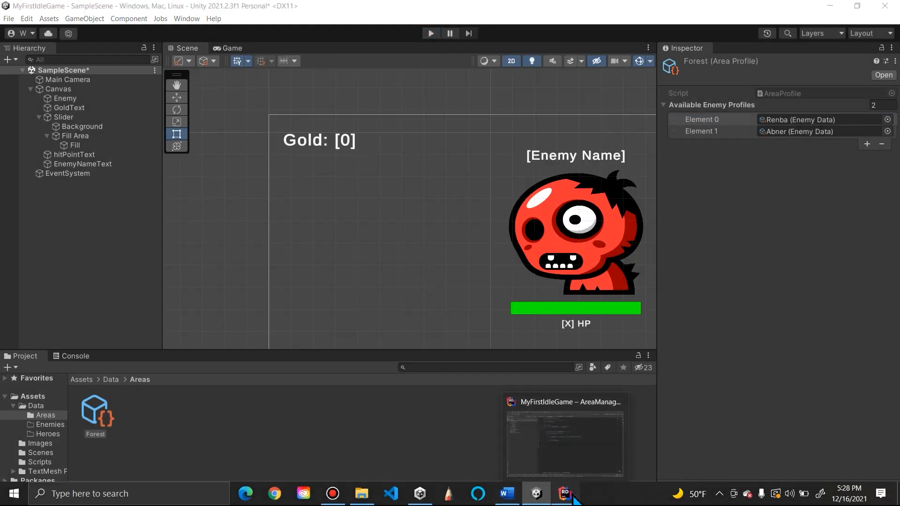
left_click(564, 494)
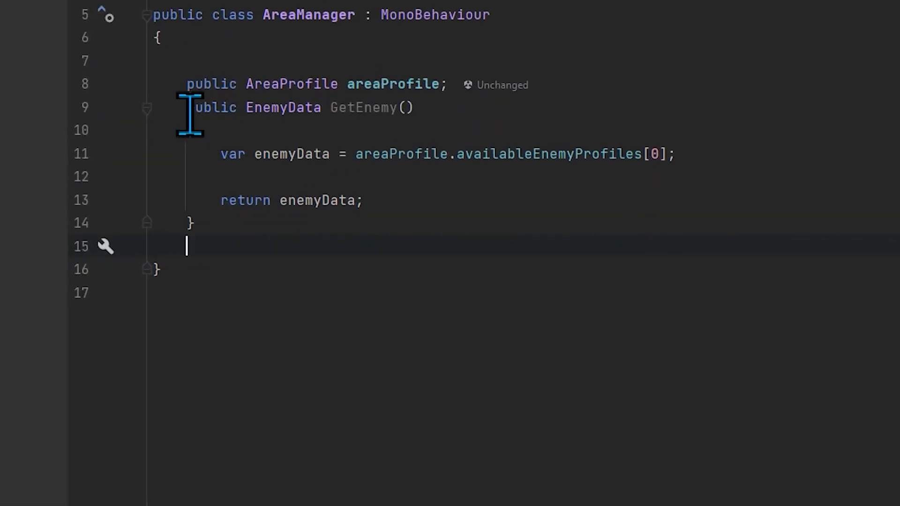
double_click(365, 108)
type("{")
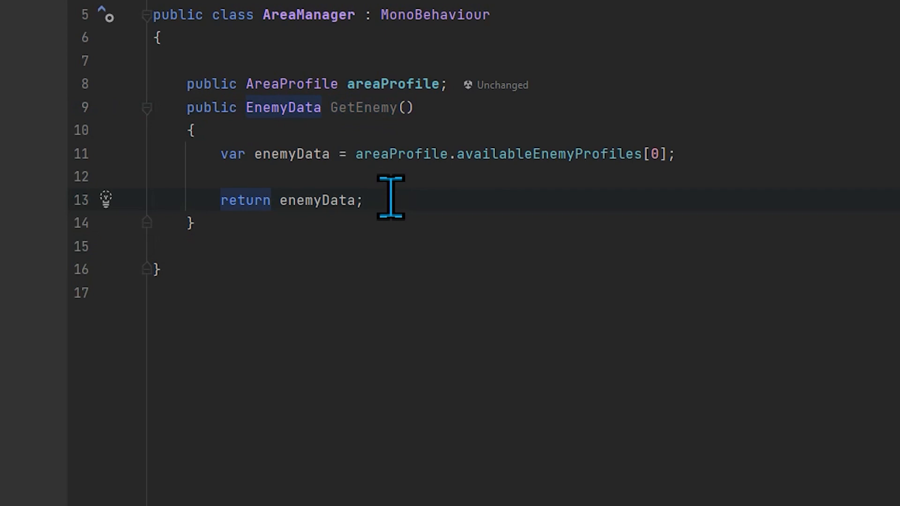
left_click(363, 200)
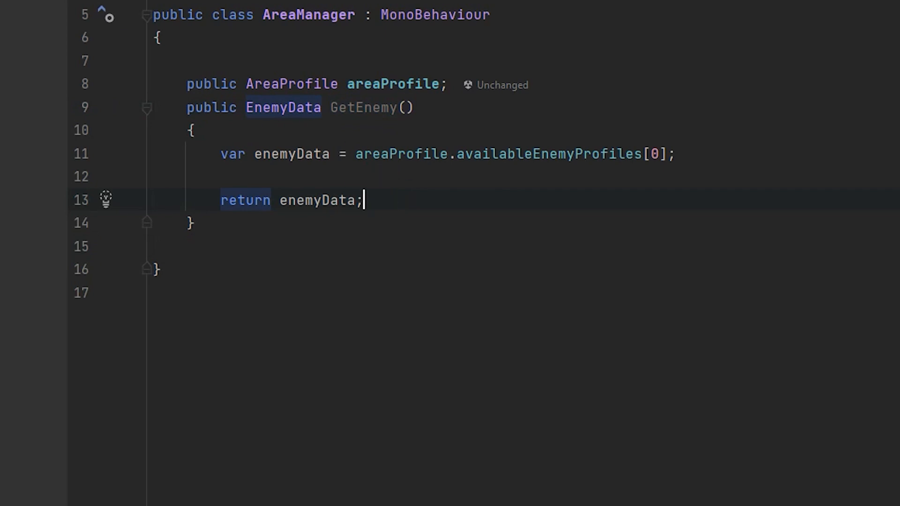
scroll("down", 3)
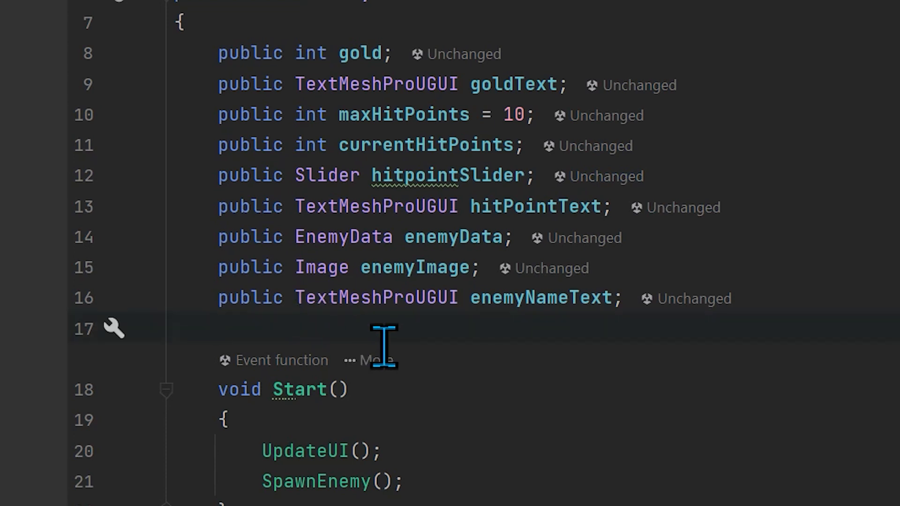
Add 'public AreaManager areaManager;' after enemyNameText in Enemy.cs
type("public")
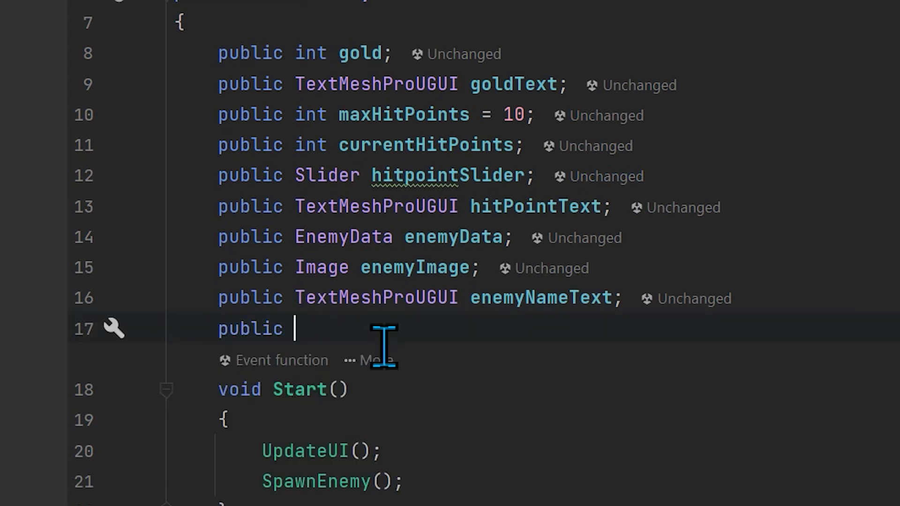
type("AreaManager")
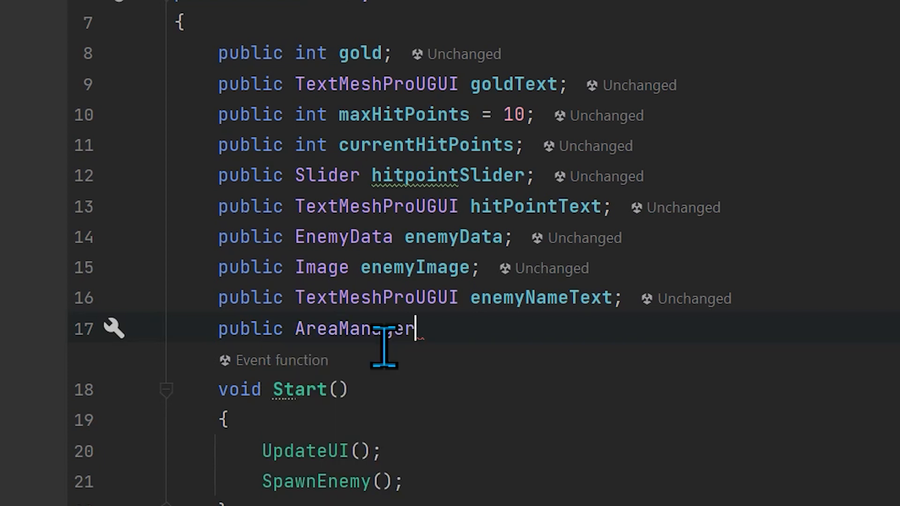
type("areaManager;")
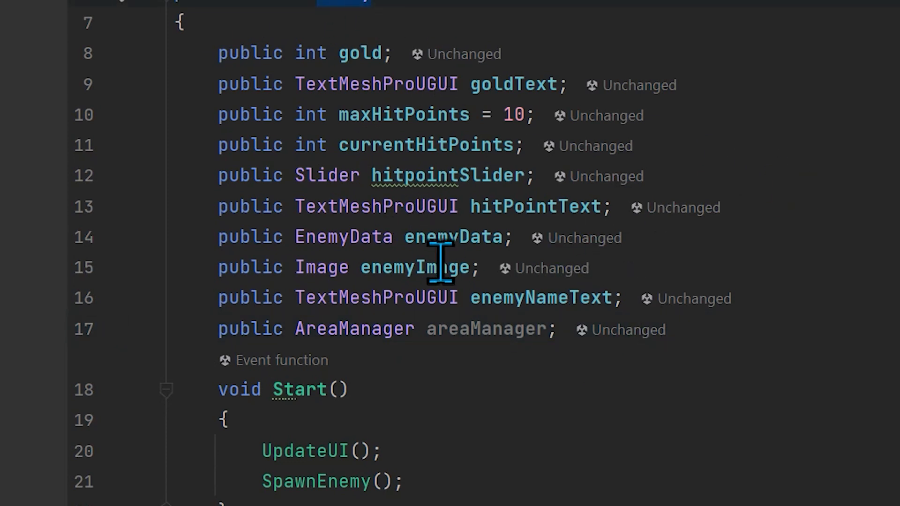
mouse_move(742, 288)
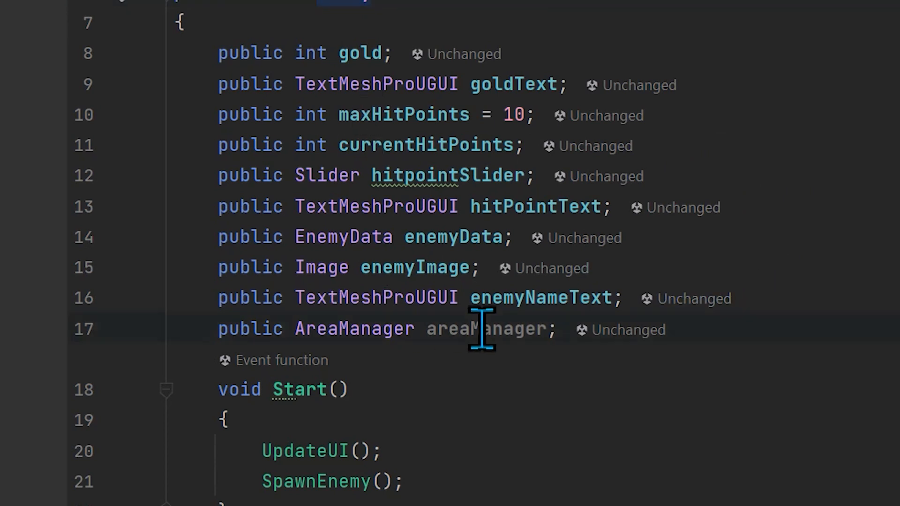
double_click(485, 329)
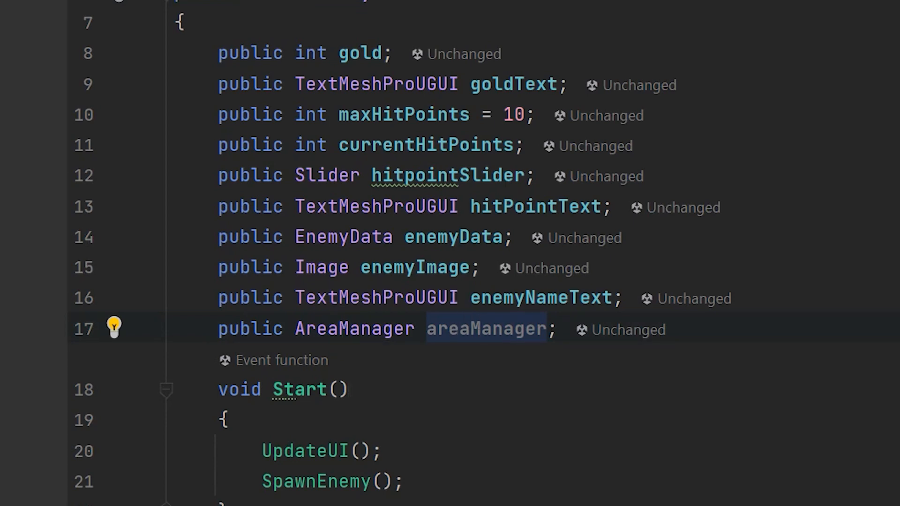
Start SpawnEnemy with 'enemyData = areaManager.GetEnemy();', then select the enemyData field name
scroll("down", 3)
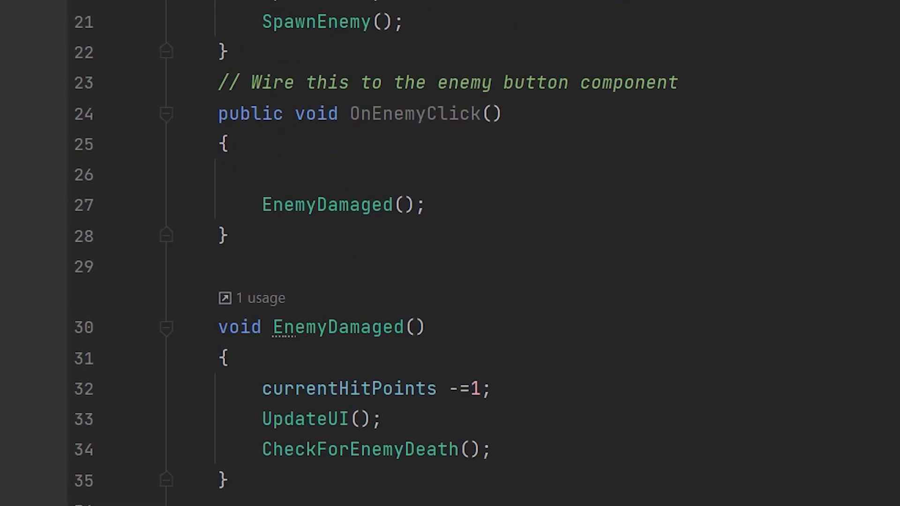
scroll("down", 3)
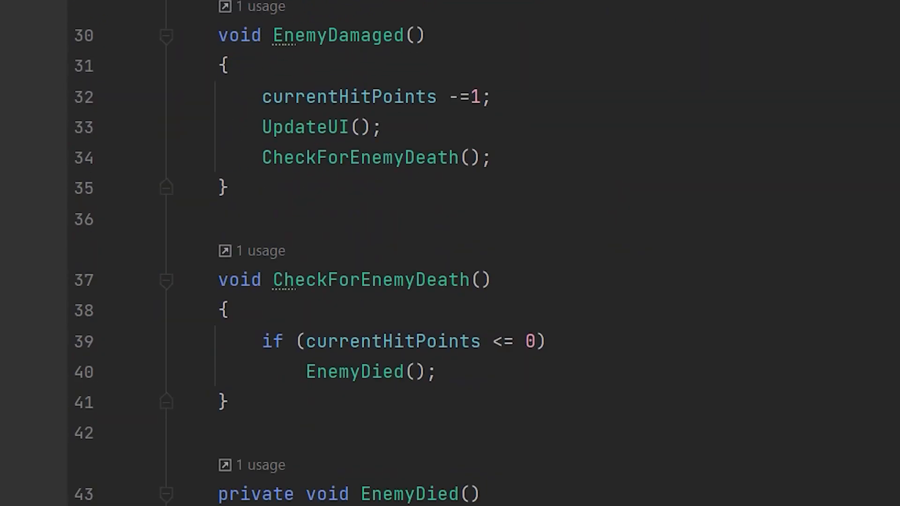
scroll("down", 3)
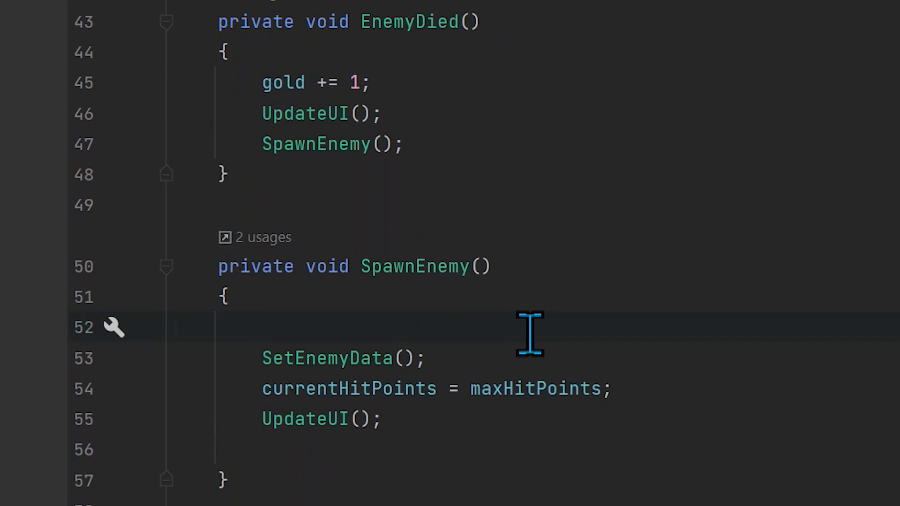
type("enemyData =")
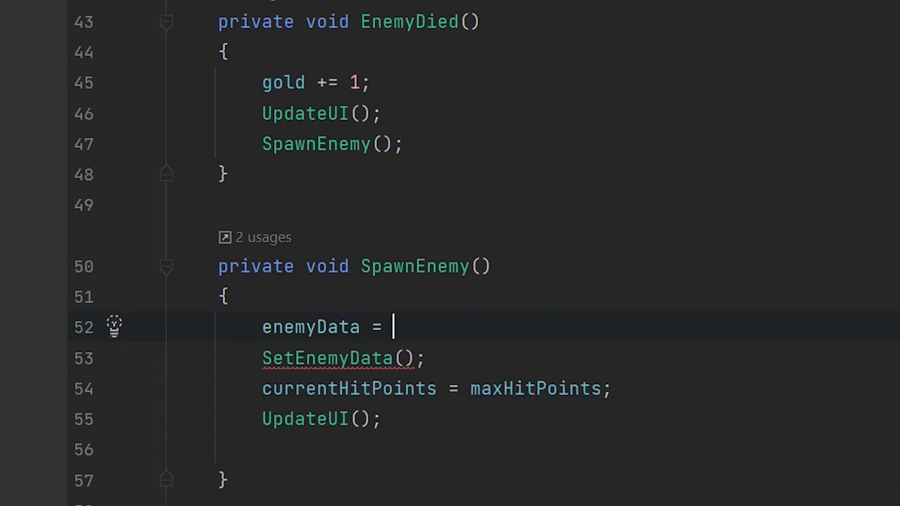
type("a")
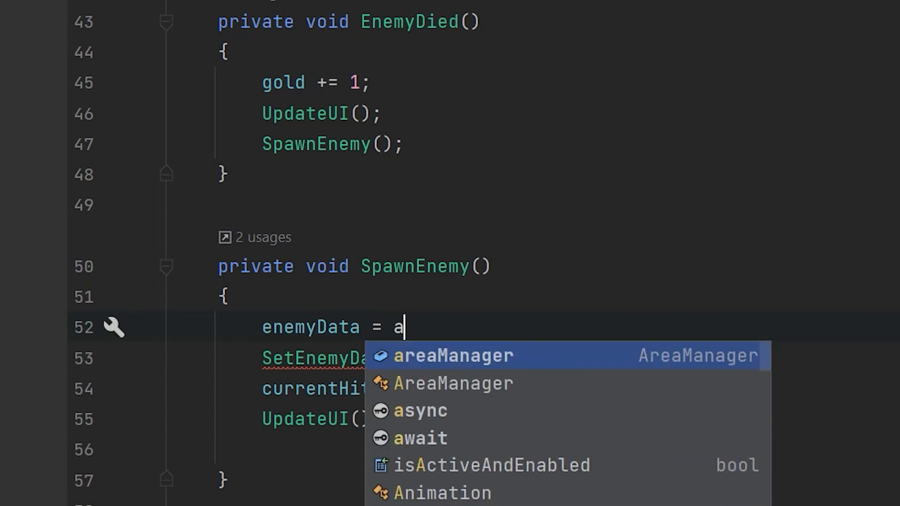
type("reaManager.GetE")
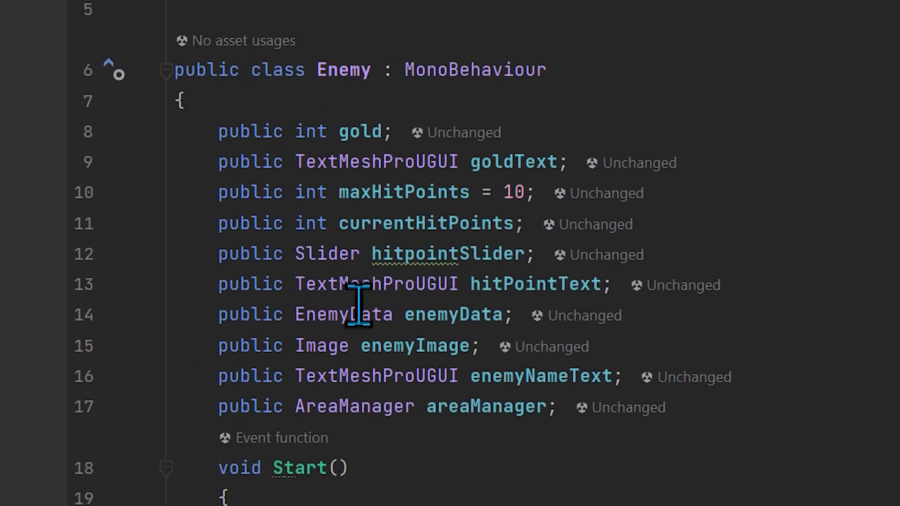
double_click(453, 314)
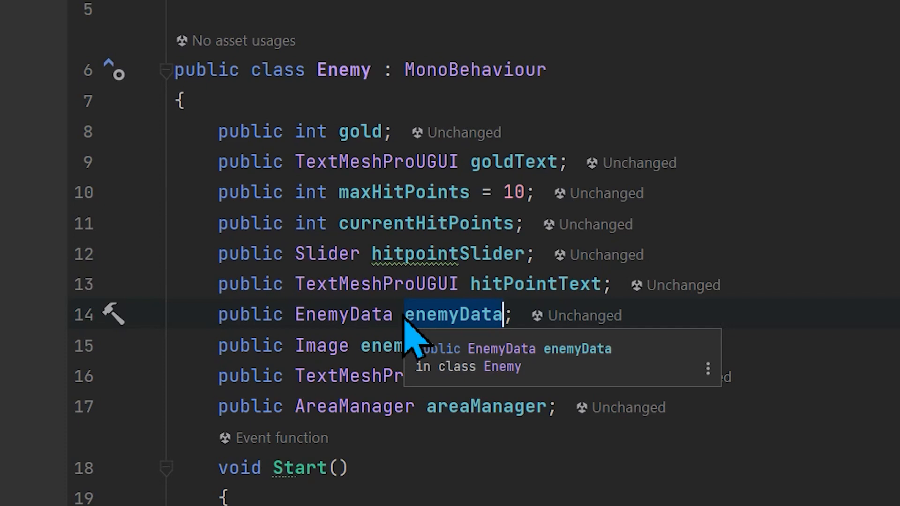
scroll("down", 3)
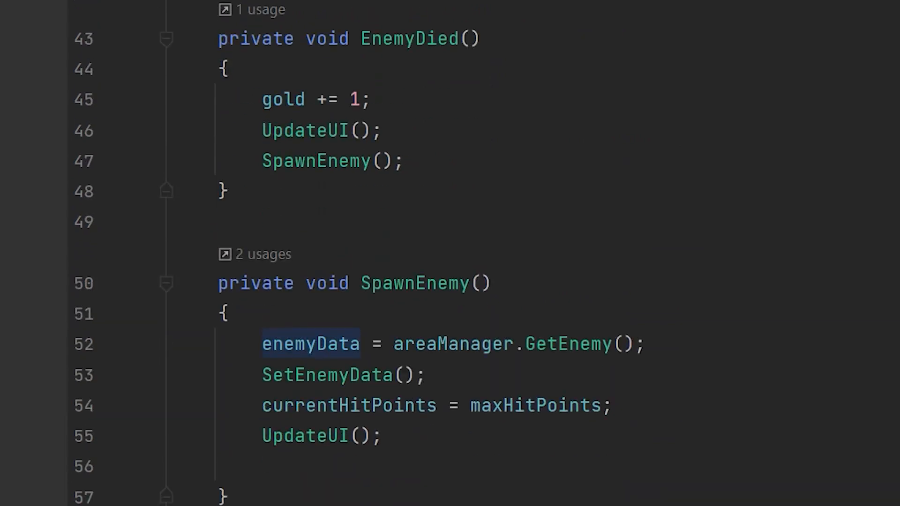
scroll("down", 3)
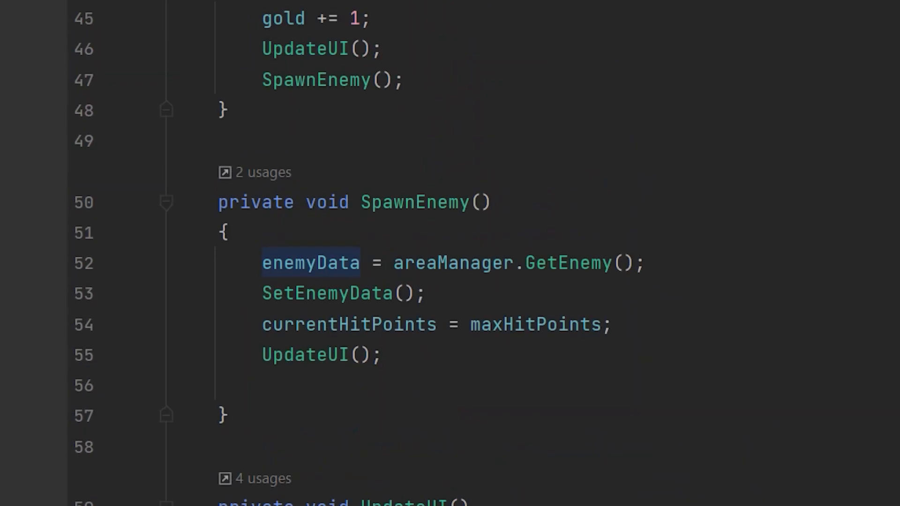
double_click(453, 262)
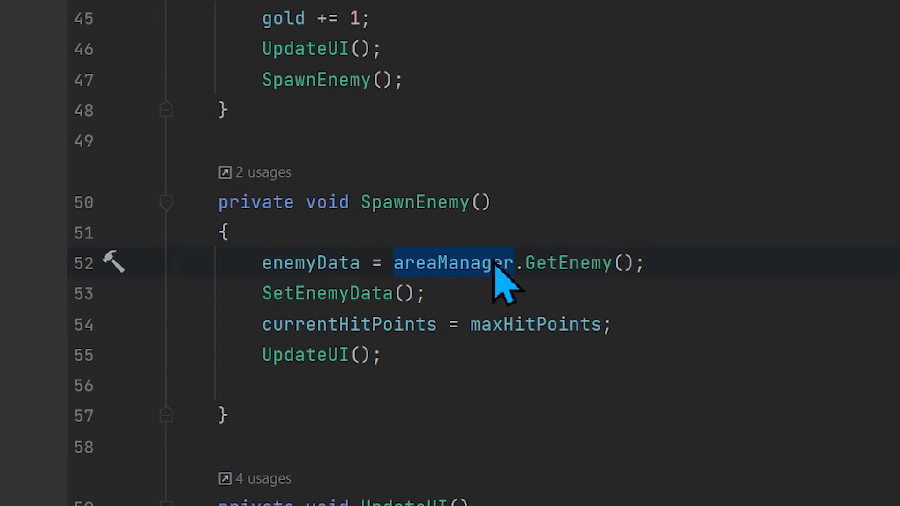
mouse_move(568, 263)
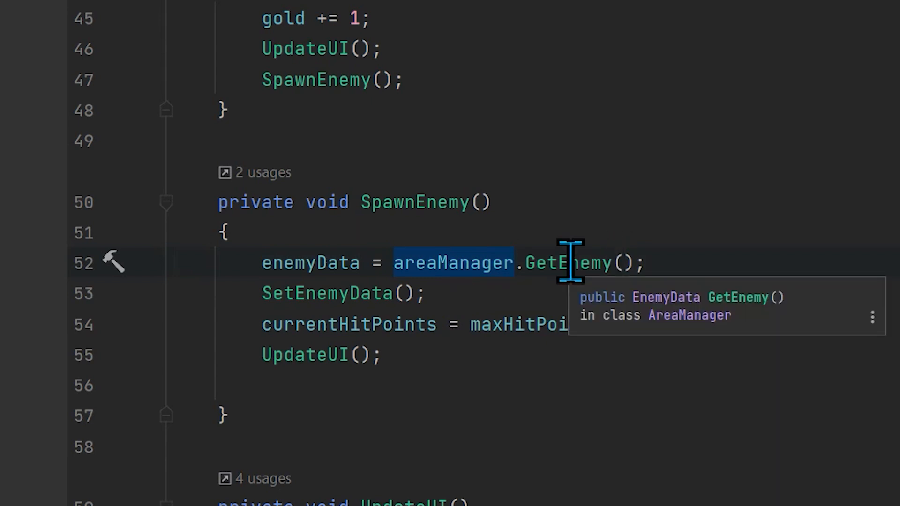
mouse_move(557, 104)
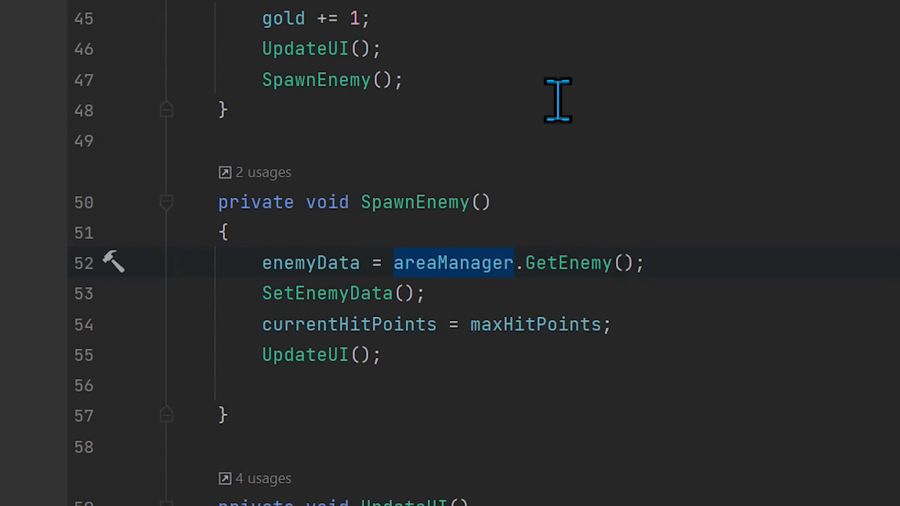
mouse_move(558, 264)
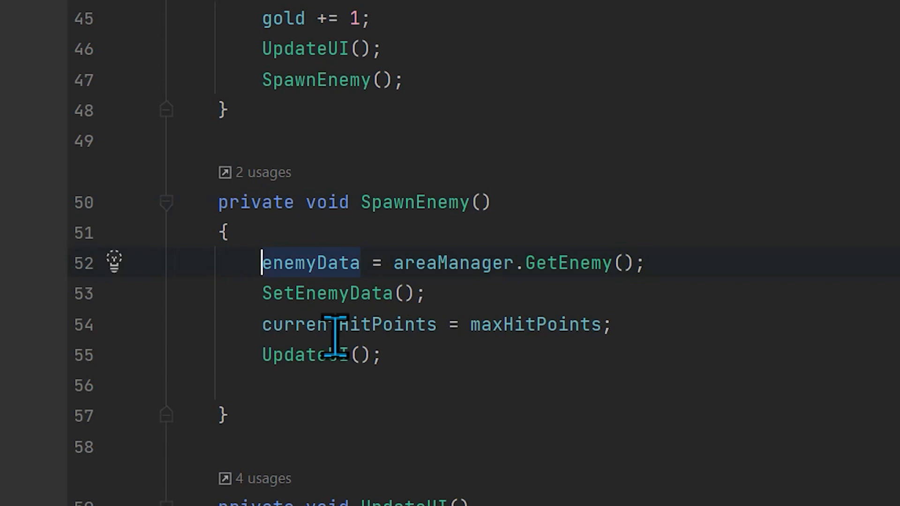
mouse_move(334, 333)
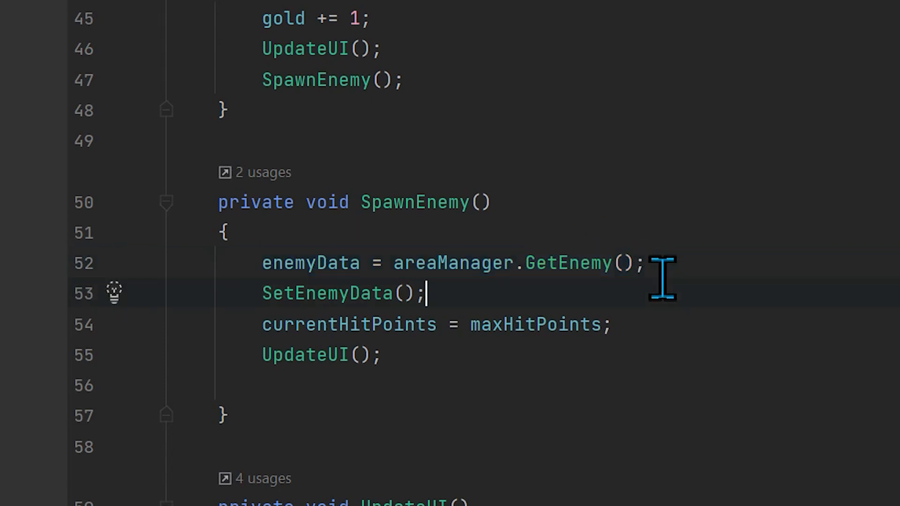
mouse_move(523, 263)
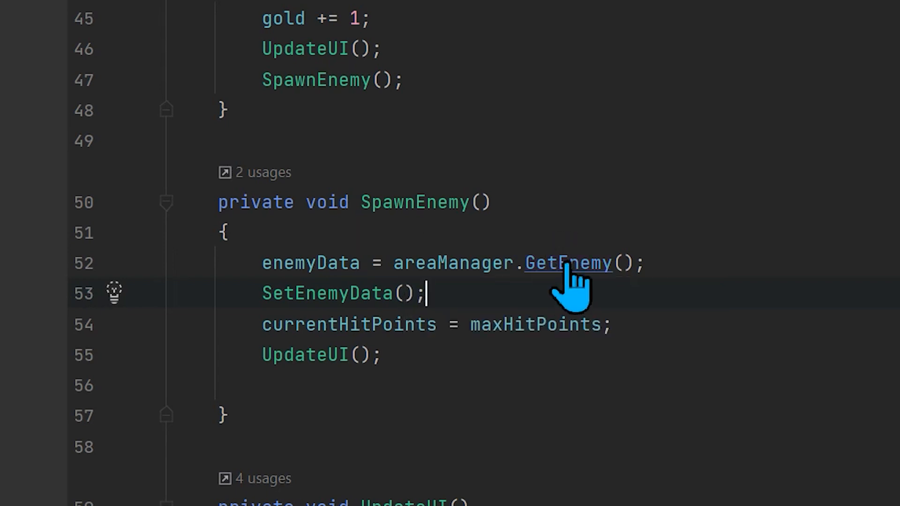
Make GetEnemy return areaProfile.availableEnemyProfiles[0] and comment out the var enemyData line
left_click(566, 264)
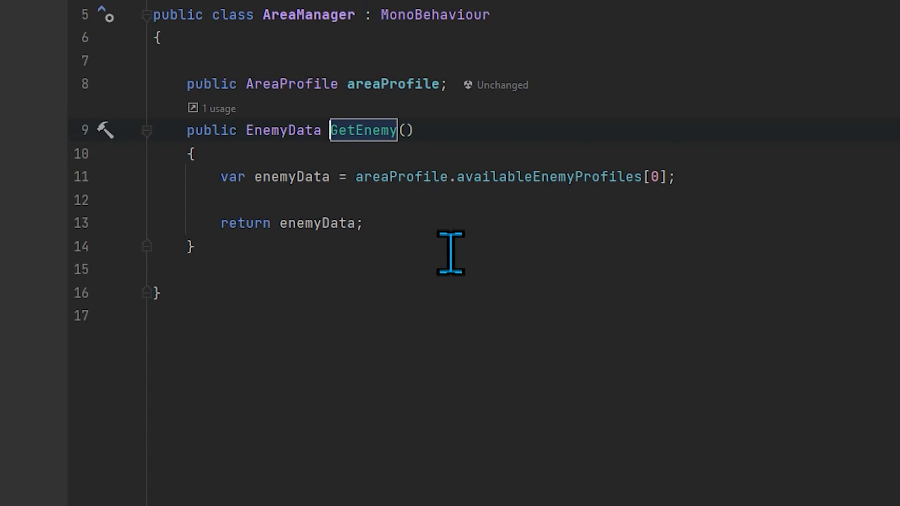
mouse_move(446, 254)
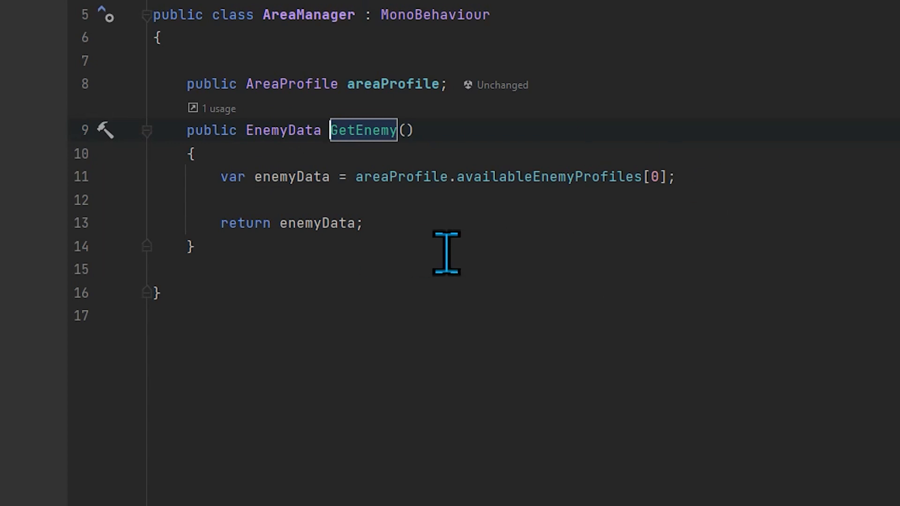
mouse_move(394, 177)
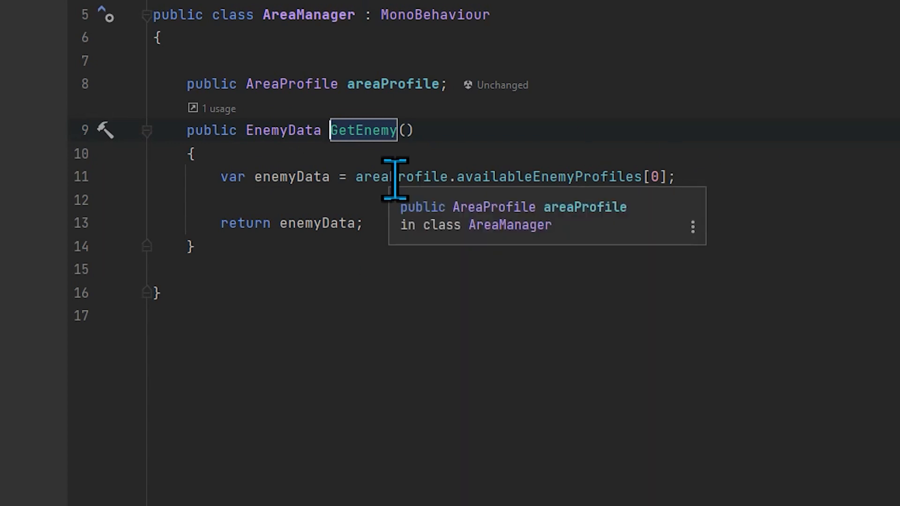
mouse_move(715, 213)
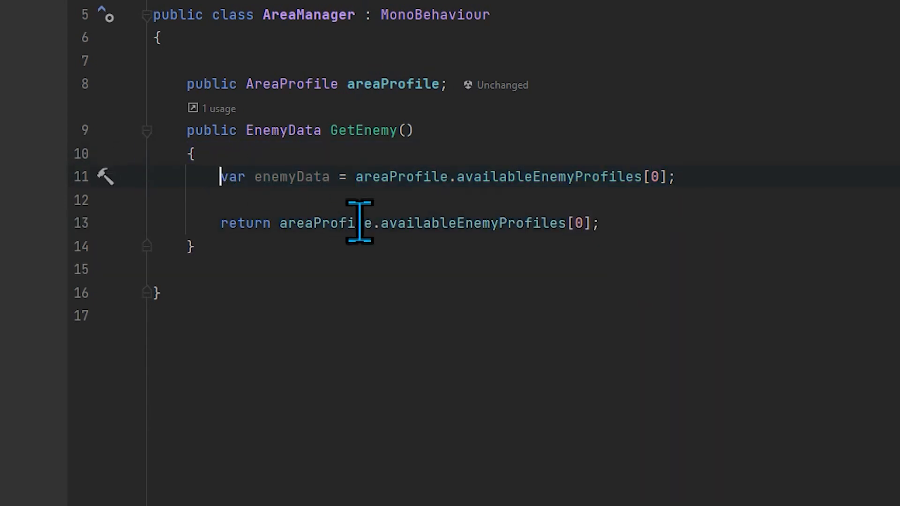
key("Ctrl+/")
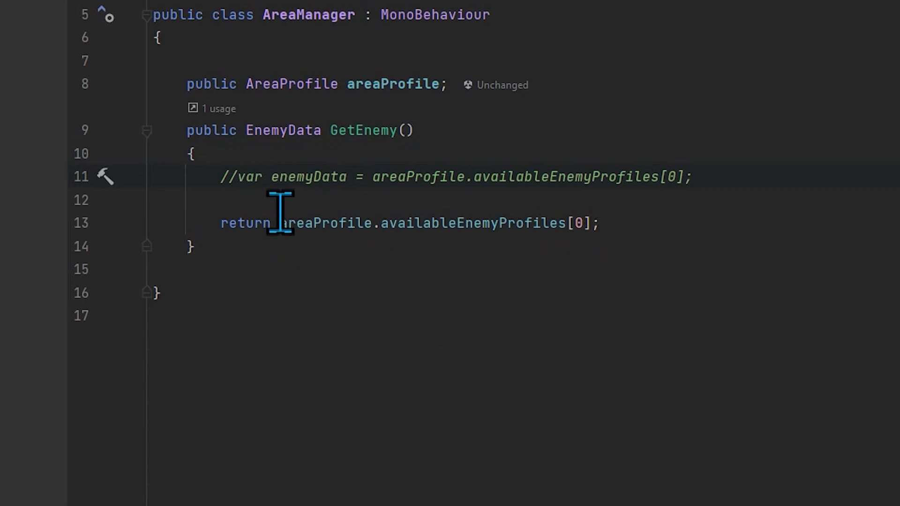
double_click(308, 177)
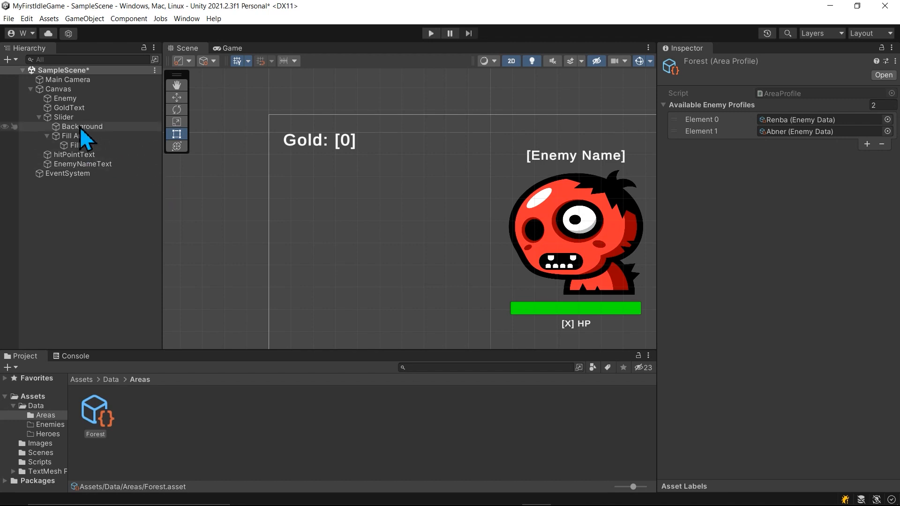
Check the Enemy (Script) Area Manager picker, which offers only None
left_click(65, 98)
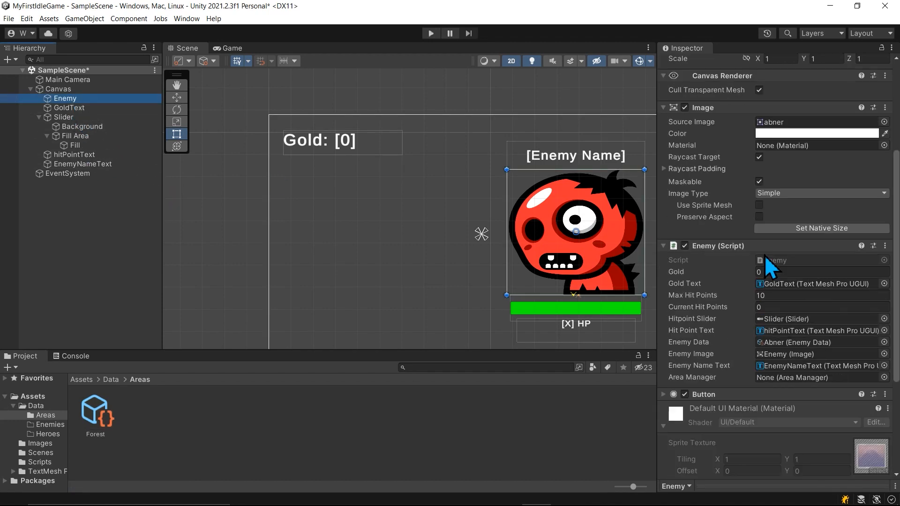
scroll("down", 3)
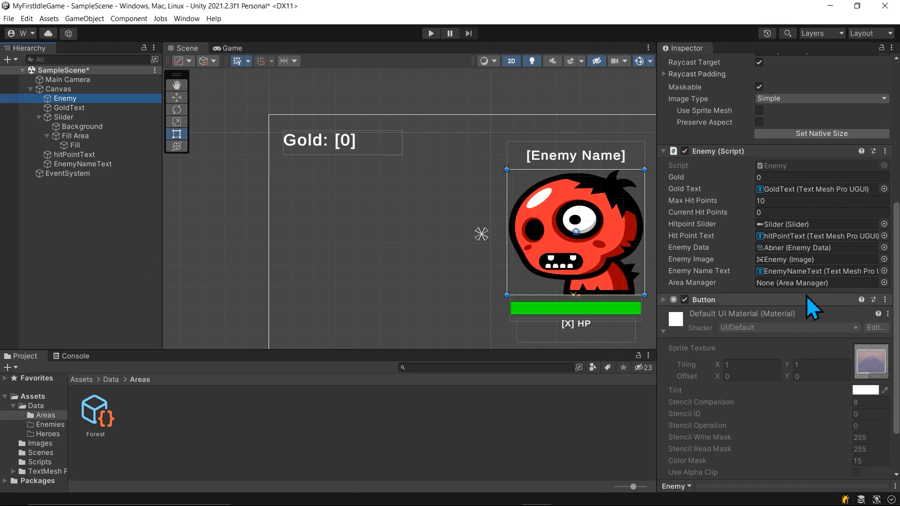
mouse_move(895, 301)
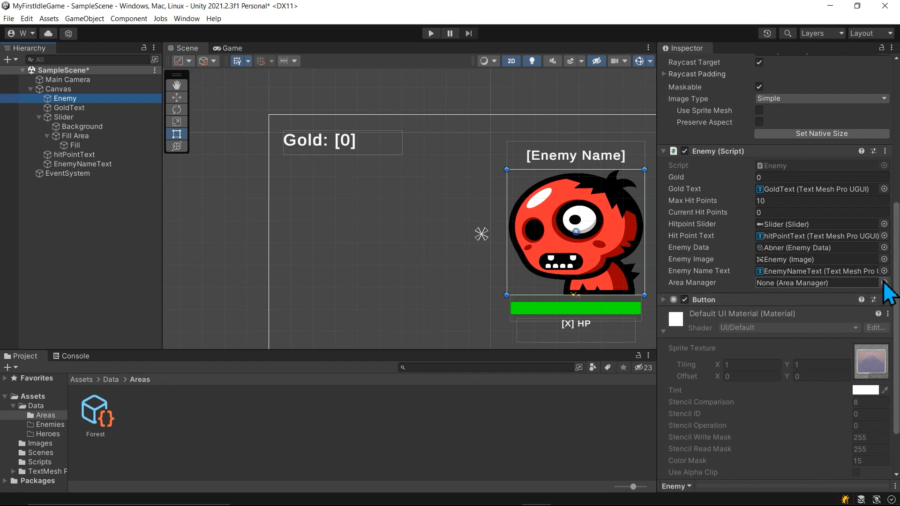
left_click(889, 283)
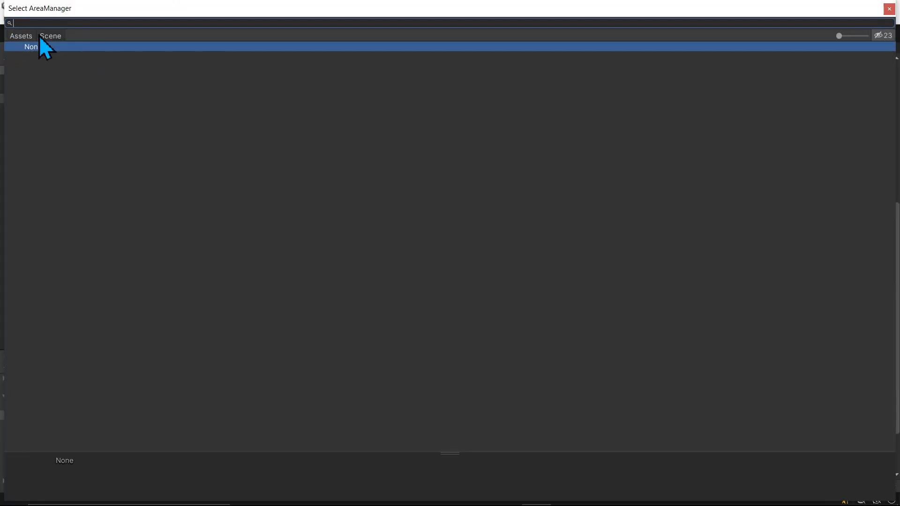
mouse_move(888, 9)
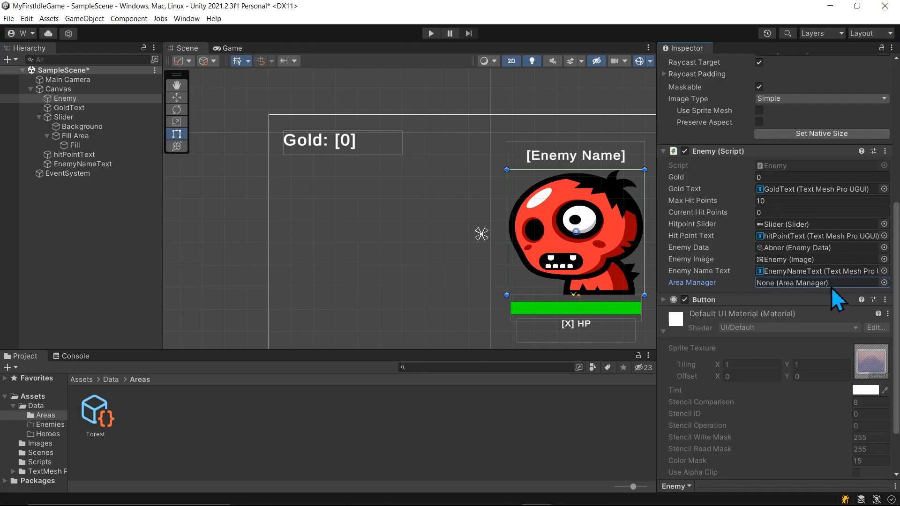
mouse_move(282, 415)
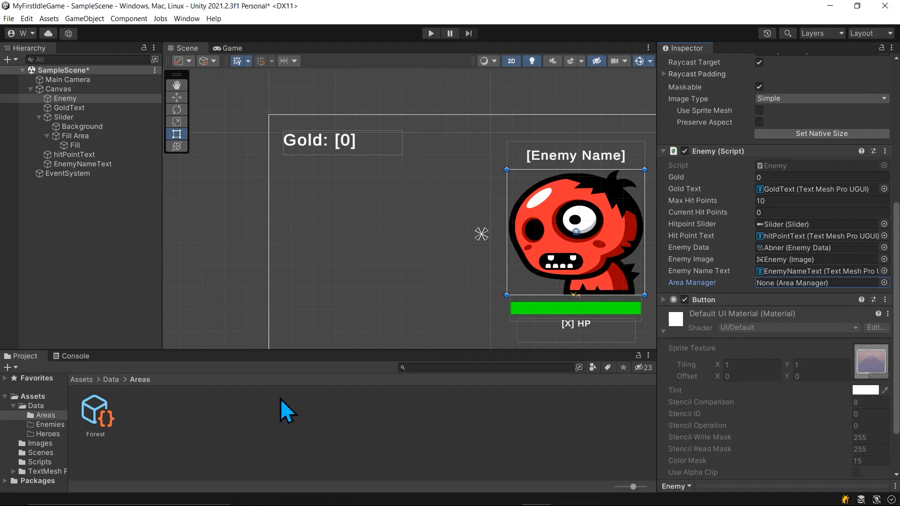
mouse_move(55, 459)
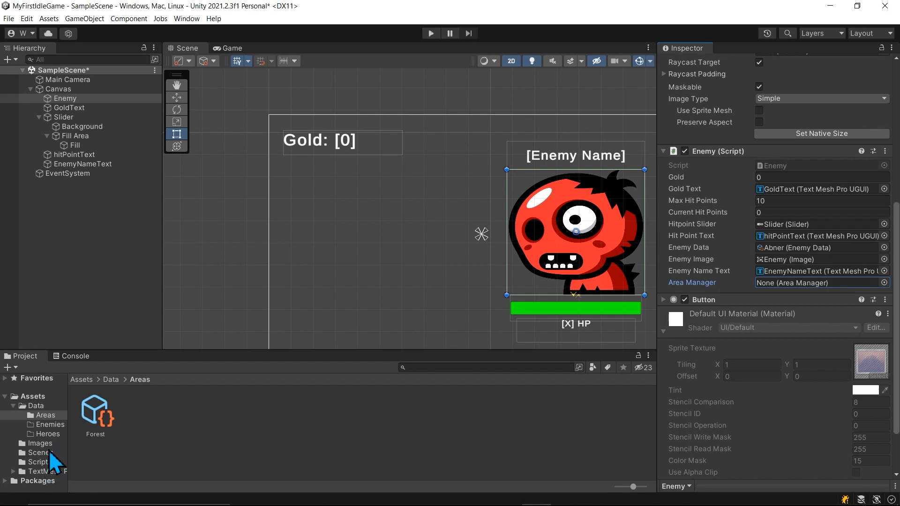
Open the Scripts folder, inspect the AreaManager script, then select hitPointText
left_click(35, 462)
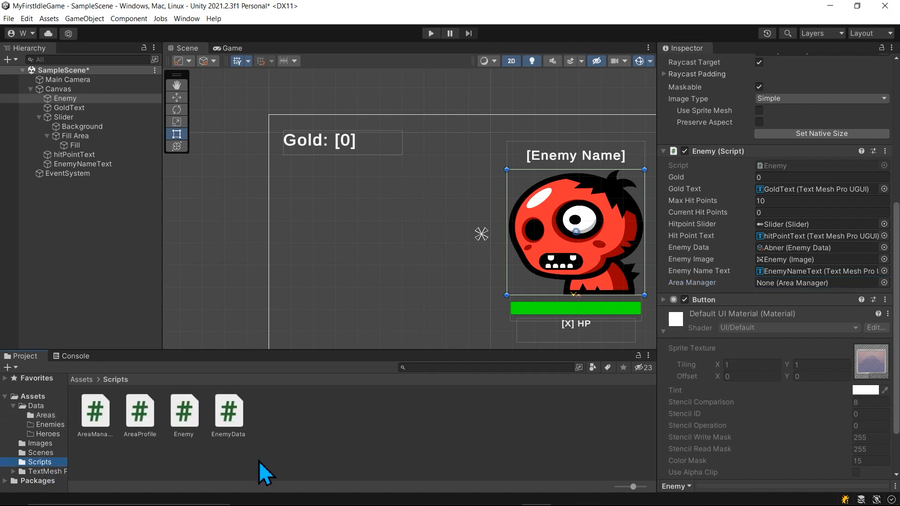
left_click(95, 411)
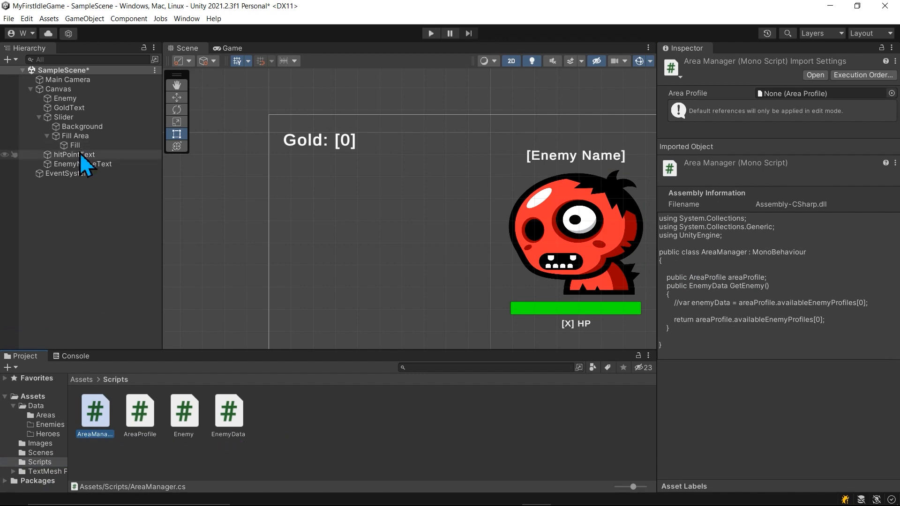
left_click(74, 154)
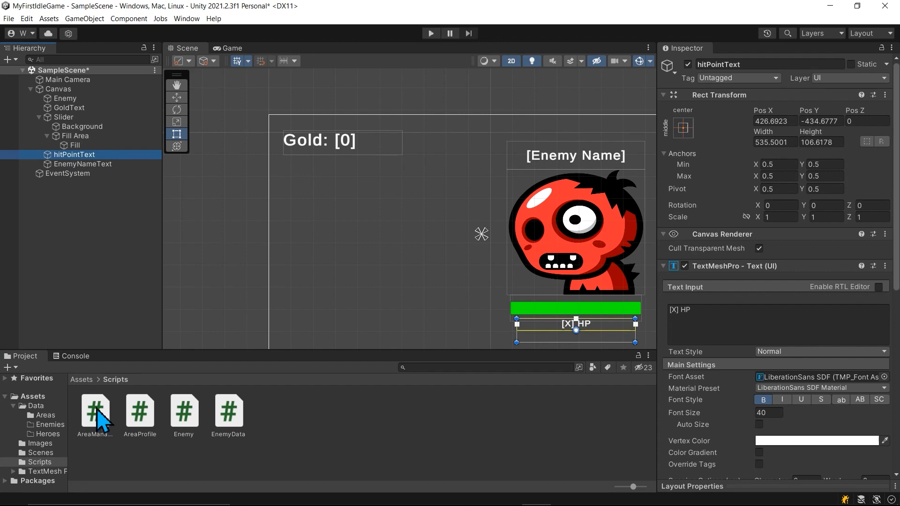
mouse_move(72, 217)
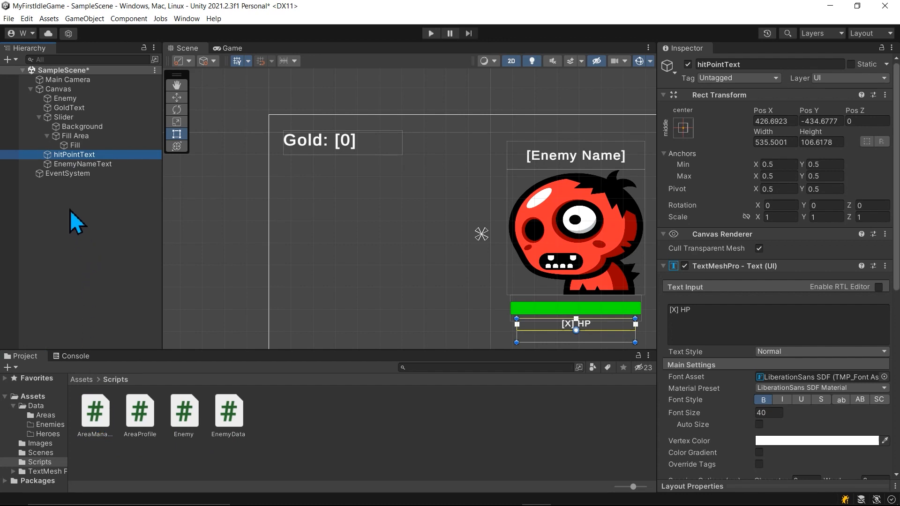
mouse_move(79, 203)
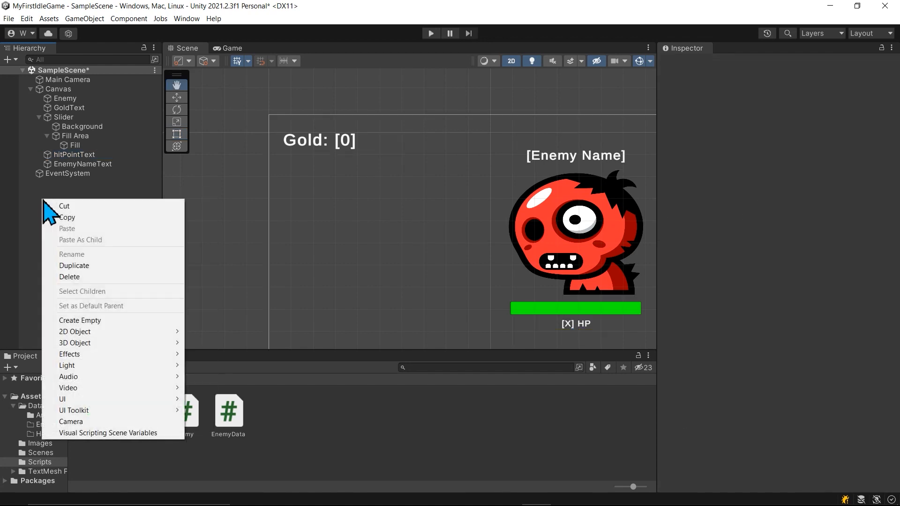
Create an empty GameObject, then search Enemy's components for 'area' without adding anything
left_click(80, 320)
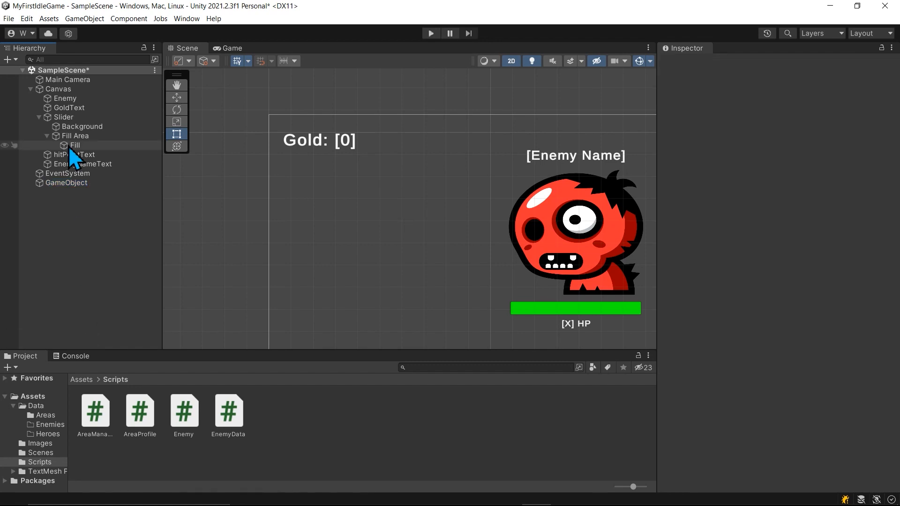
left_click(66, 98)
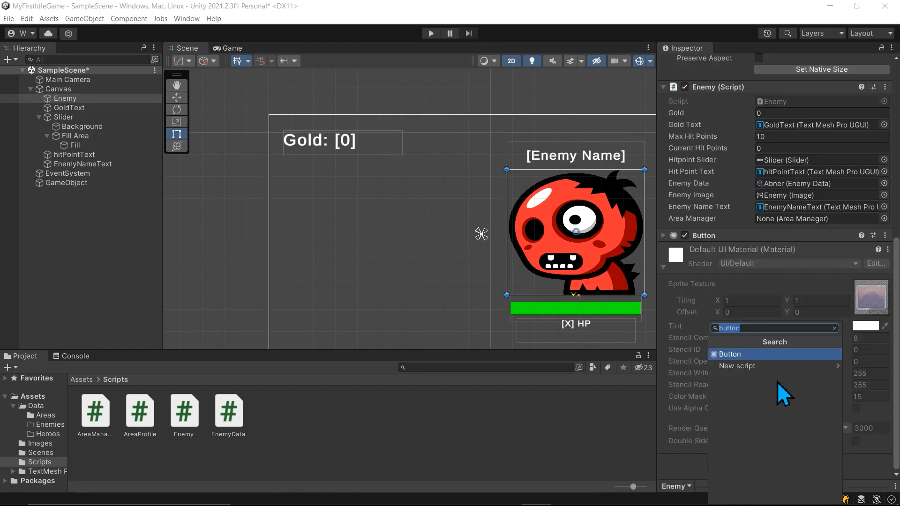
type("area")
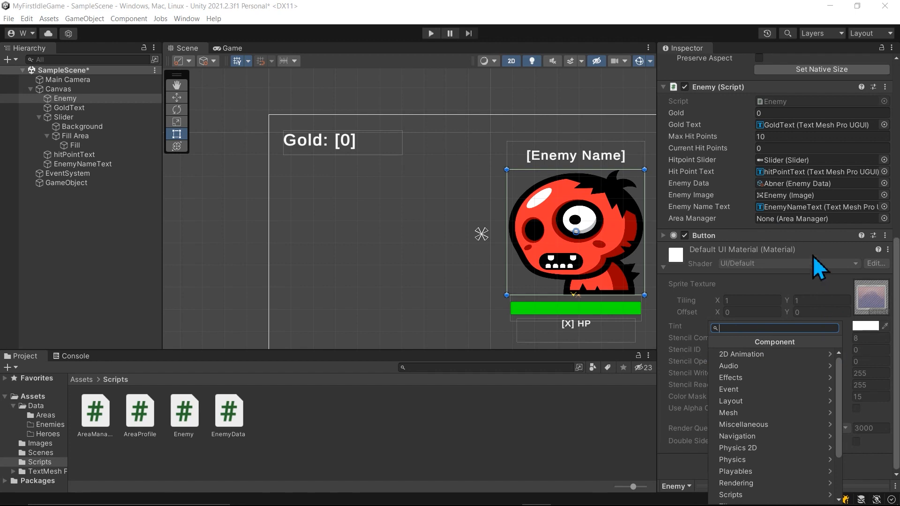
left_click(664, 235)
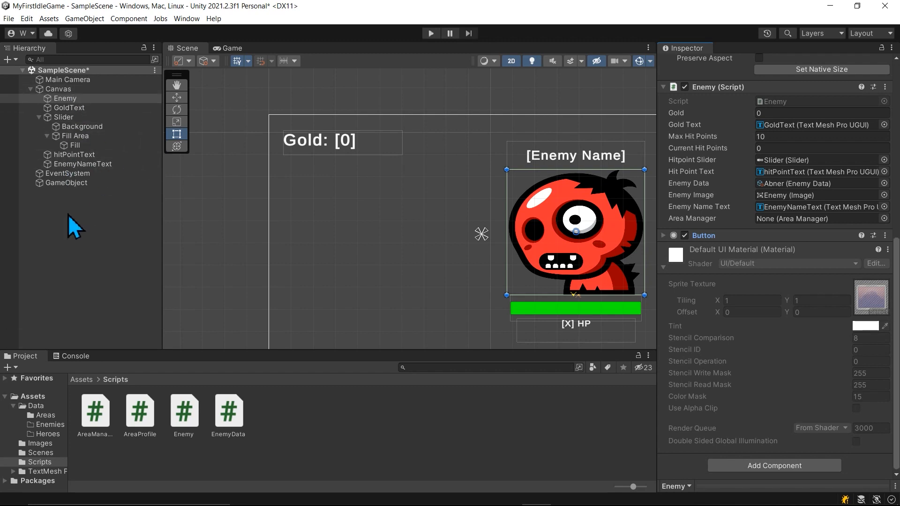
Rename the new GameObject to AreaManager and add the Area Manager component
left_click(66, 183)
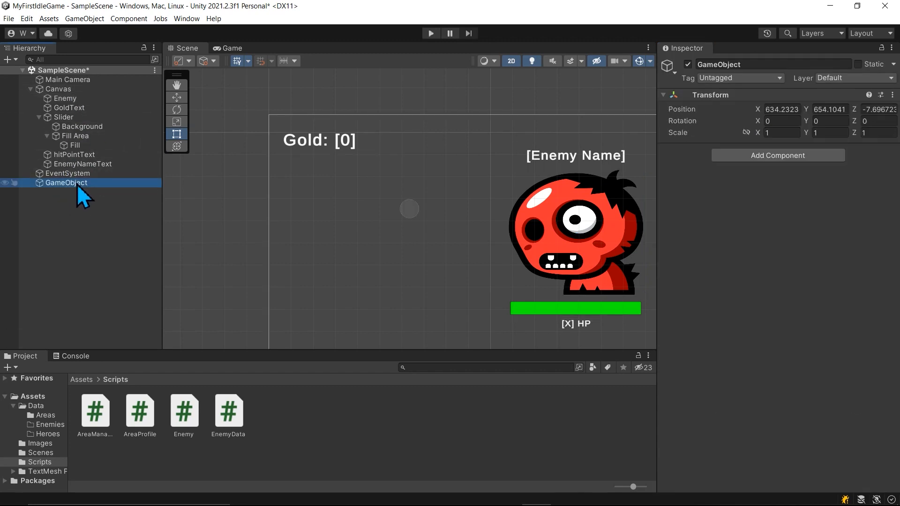
type("AreaN")
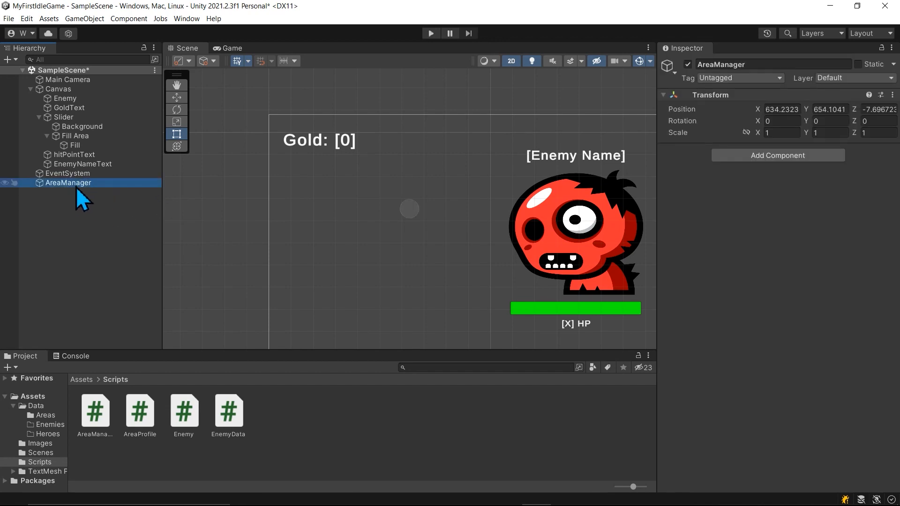
mouse_move(634, 173)
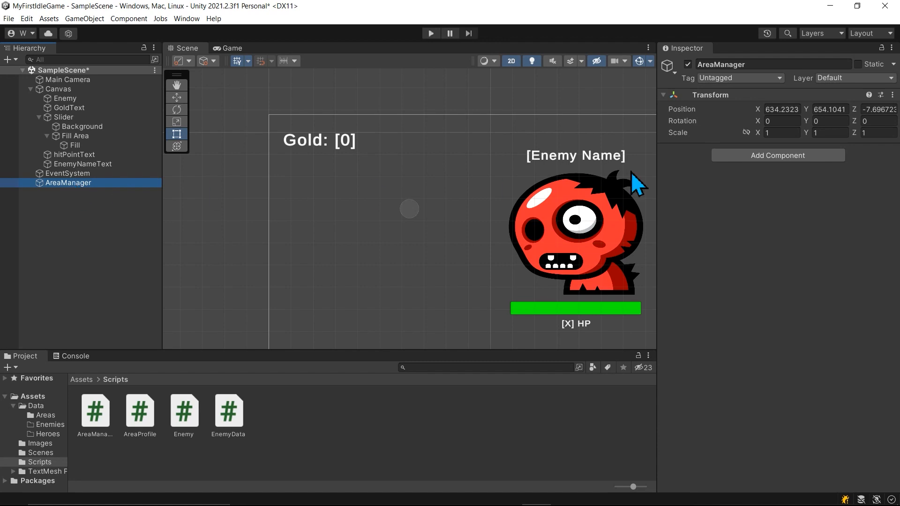
left_click(778, 155)
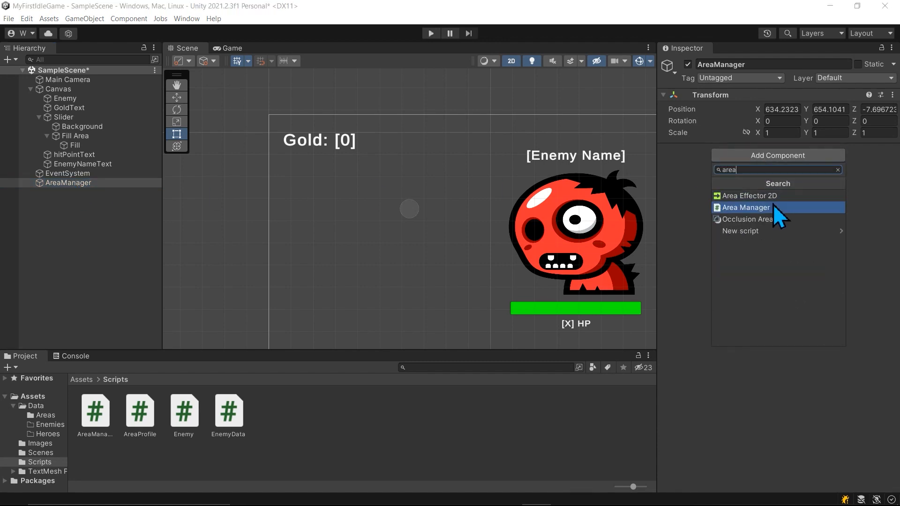
left_click(746, 207)
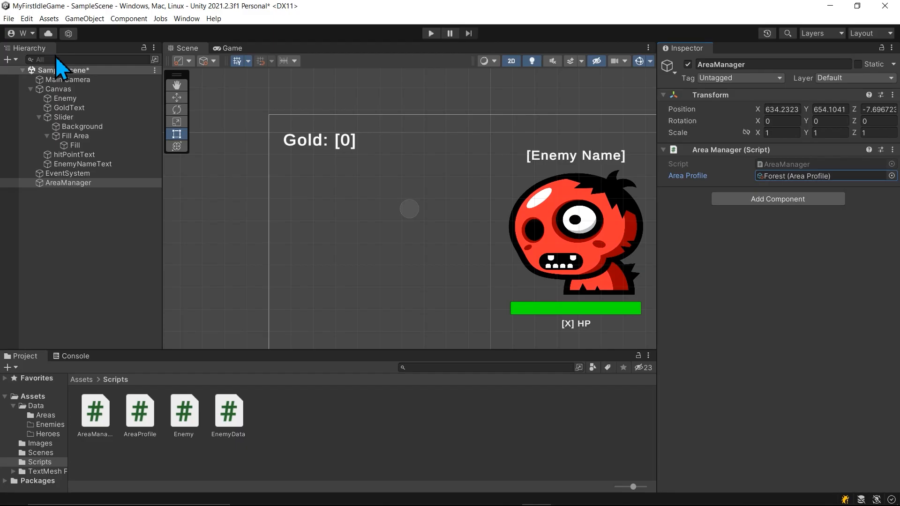
mouse_move(812, 295)
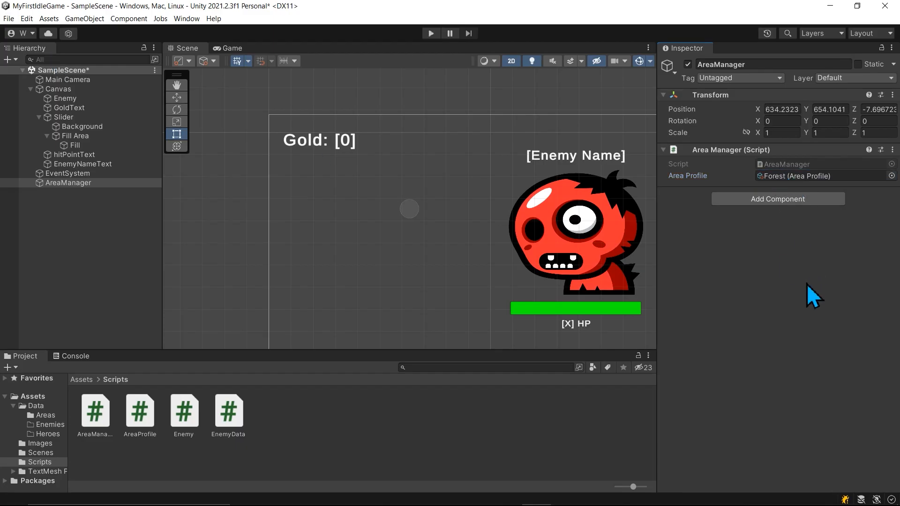
left_click(67, 99)
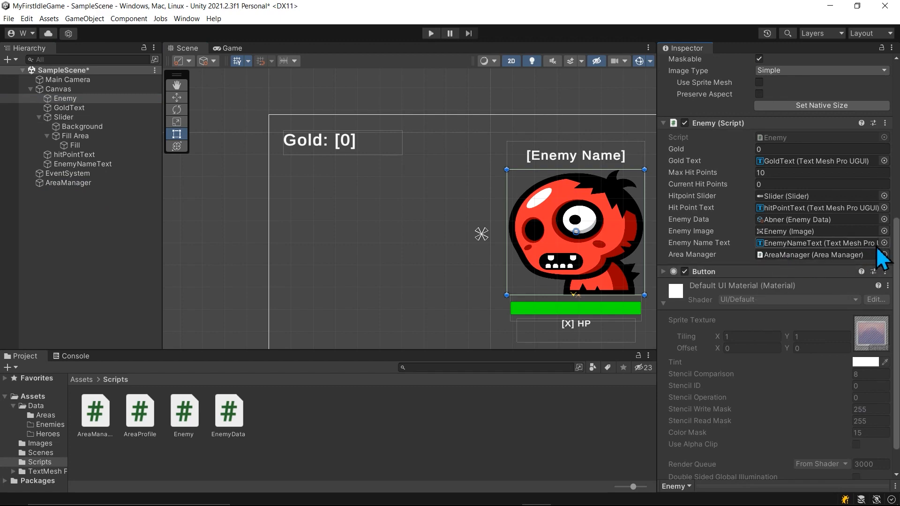
left_click(884, 255)
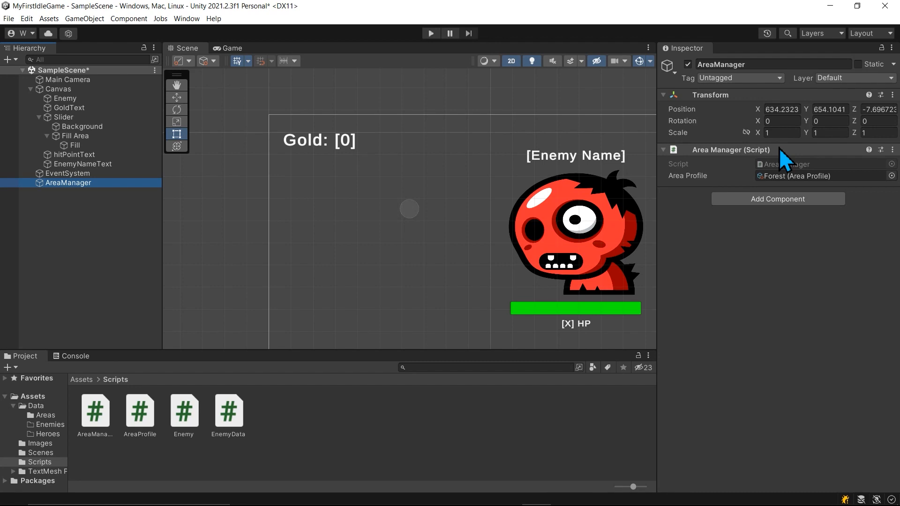
mouse_move(691, 258)
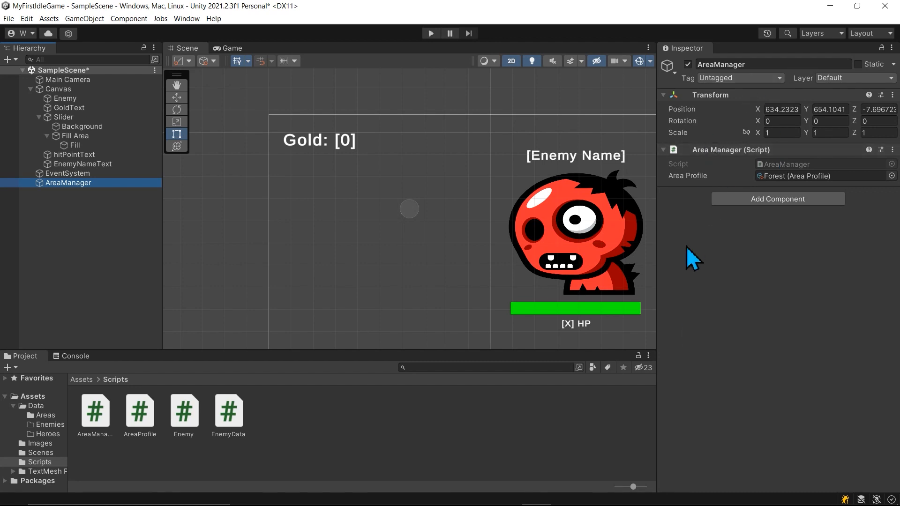
mouse_move(698, 255)
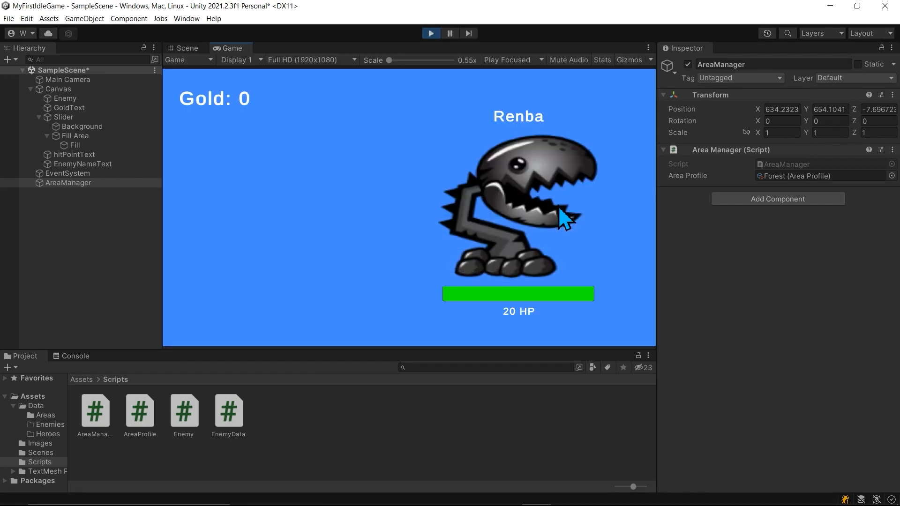
mouse_move(211, 232)
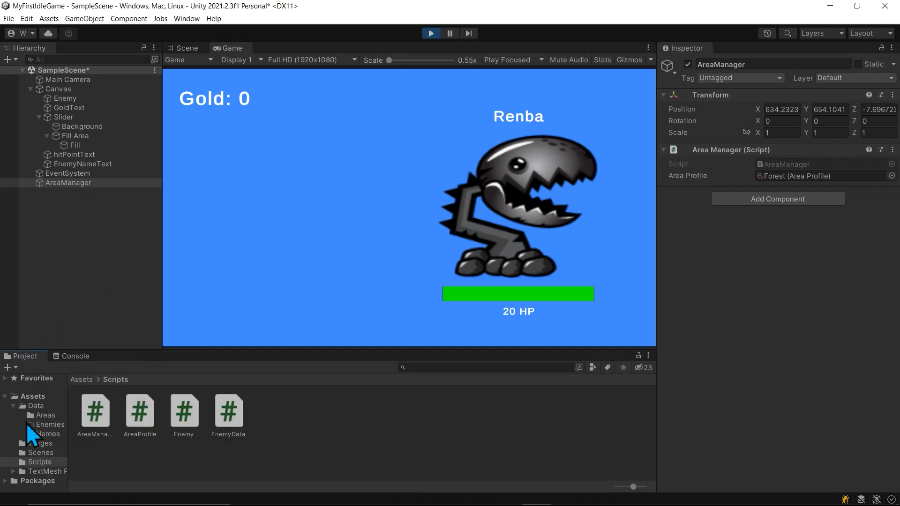
Open the Assets/Data/Areas folder to reach the Forest area profile
left_click(46, 415)
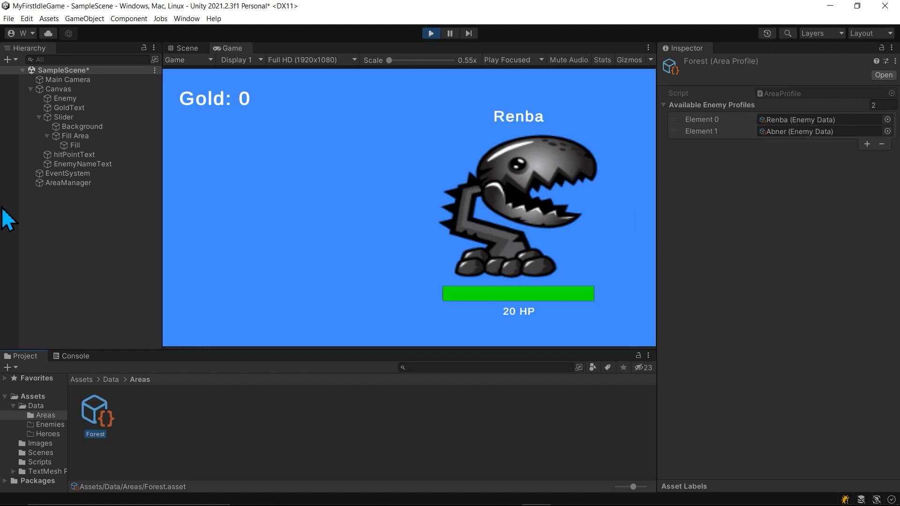
mouse_move(762, 143)
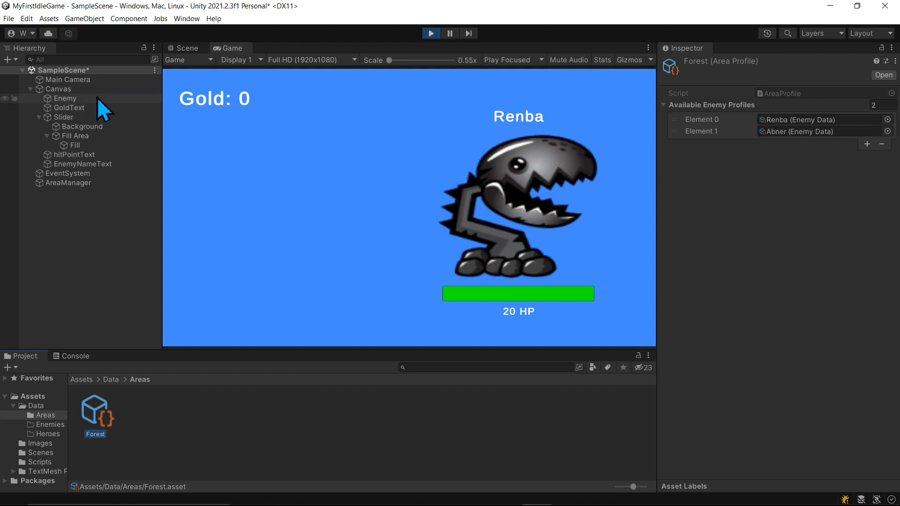
Lower the Enemy's Current Hit Points during play, check Forest, and hit the enemy
left_click(67, 98)
type("2")
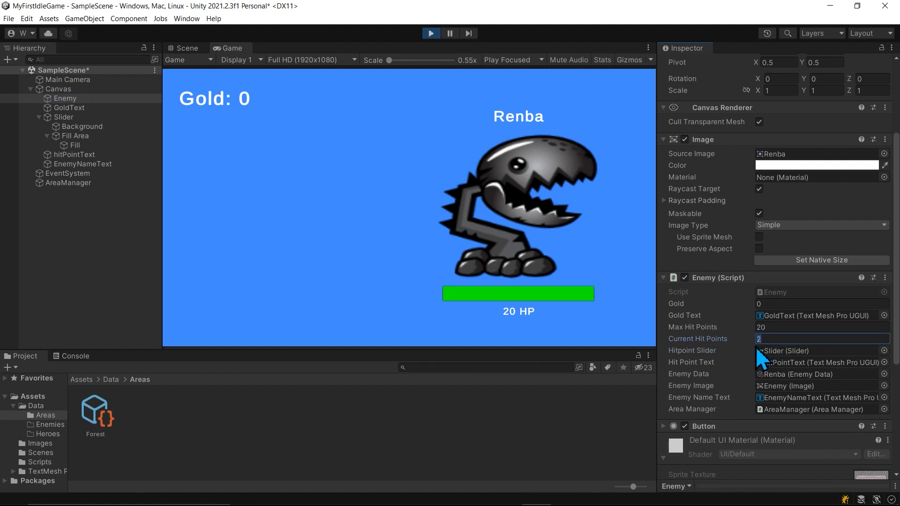
left_click(820, 328)
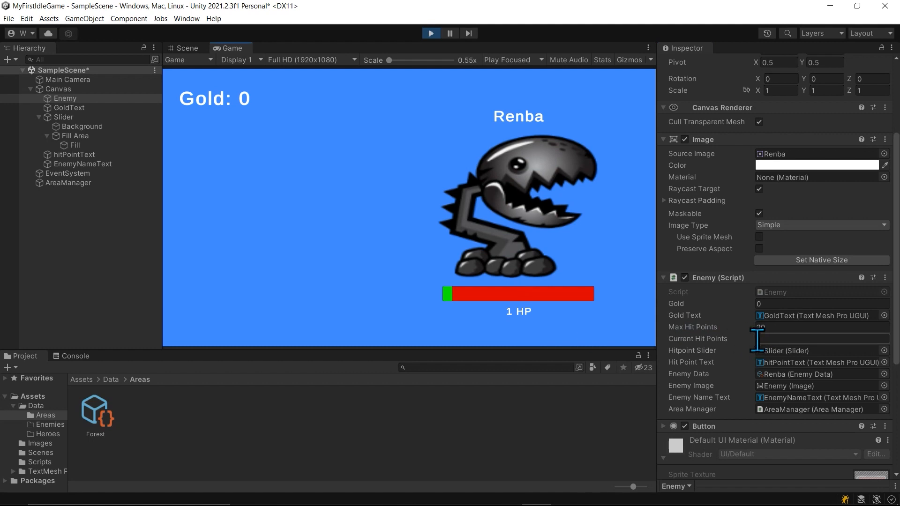
left_click(68, 183)
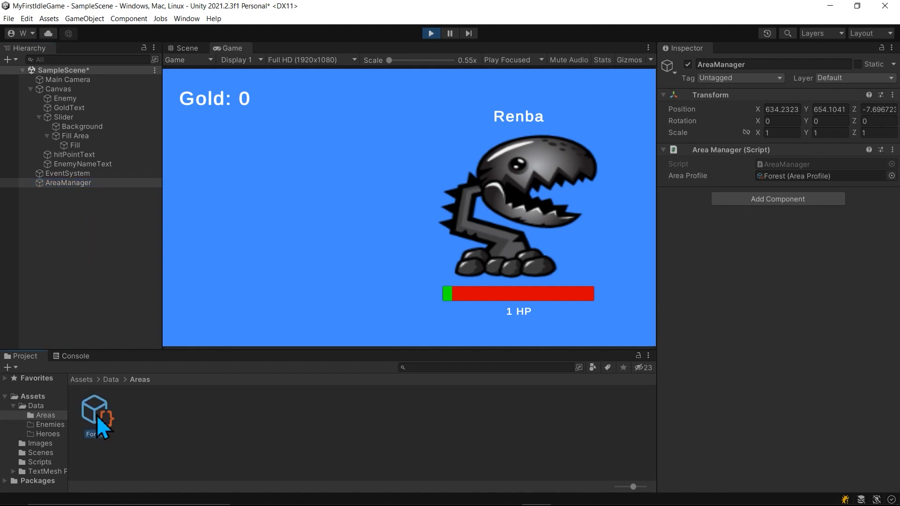
left_click(96, 413)
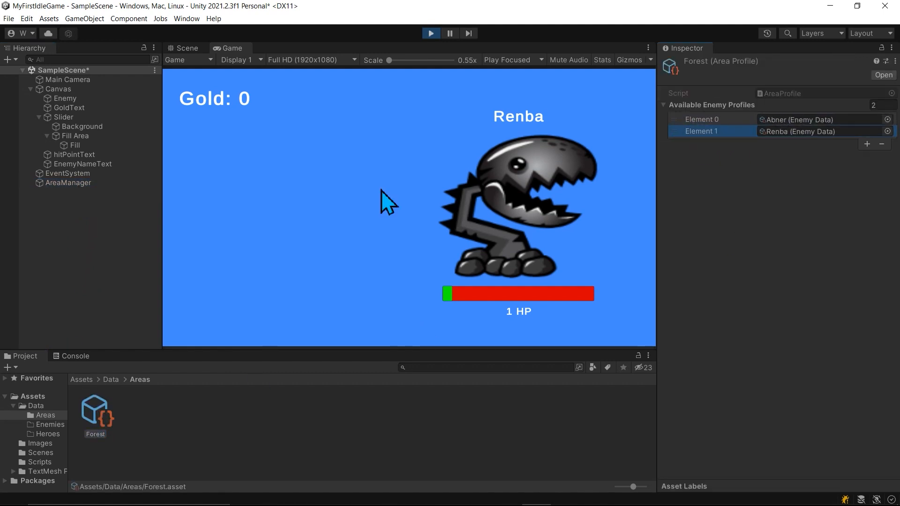
mouse_move(64, 183)
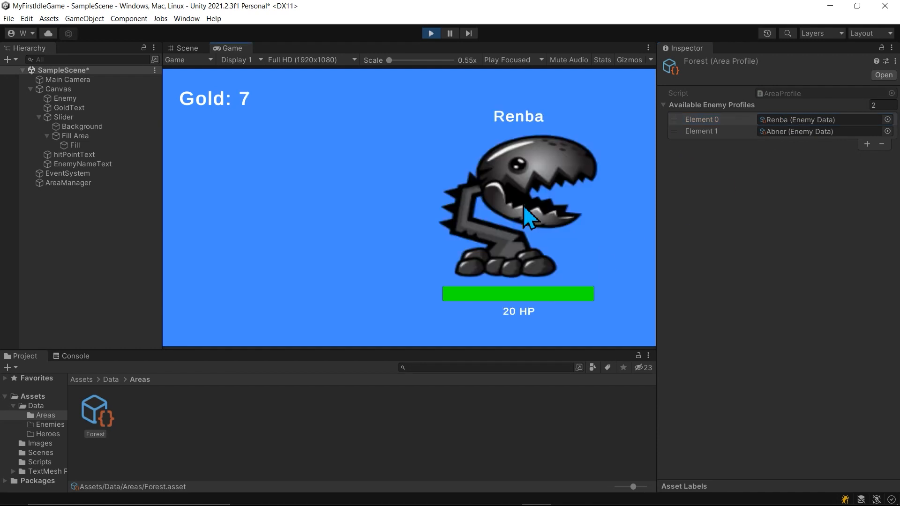
left_click(431, 34)
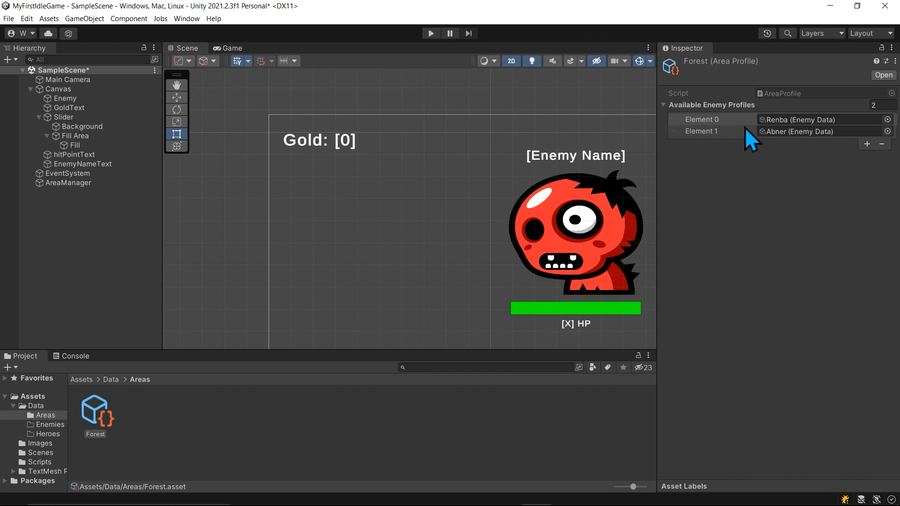
mouse_move(784, 188)
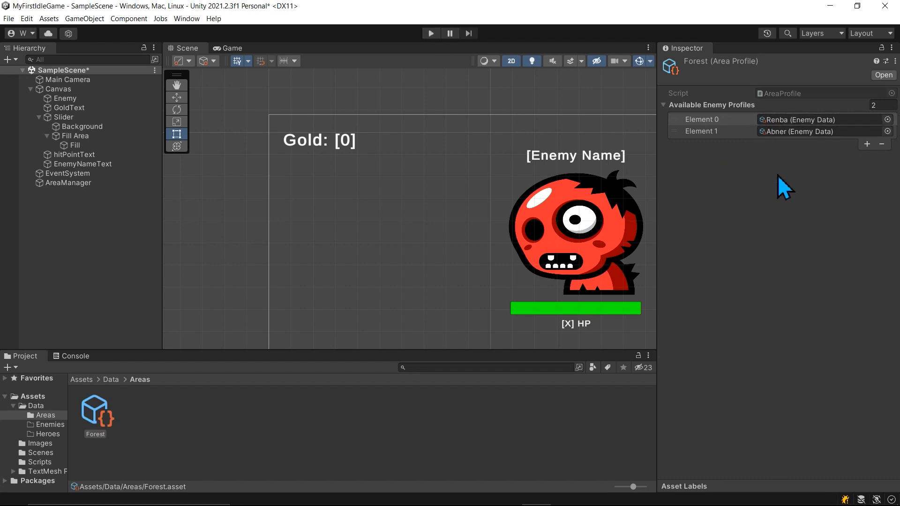
mouse_move(756, 196)
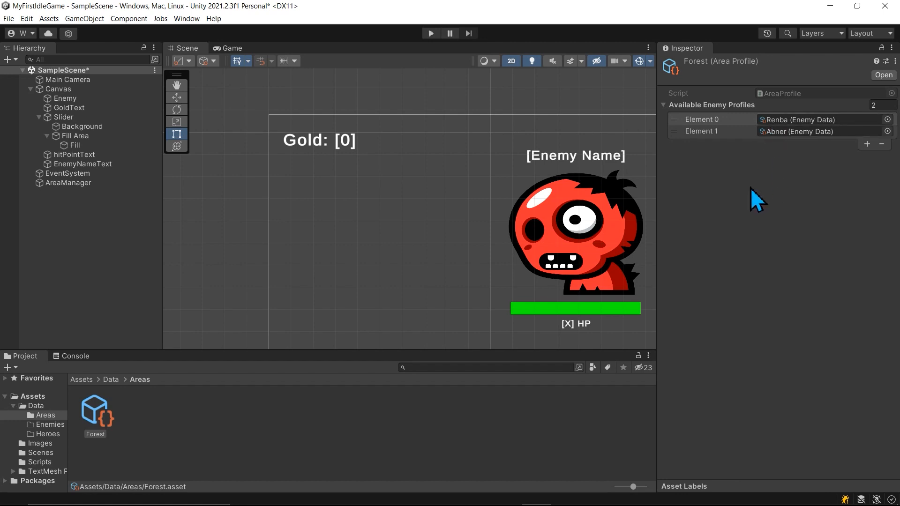
mouse_move(762, 279)
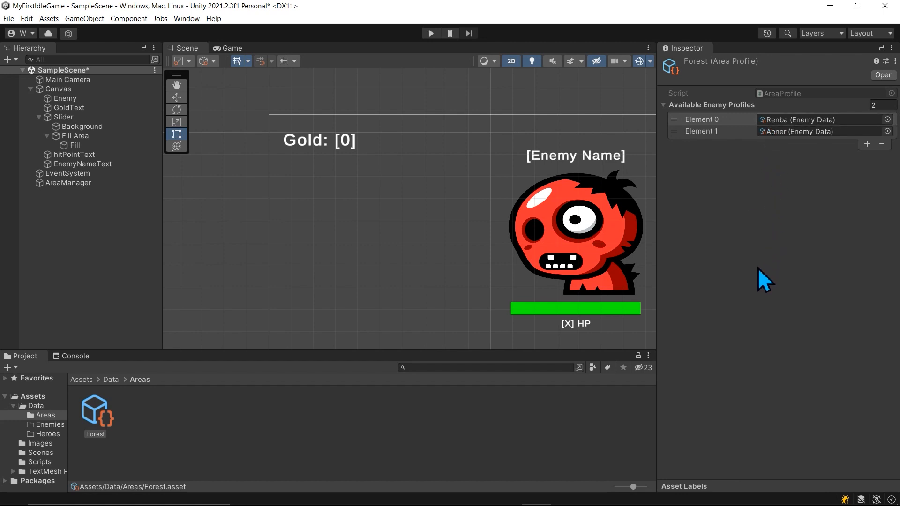
mouse_move(852, 376)
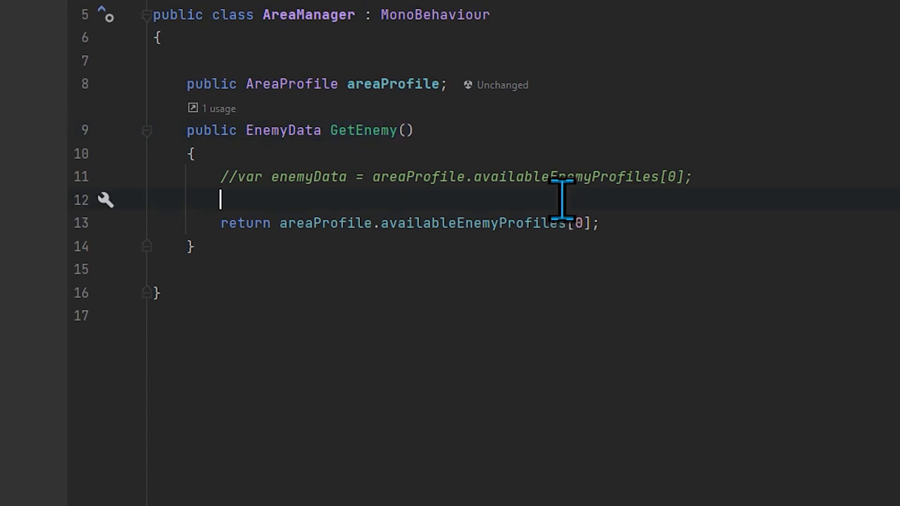
Add the GetEnemy comment 'Get a random enemy profile from the list of enemies in areaProfile'
type("// Get a ra")
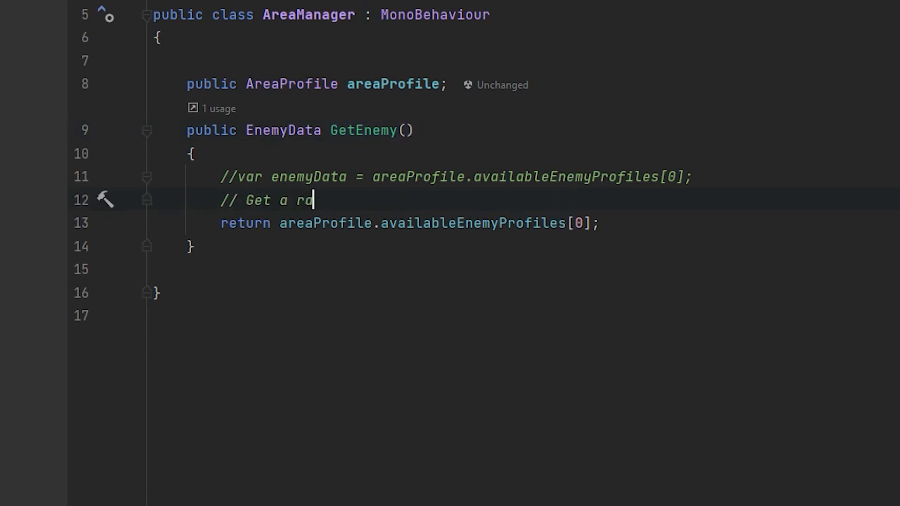
type("ndom enemy pro")
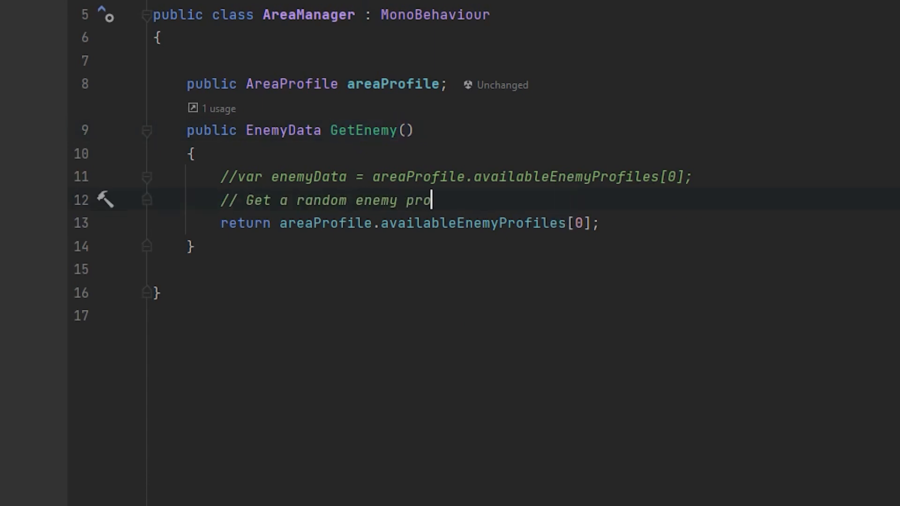
type("file from the i")
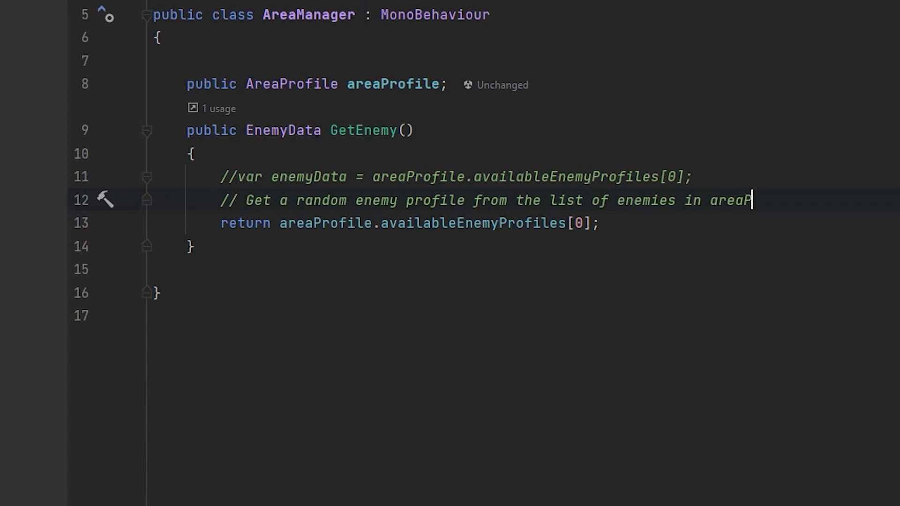
key("Enter")
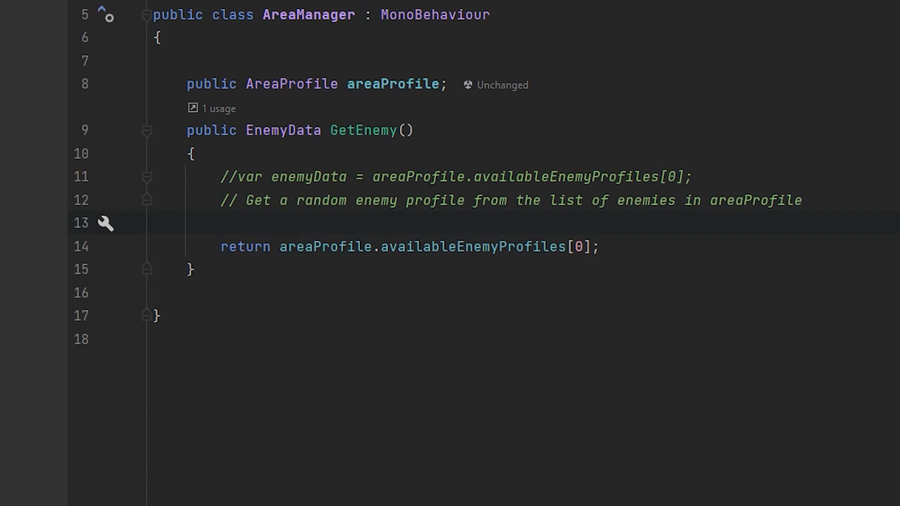
mouse_move(690, 306)
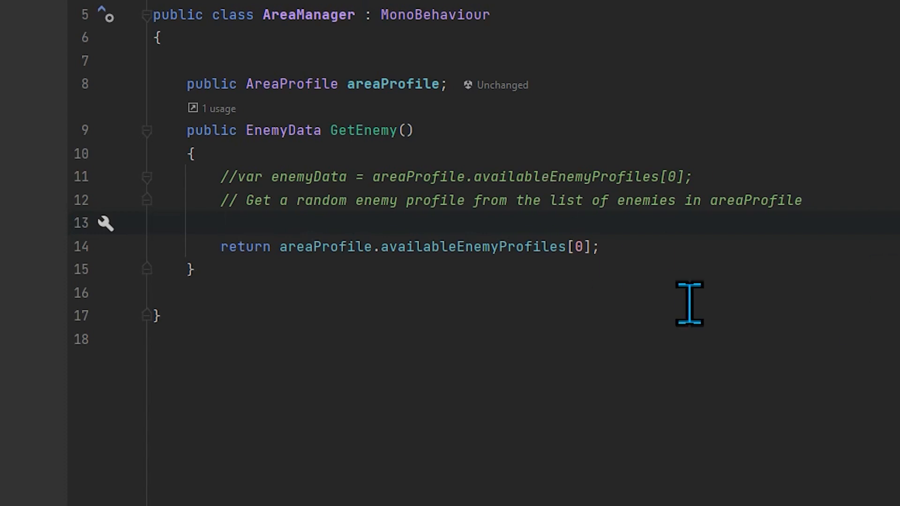
mouse_move(662, 315)
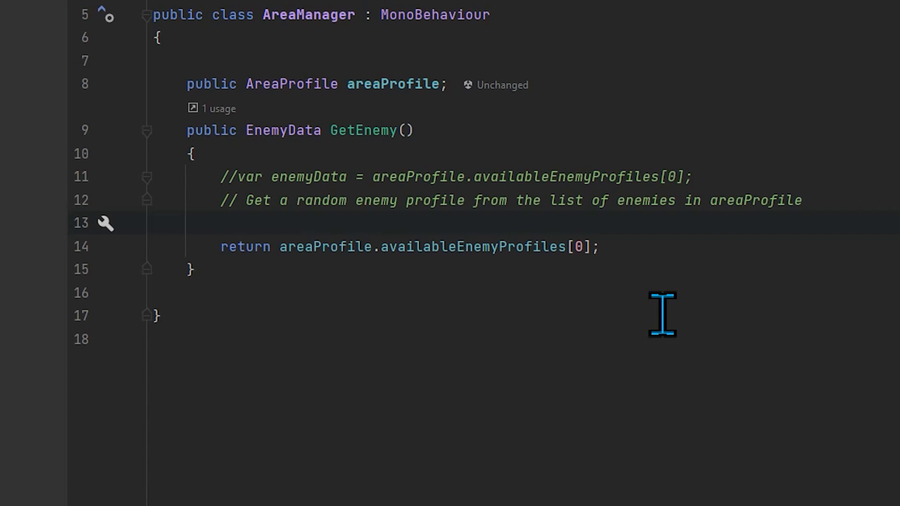
left_click(220, 223)
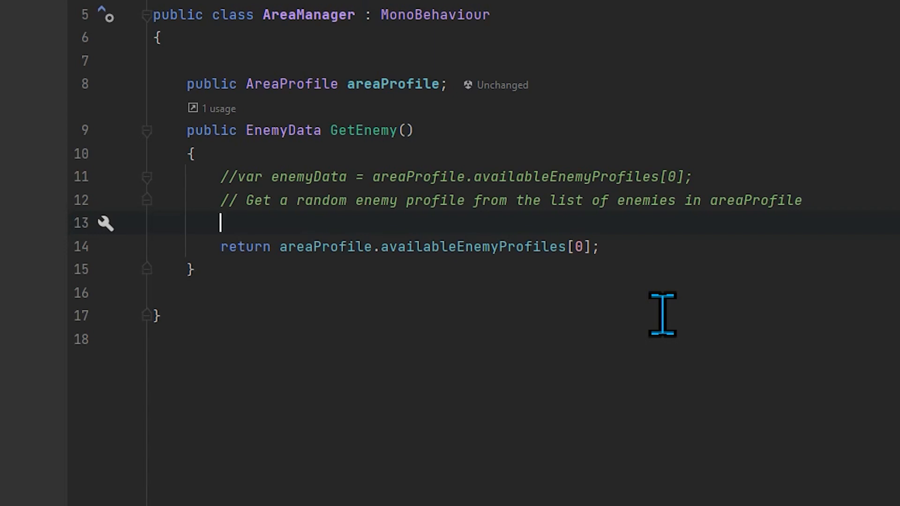
mouse_move(343, 155)
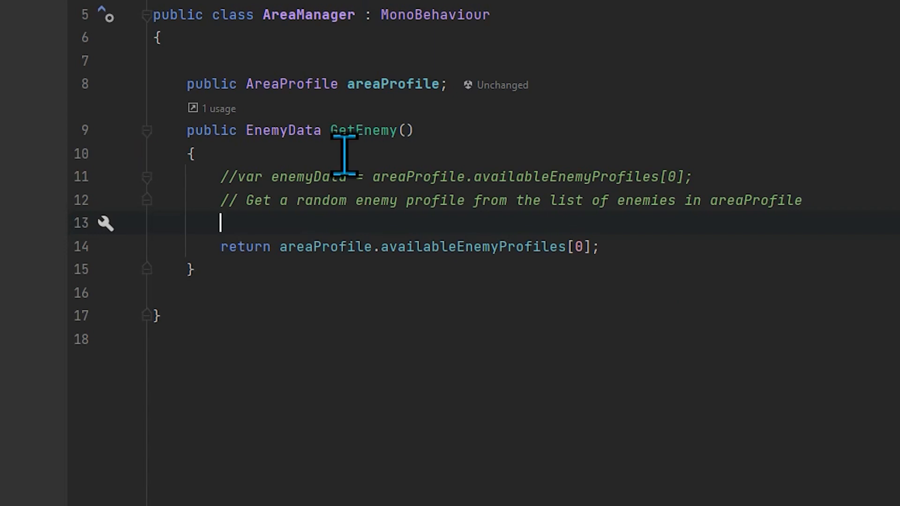